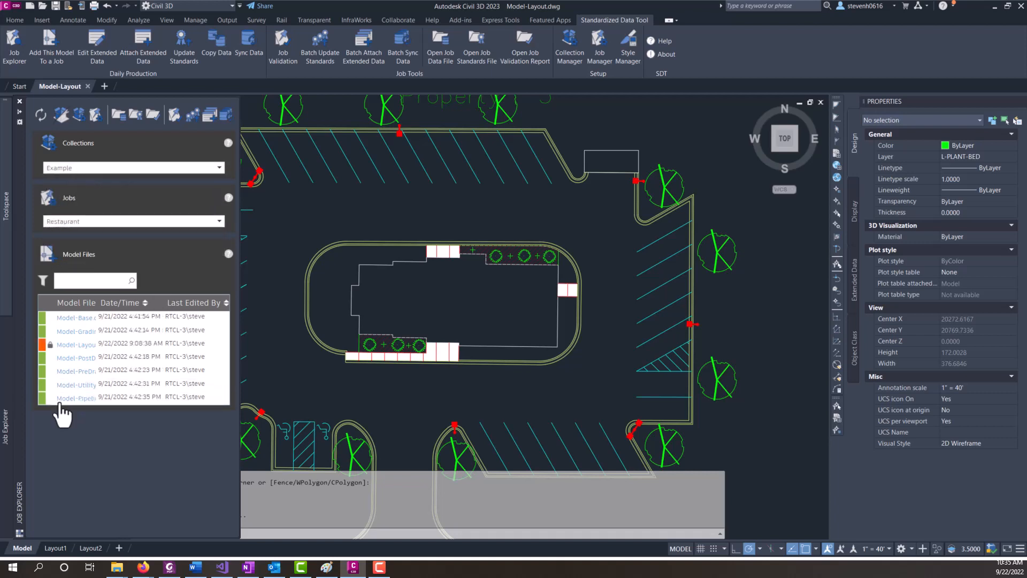
Open the Model-Utility Design drawing from the Restaurant job's model files list
left_click(75, 383)
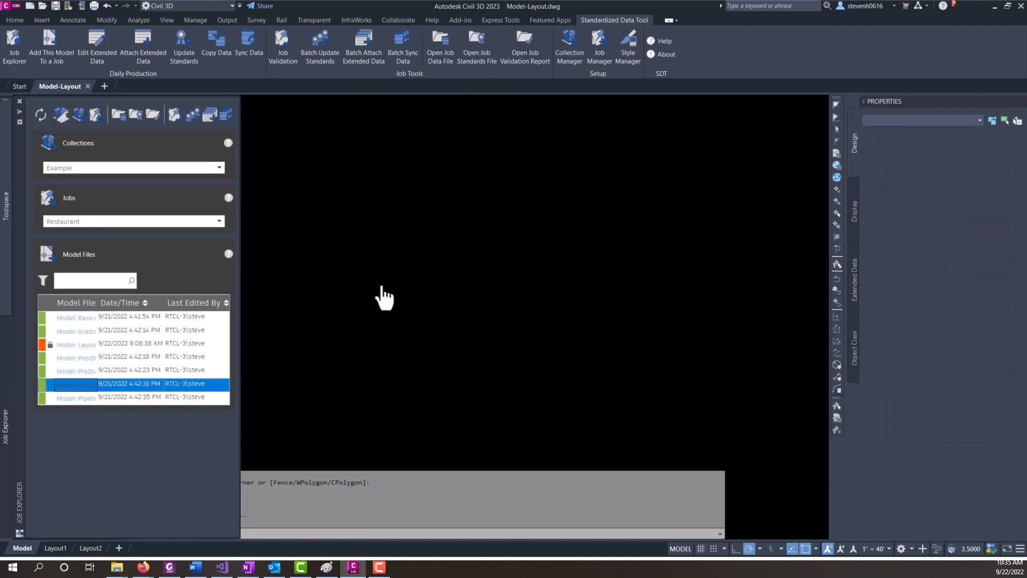
double_click(75, 383)
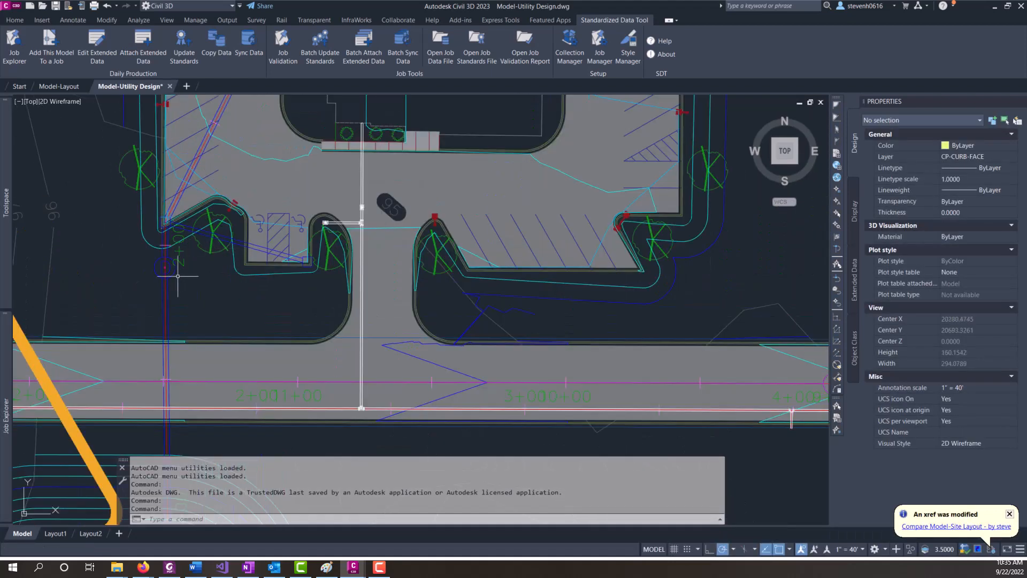
Select the gravity pipe and inspect its blank SDT.Object.Gravity Pipe property set fields
left_click(236, 243)
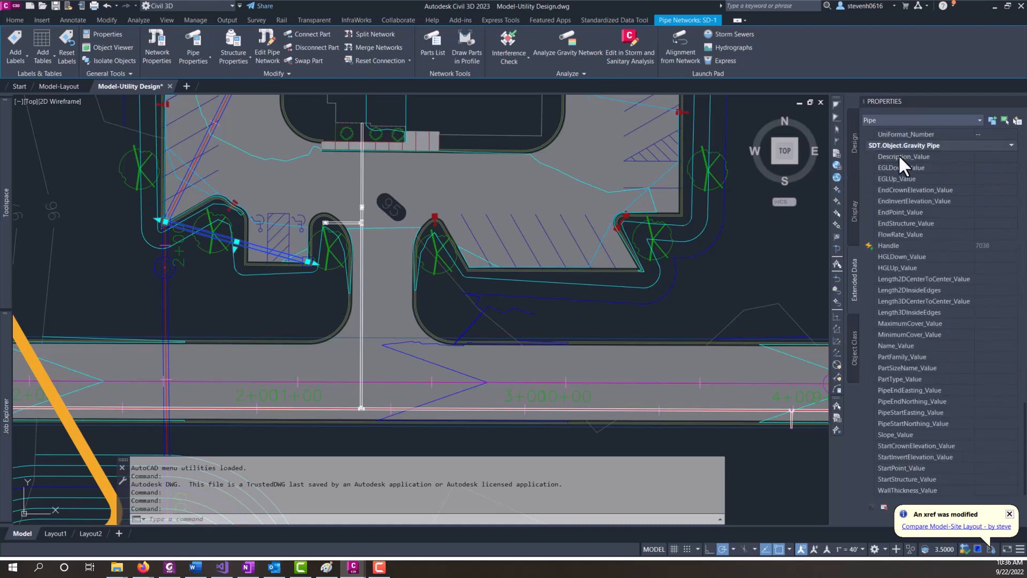
mouse_move(920, 159)
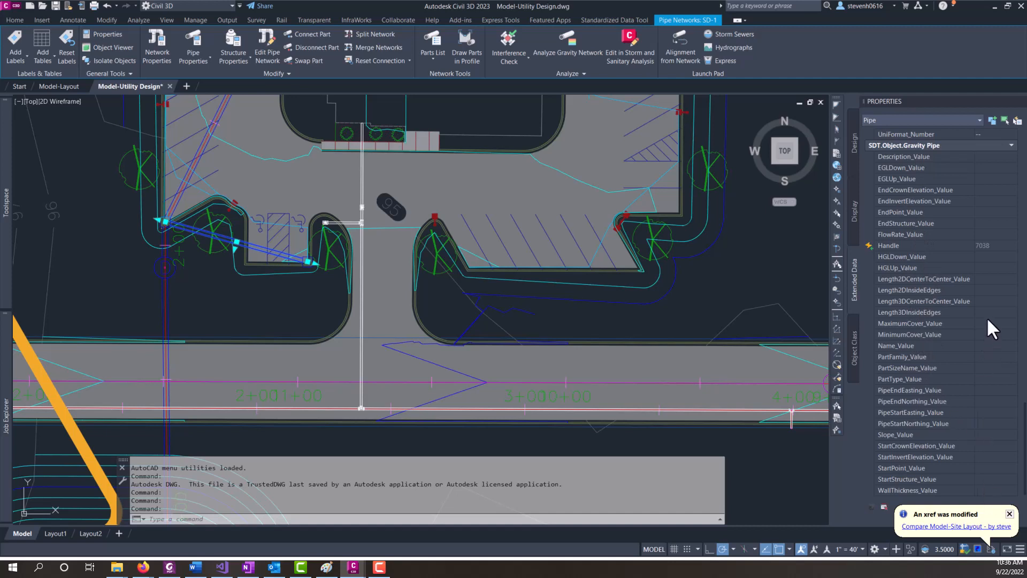
mouse_move(966, 386)
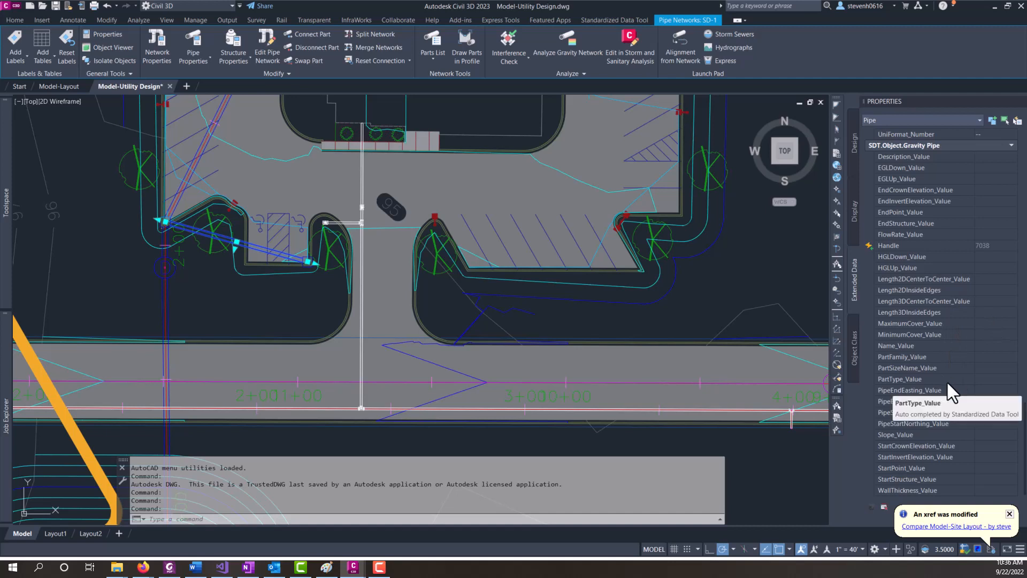
mouse_move(952, 365)
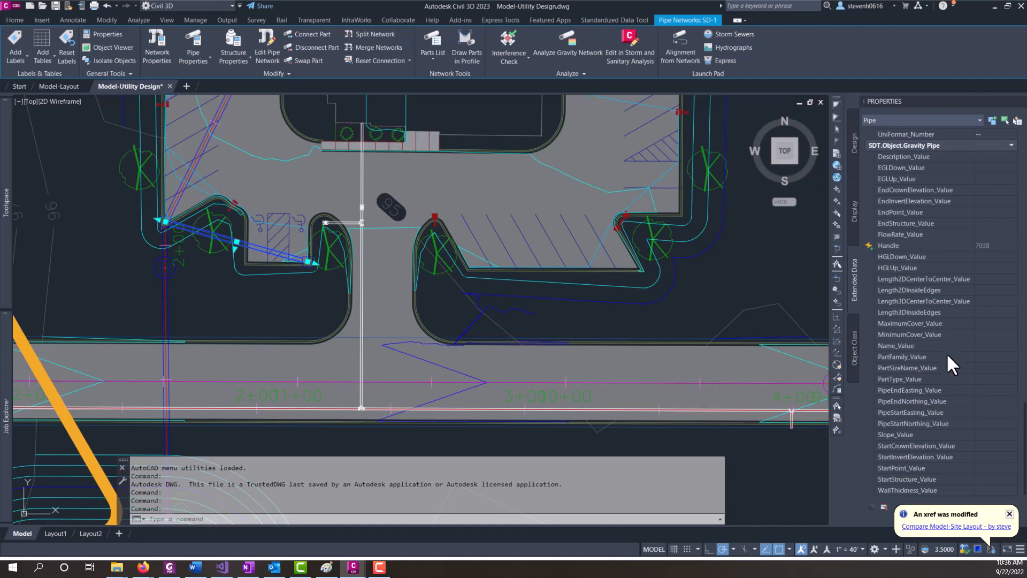
mouse_move(948, 311)
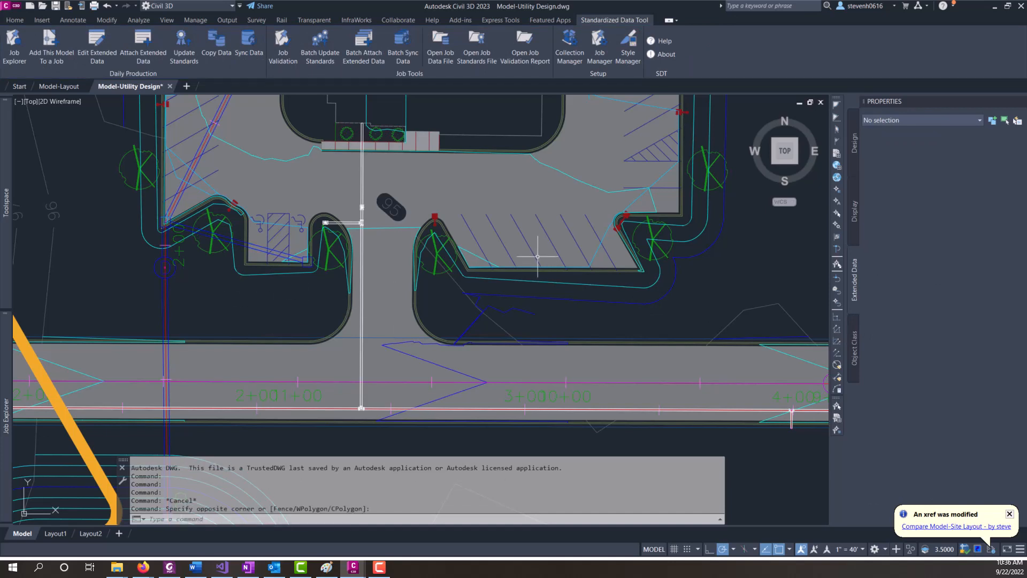
mouse_move(895, 302)
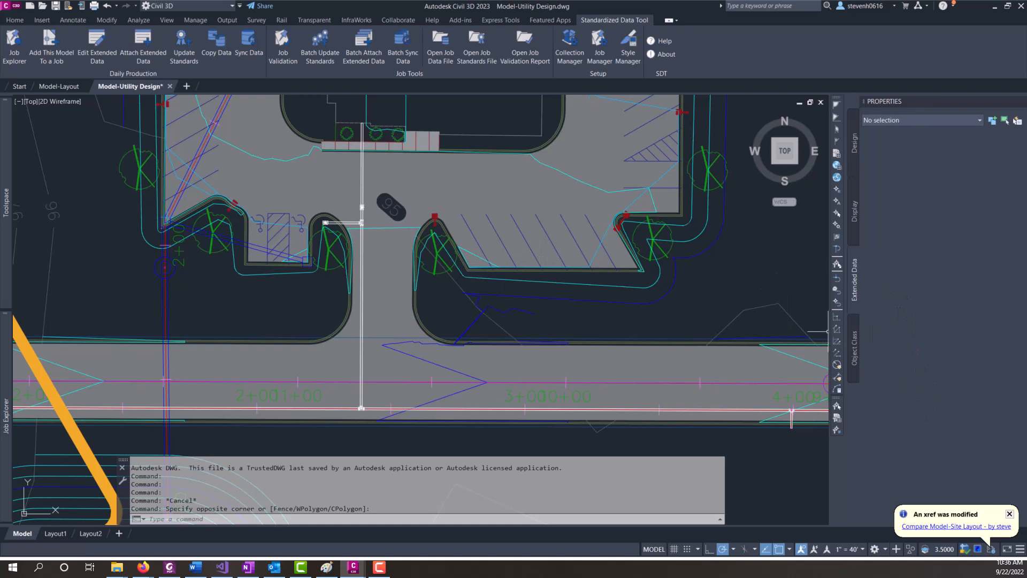
mouse_move(599, 302)
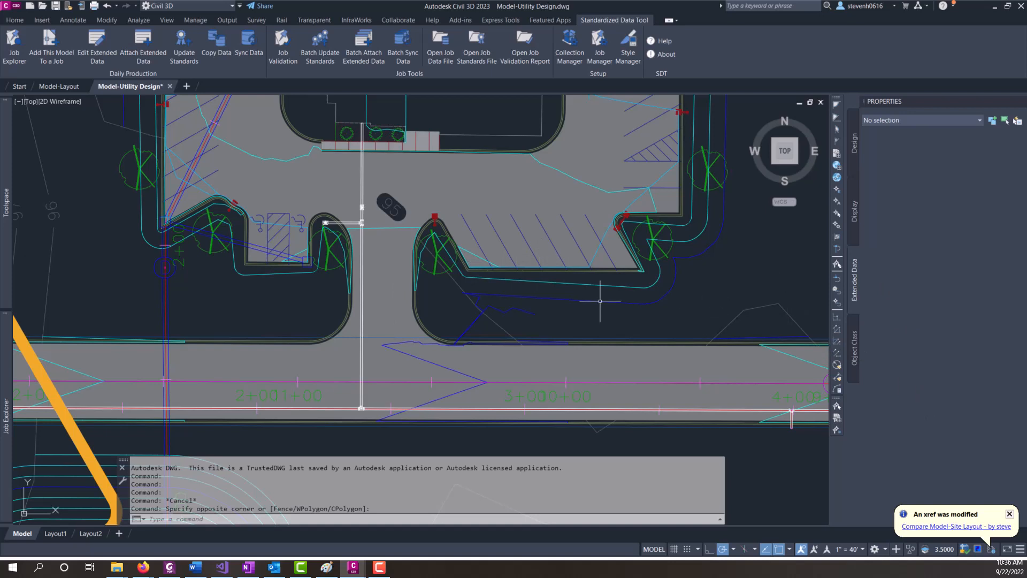
mouse_move(399, 279)
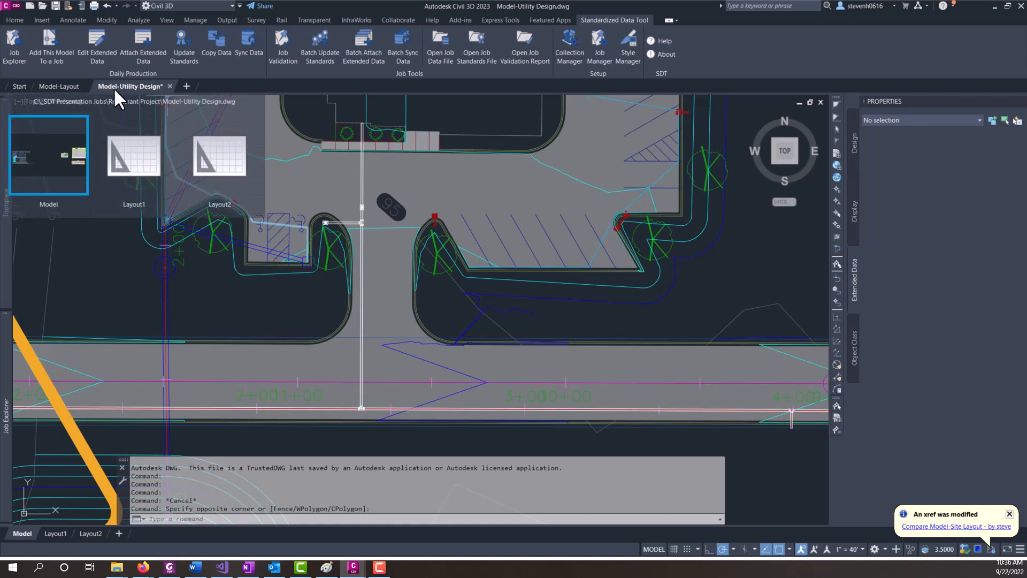
mouse_move(147, 98)
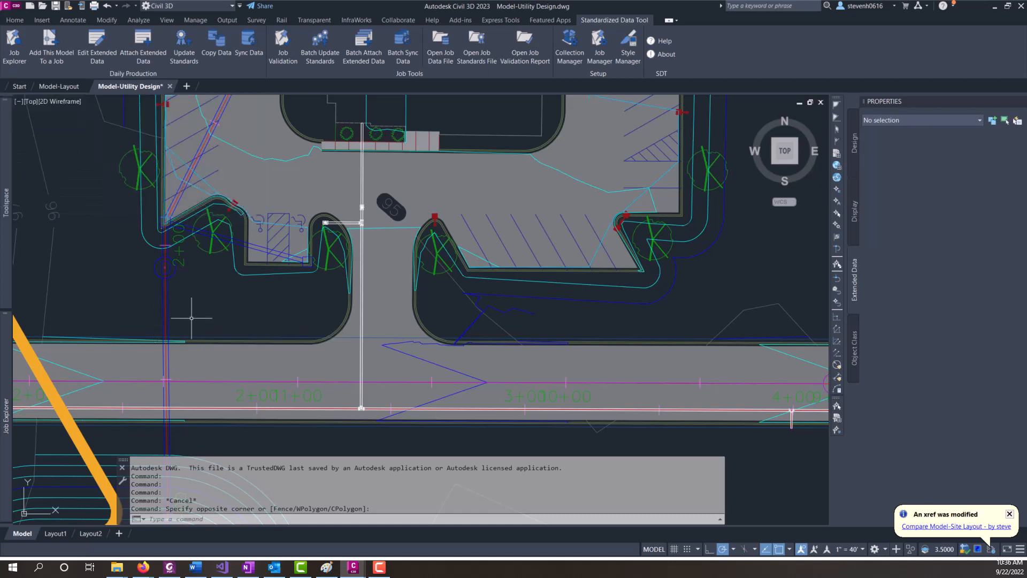
mouse_move(6, 373)
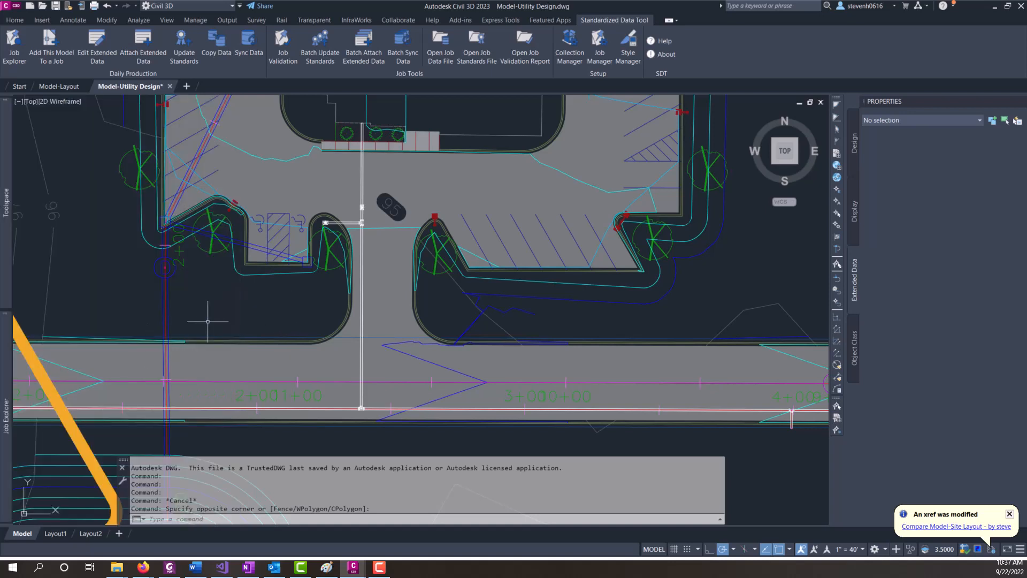
mouse_move(213, 328)
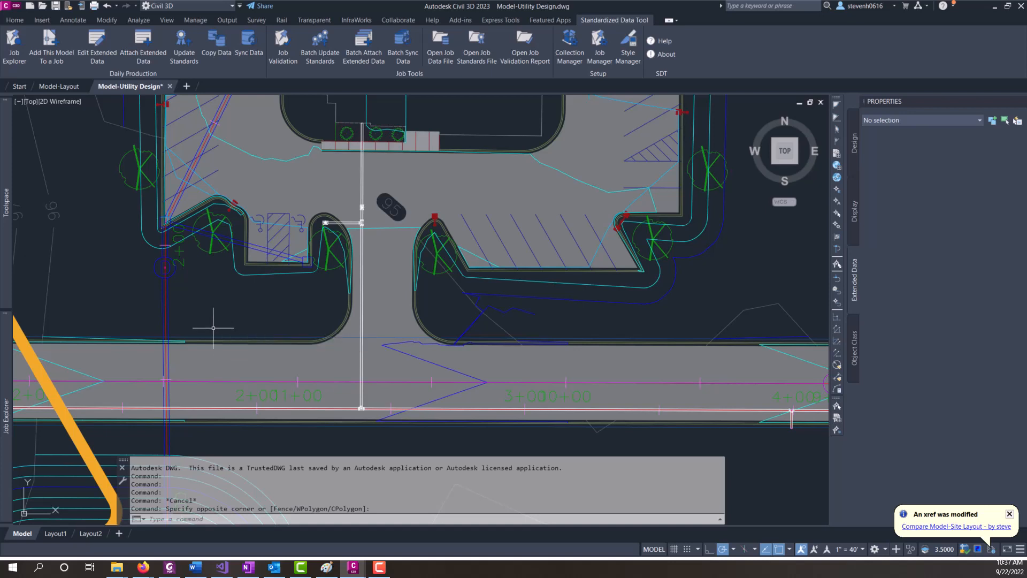
mouse_move(252, 378)
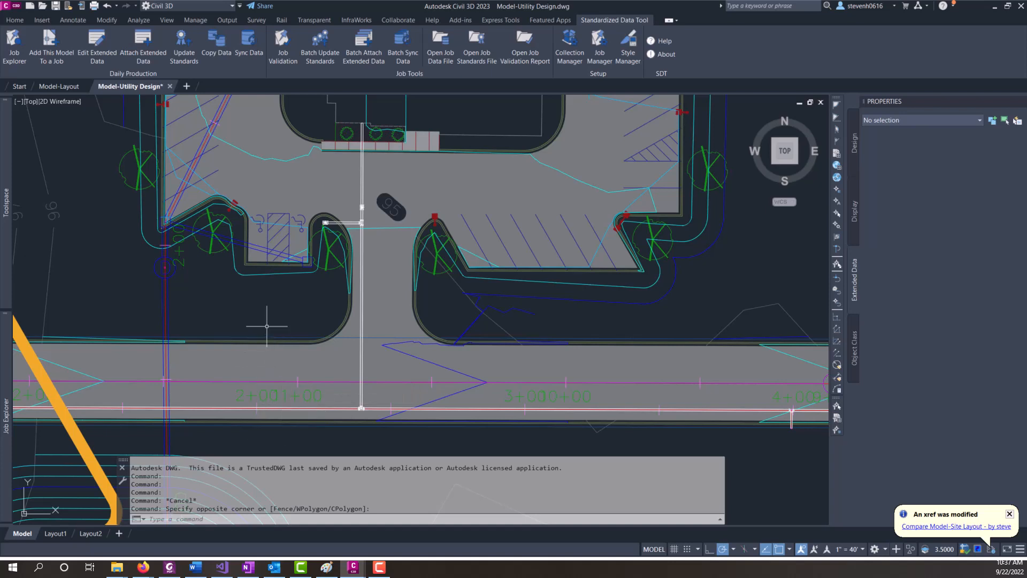
mouse_move(307, 326)
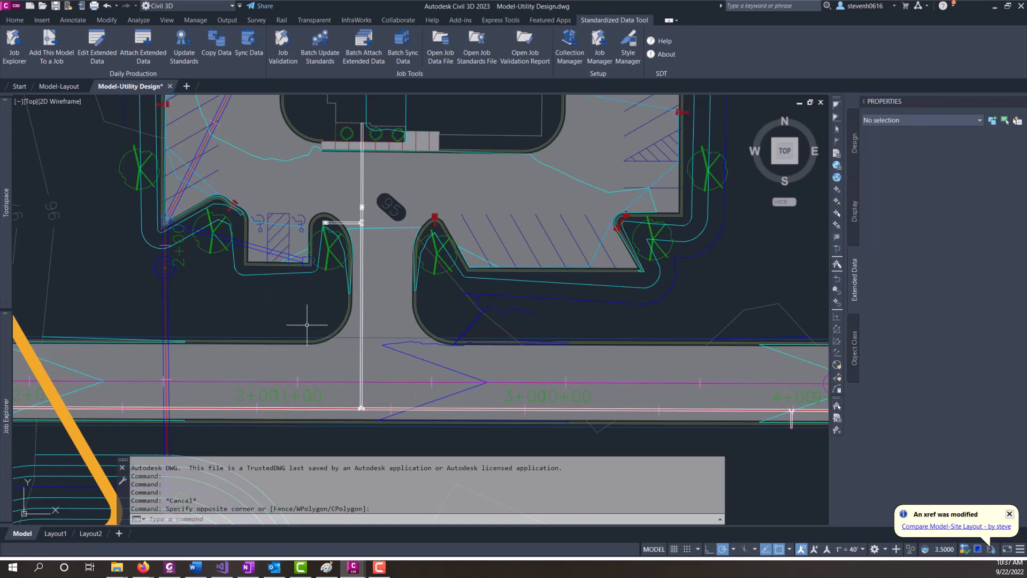
mouse_move(322, 281)
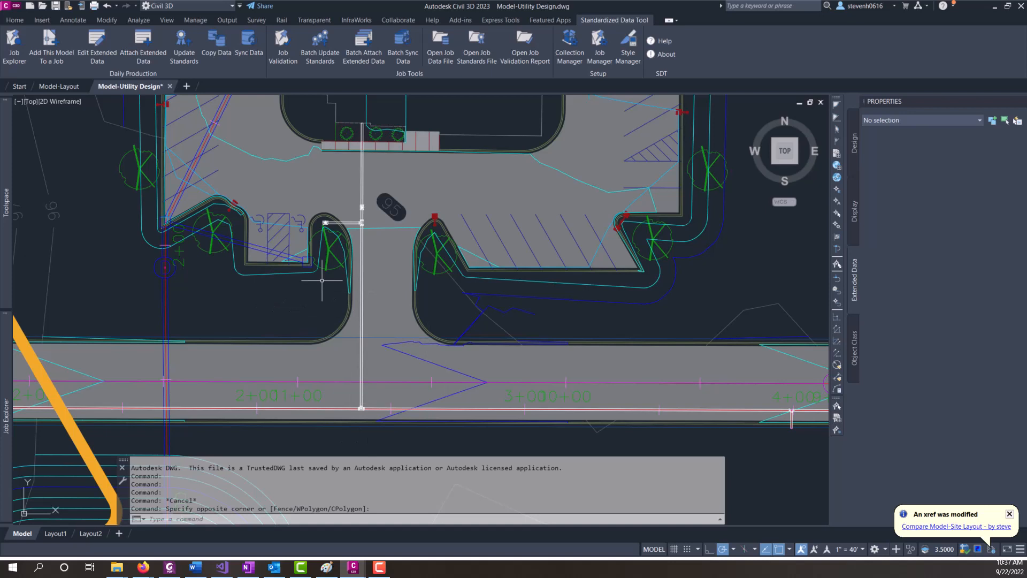
Select pipe SS-1 and view its SDT.COBie component, system and type property sets
left_click(235, 246)
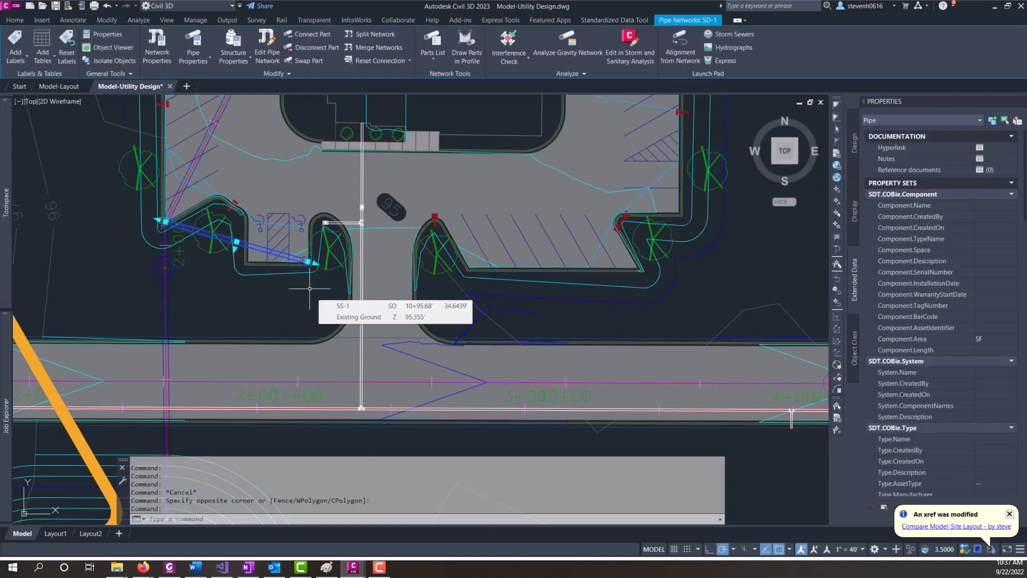
mouse_move(309, 288)
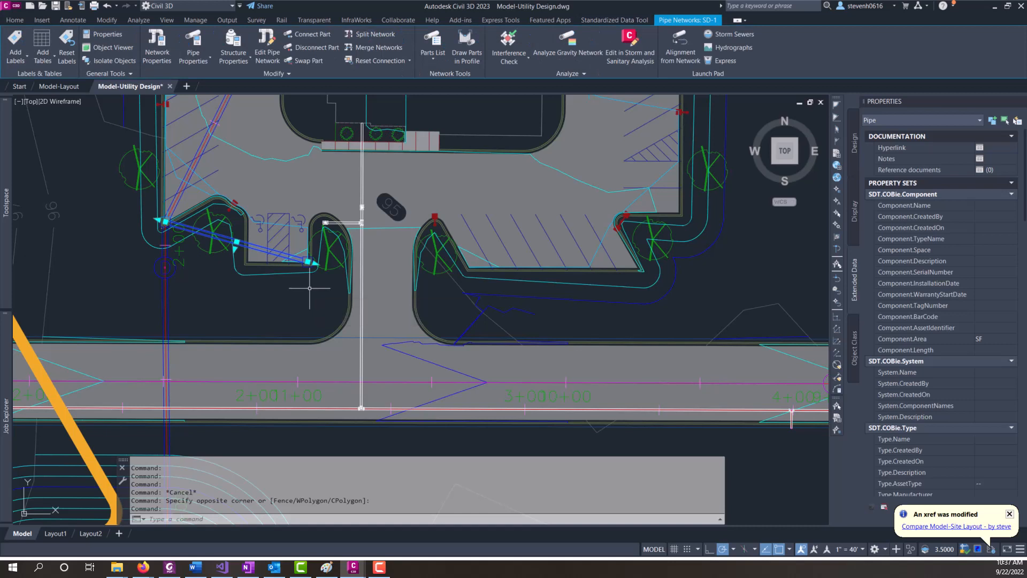
mouse_move(309, 289)
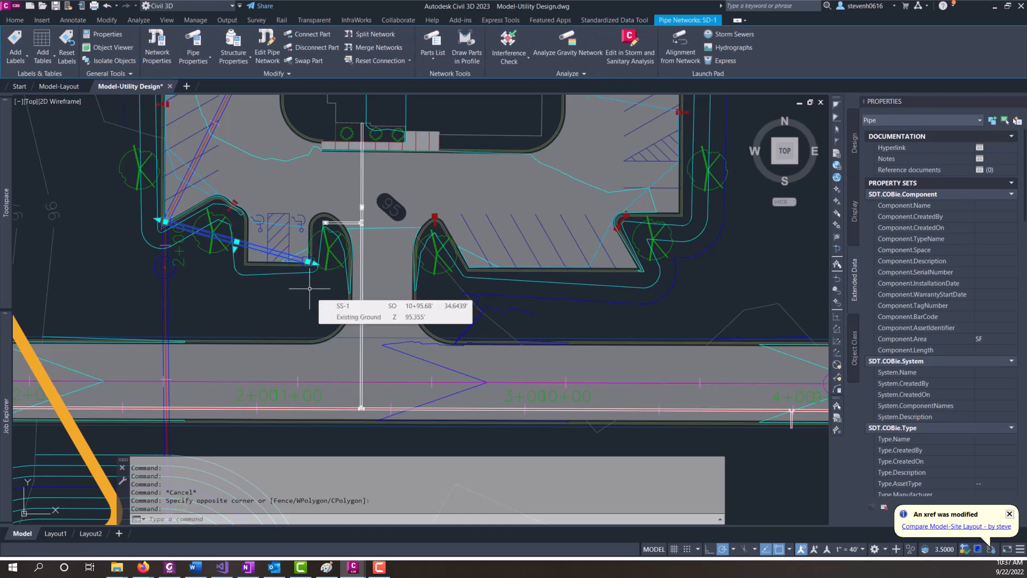
mouse_move(310, 296)
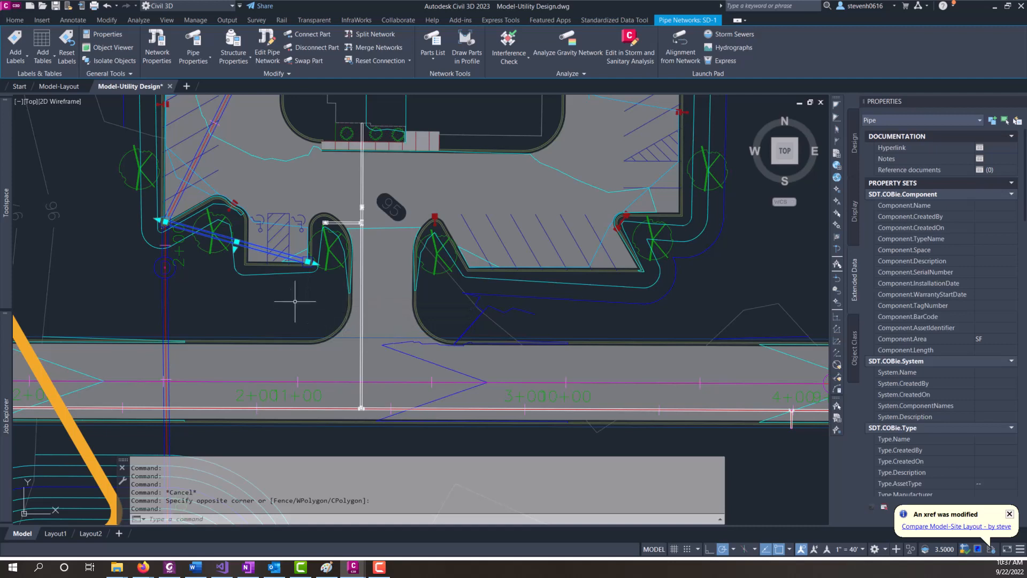
mouse_move(295, 304)
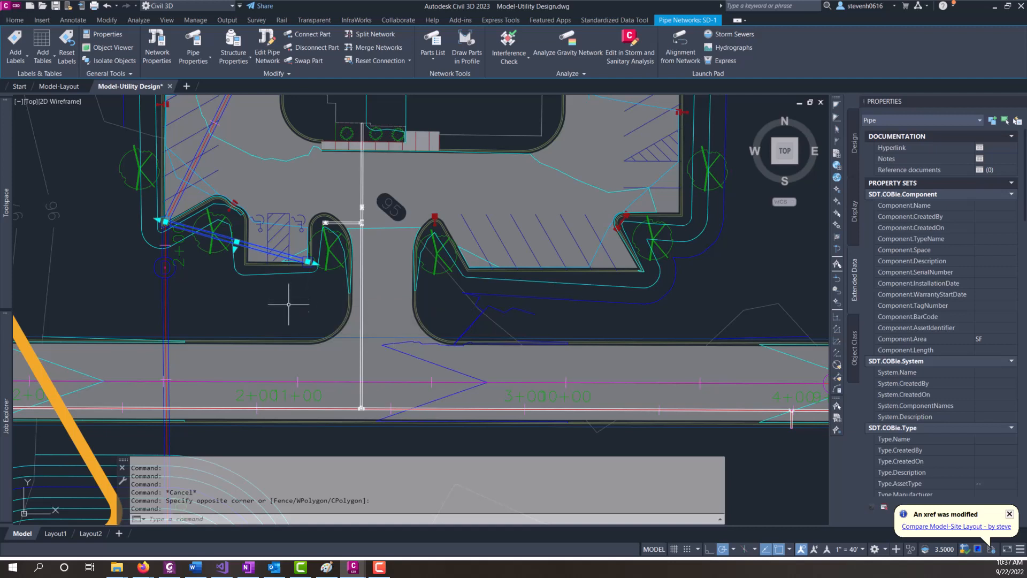
mouse_move(151, 102)
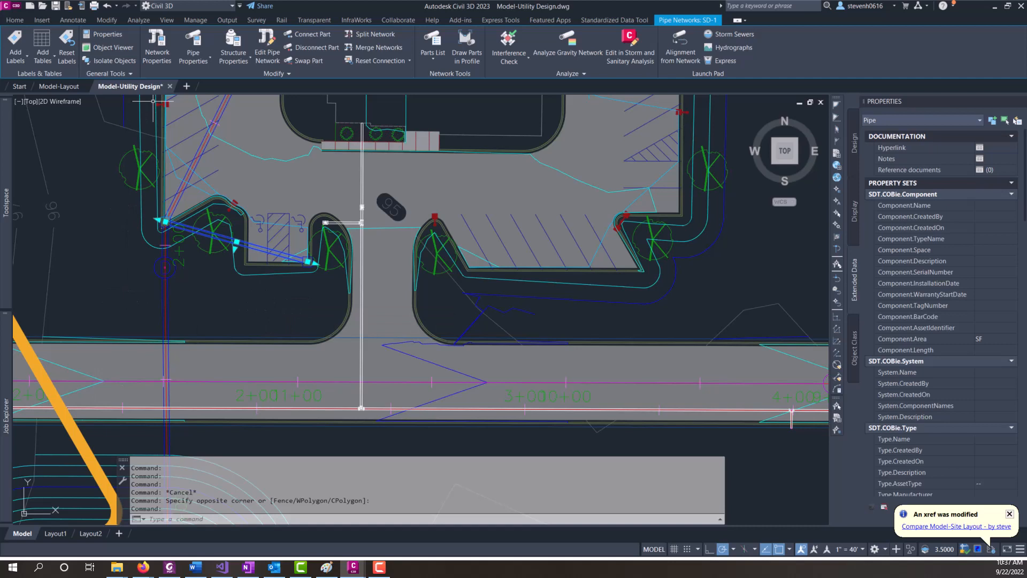
mouse_move(199, 232)
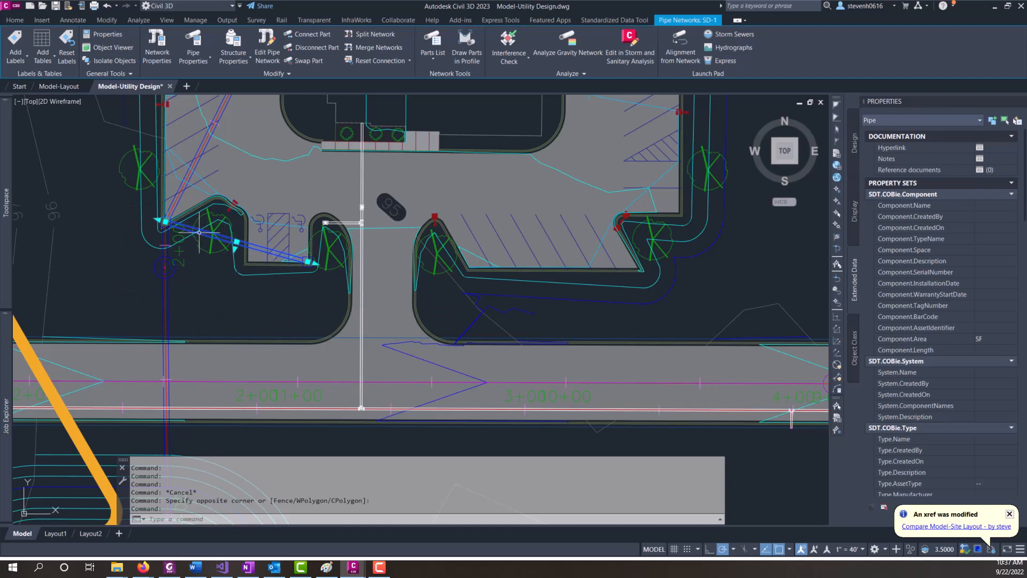
mouse_move(381, 234)
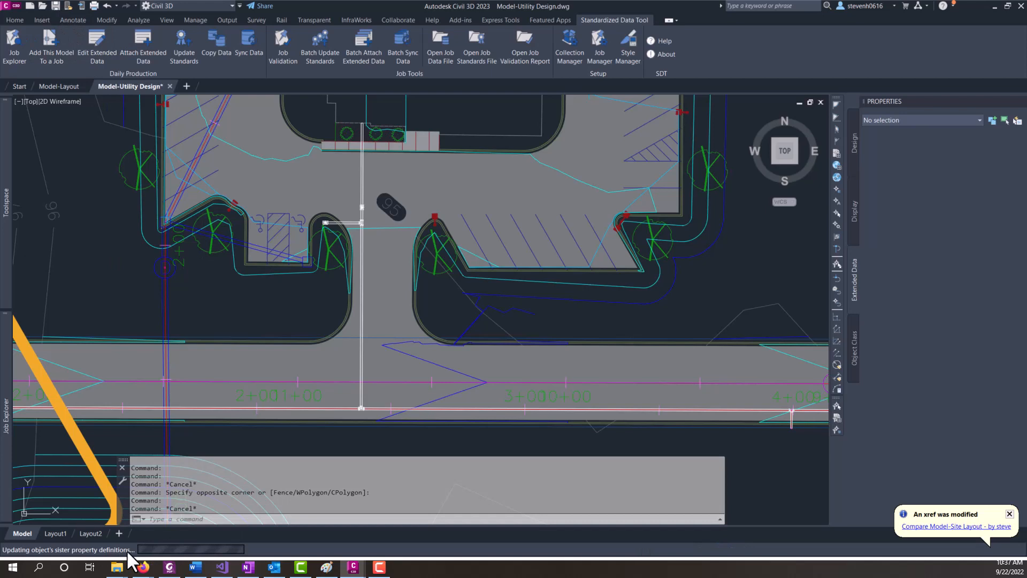
mouse_move(154, 553)
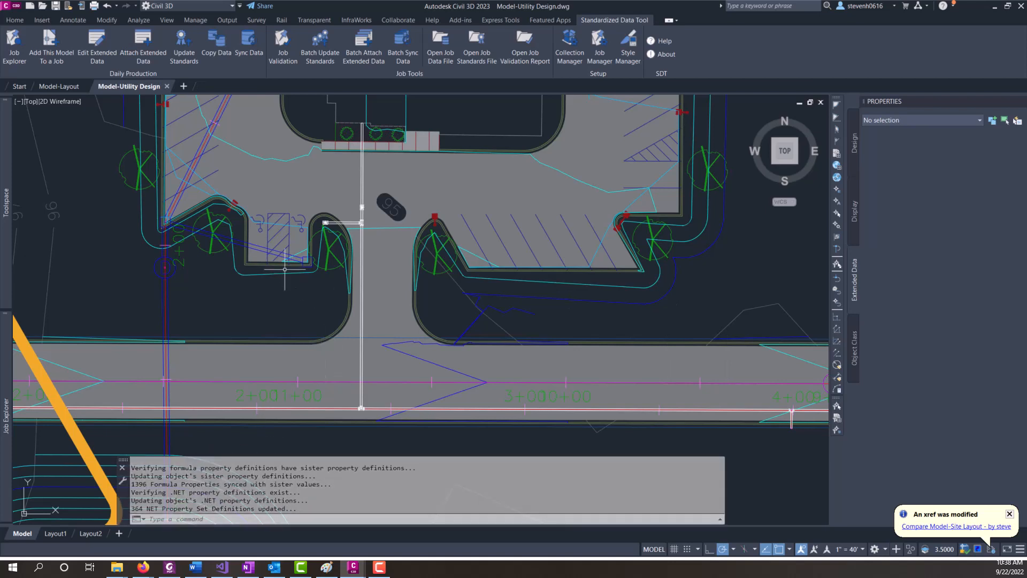
Confirm the pipe's SDT gravity-pipe values are filled in, then view the drawing's custom SDT properties
left_click(235, 243)
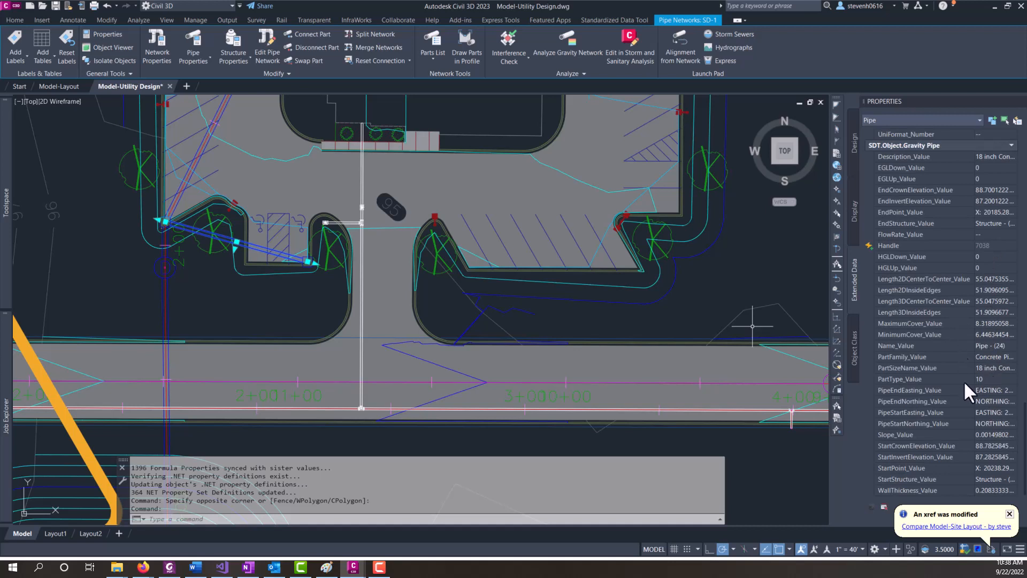
mouse_move(996, 335)
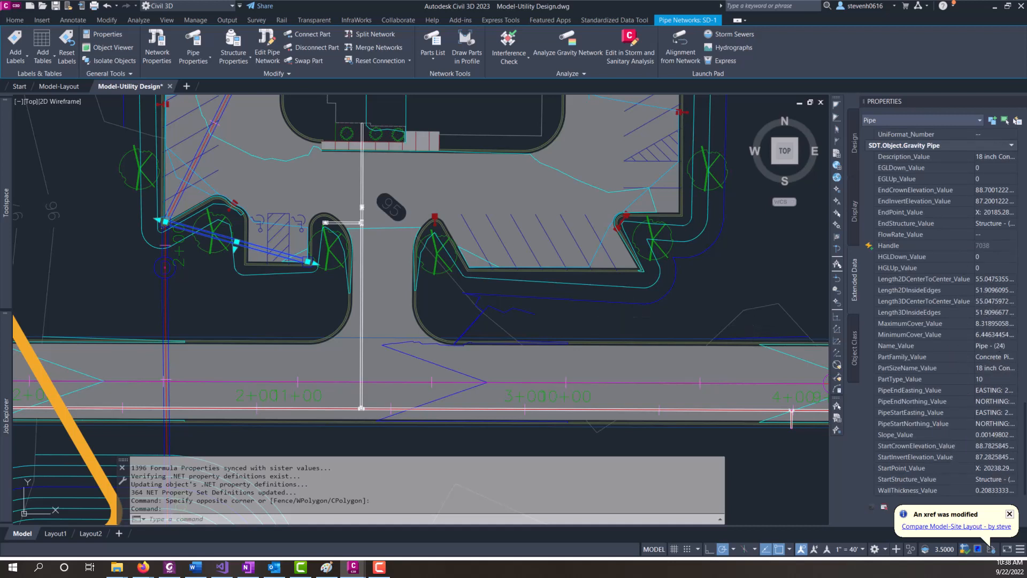
left_click(613, 19)
type("DWGPROPS")
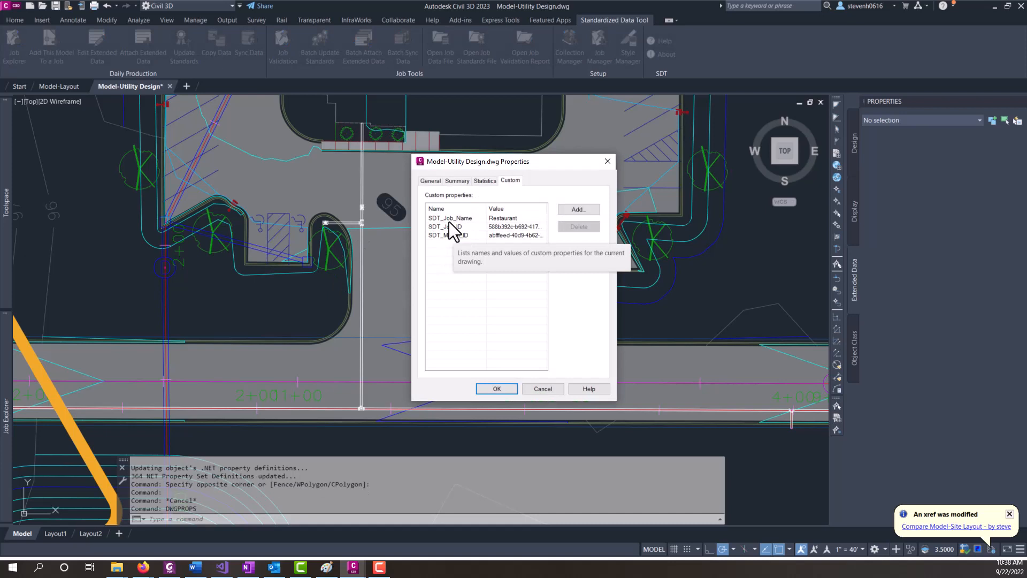
mouse_move(471, 237)
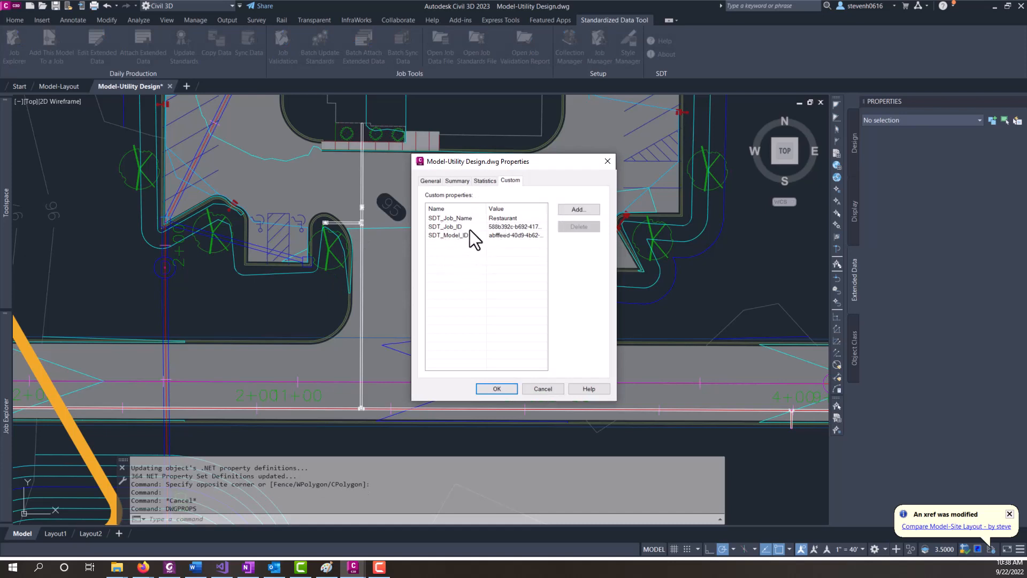
mouse_move(398, 379)
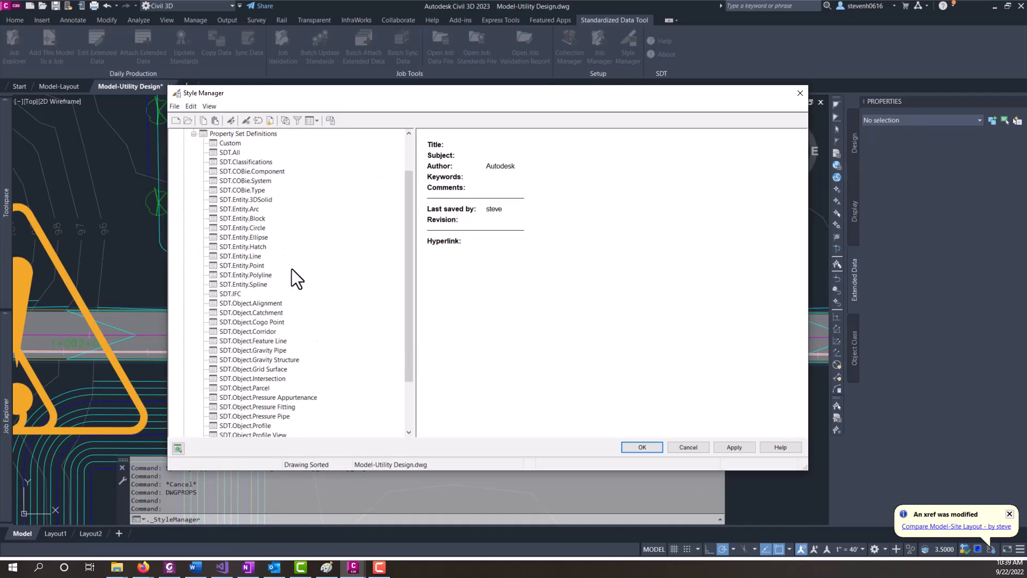
Inspect the Gravity Pipe property set and the formula behind its EndStructure_Formula property
scroll("down", 3)
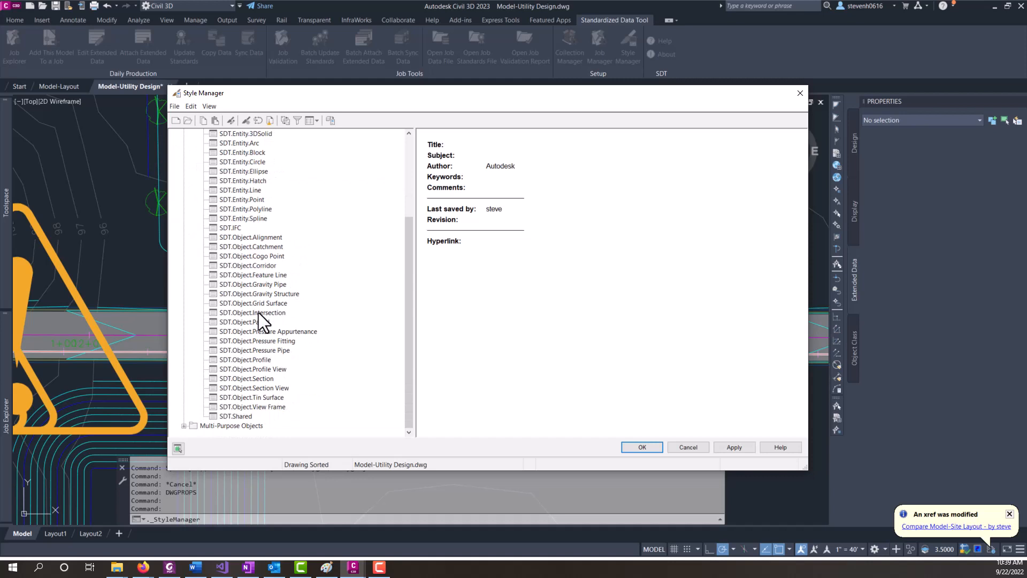
left_click(253, 283)
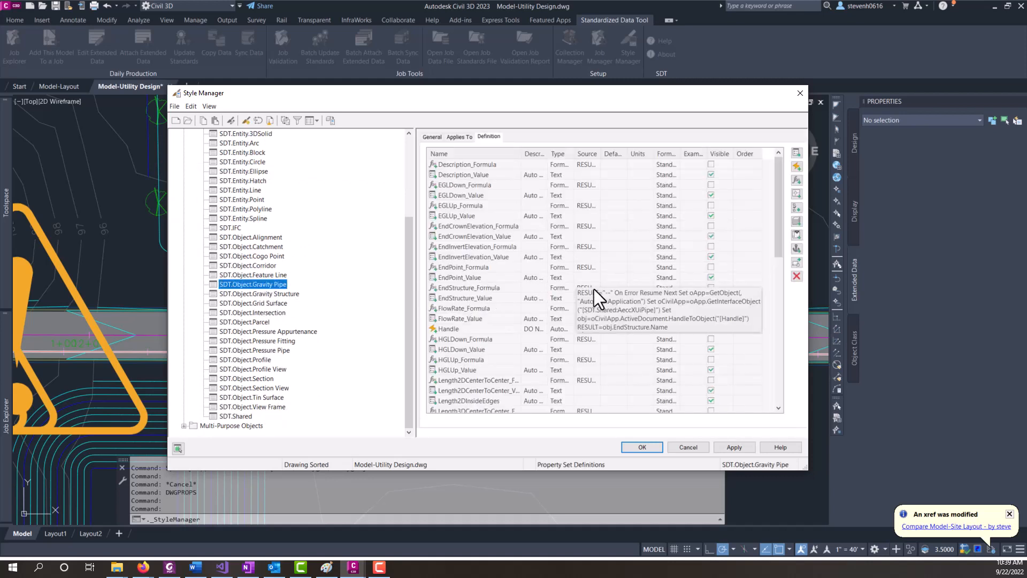
left_click(467, 288)
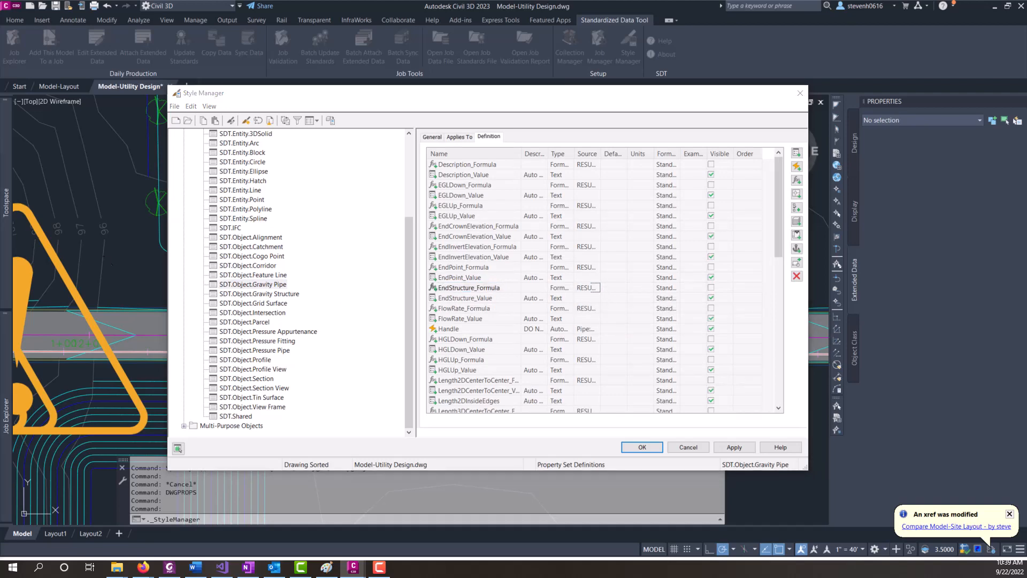
double_click(467, 287)
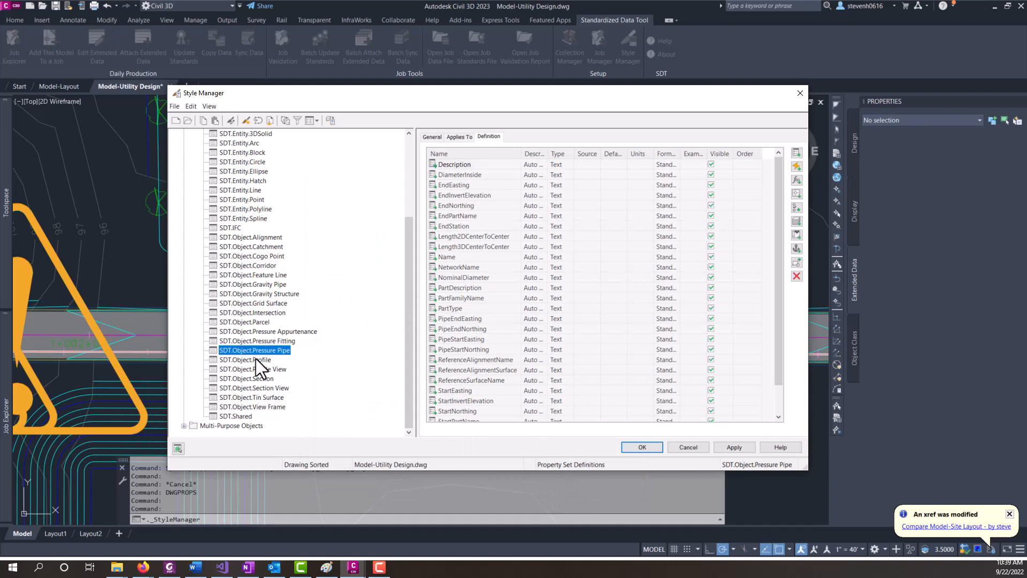
mouse_move(235, 278)
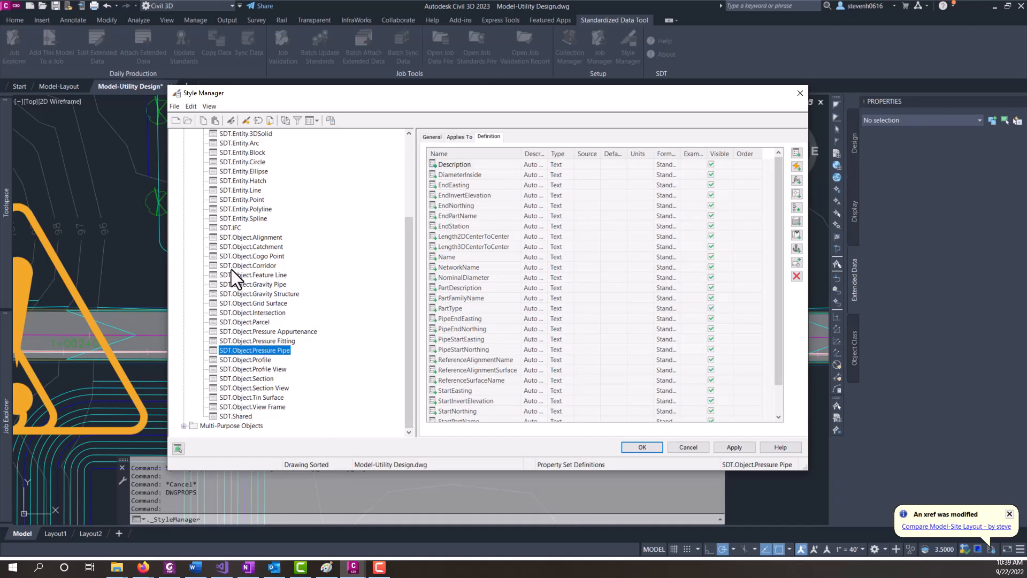
mouse_move(564, 344)
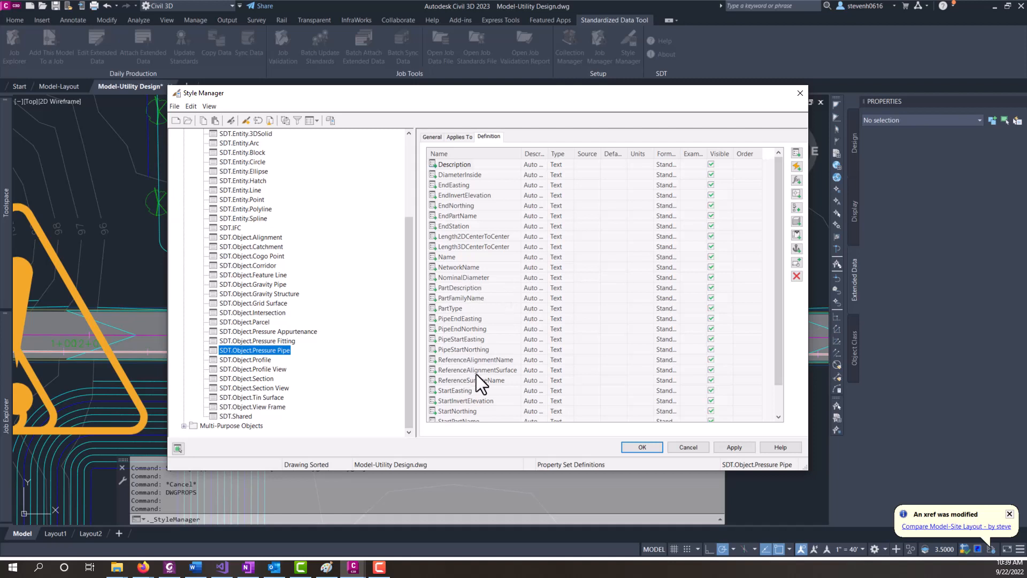
mouse_move(462, 406)
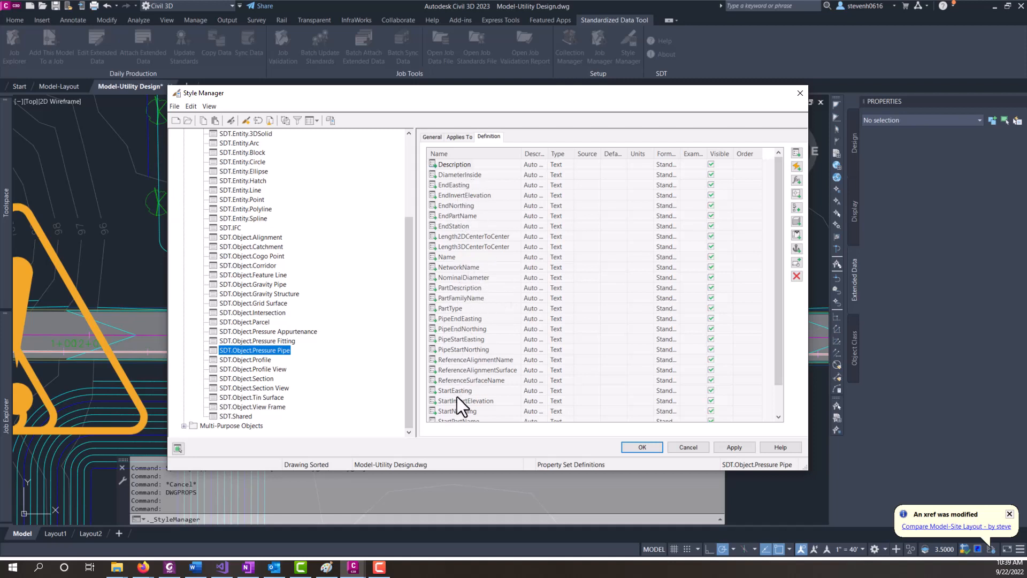
left_click(256, 350)
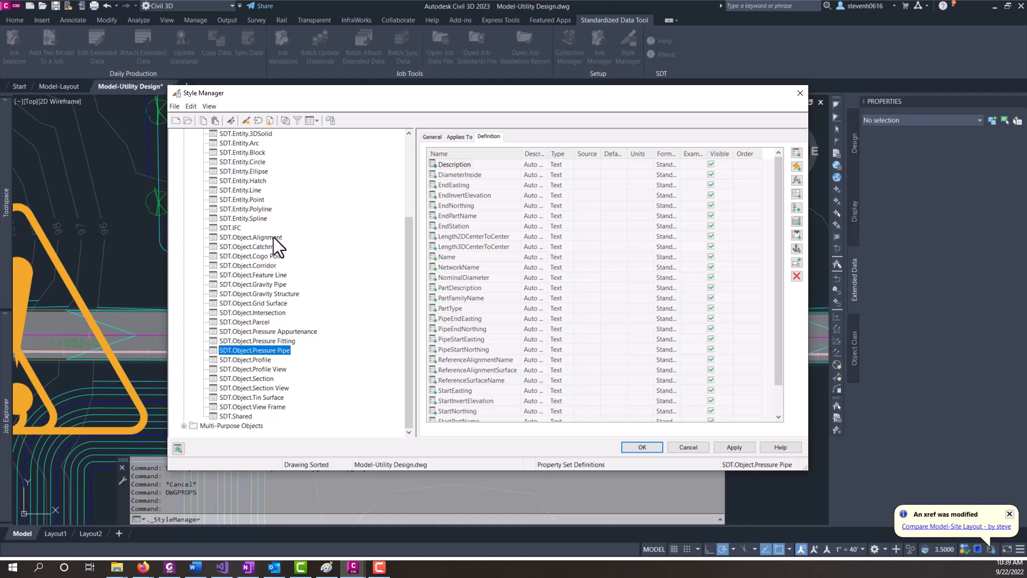
Review the Alignment property set's RailWidth property and the Pressure Appurtenance property set
left_click(251, 237)
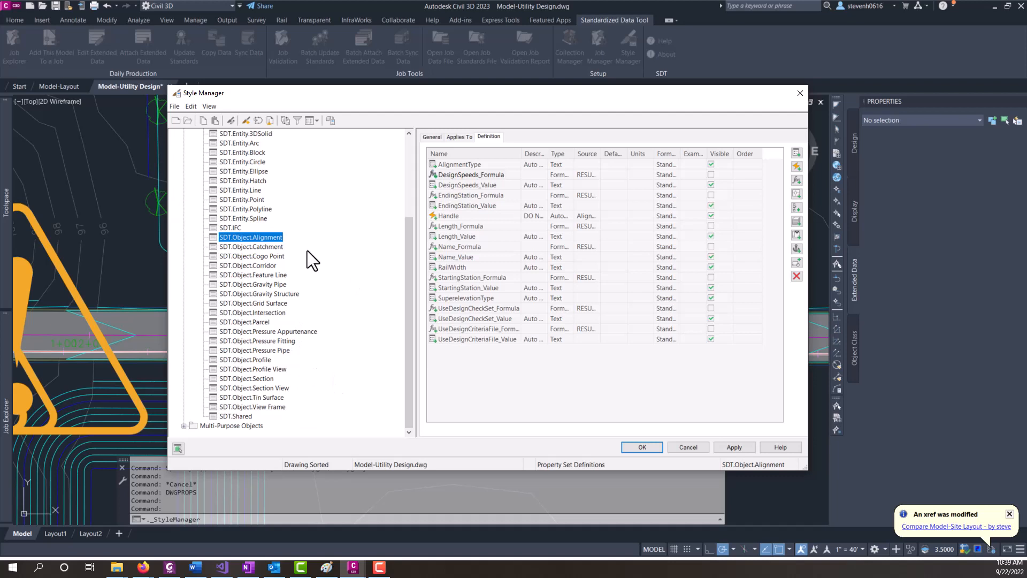
mouse_move(339, 282)
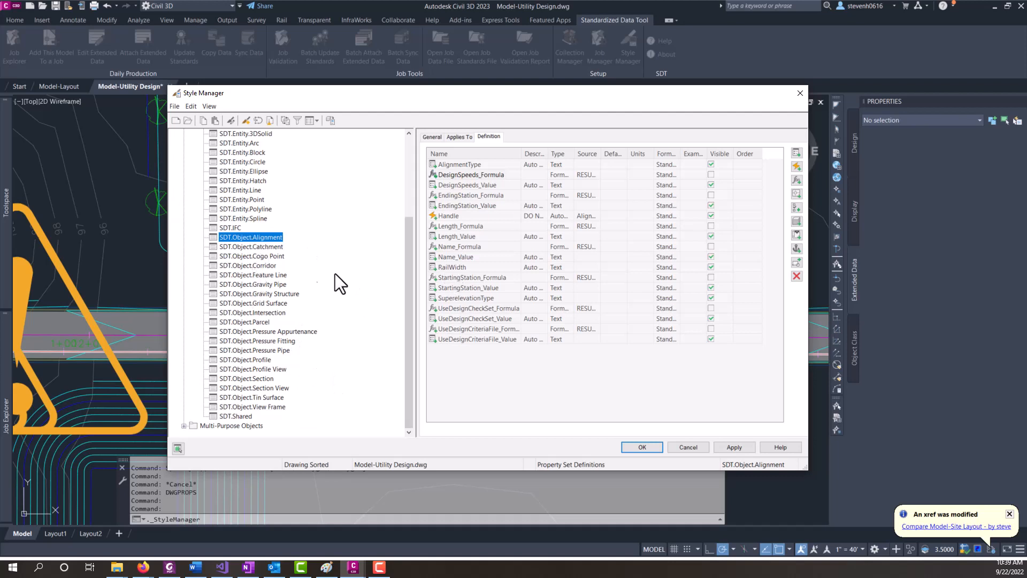
left_click(452, 266)
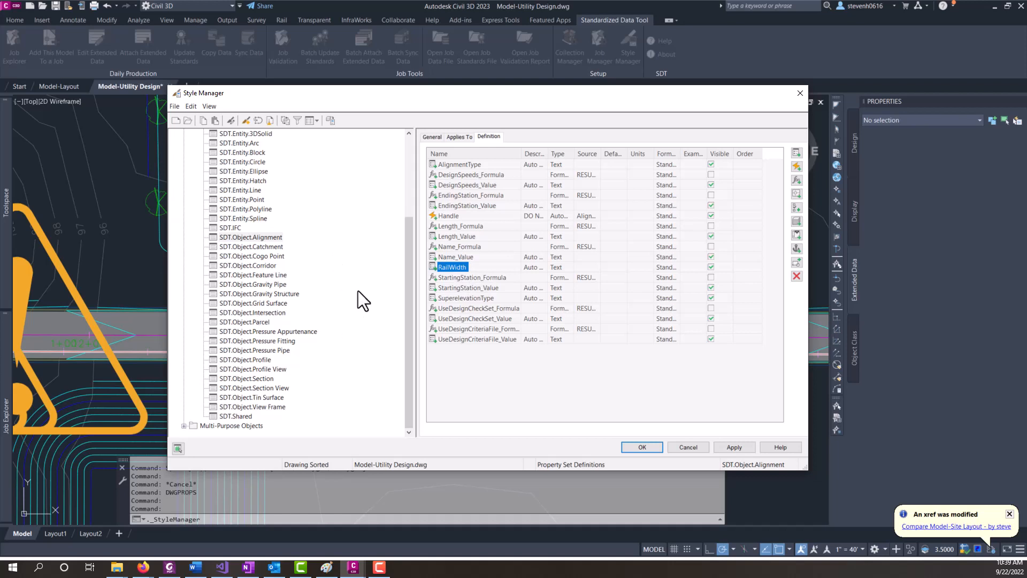
mouse_move(459, 278)
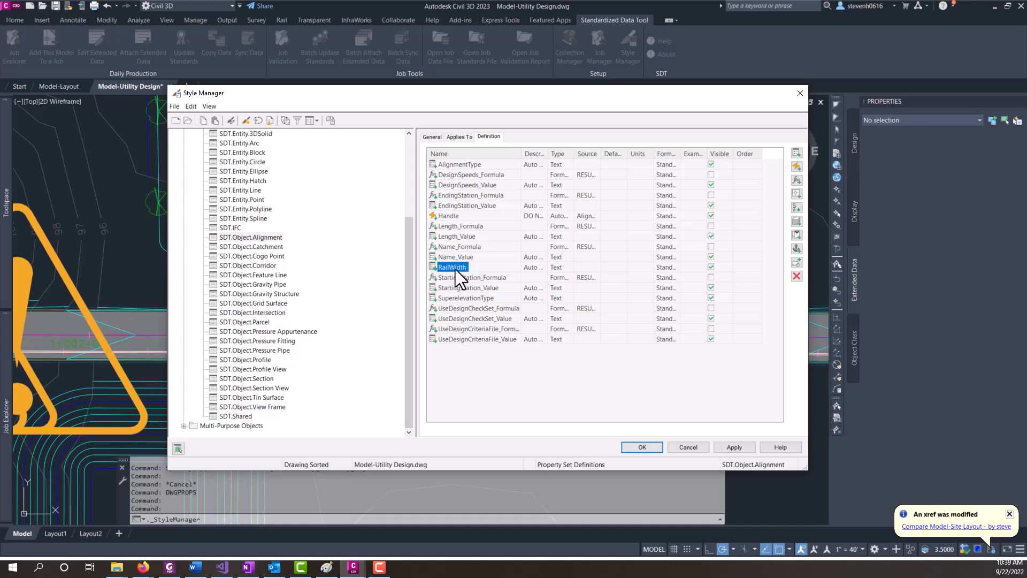
mouse_move(466, 280)
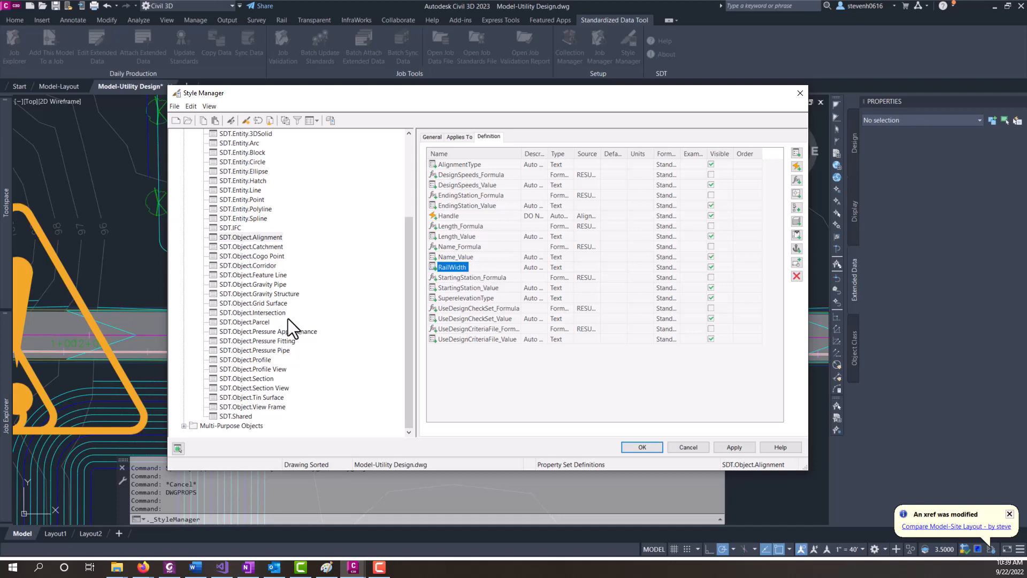
left_click(268, 330)
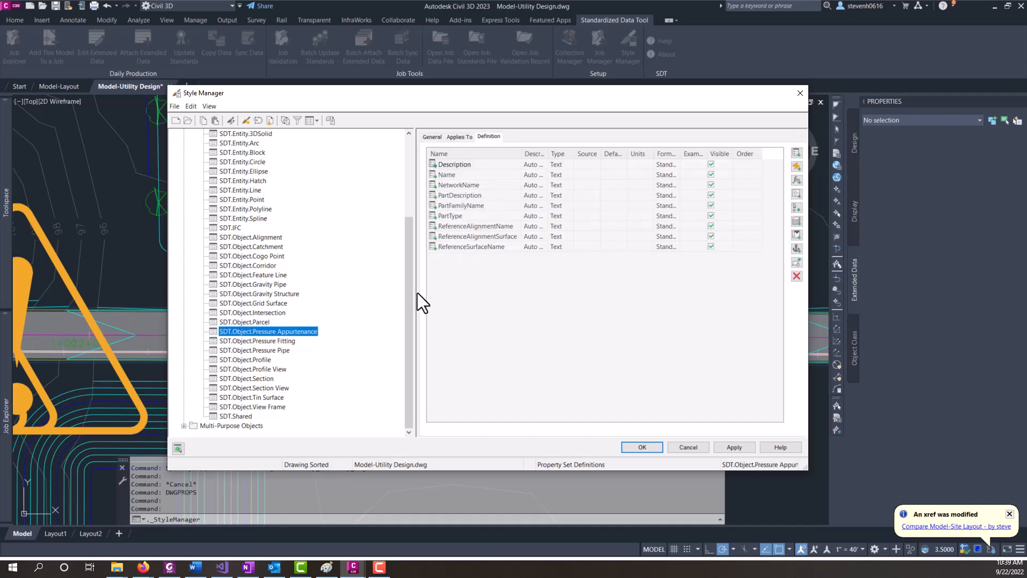
left_click(250, 237)
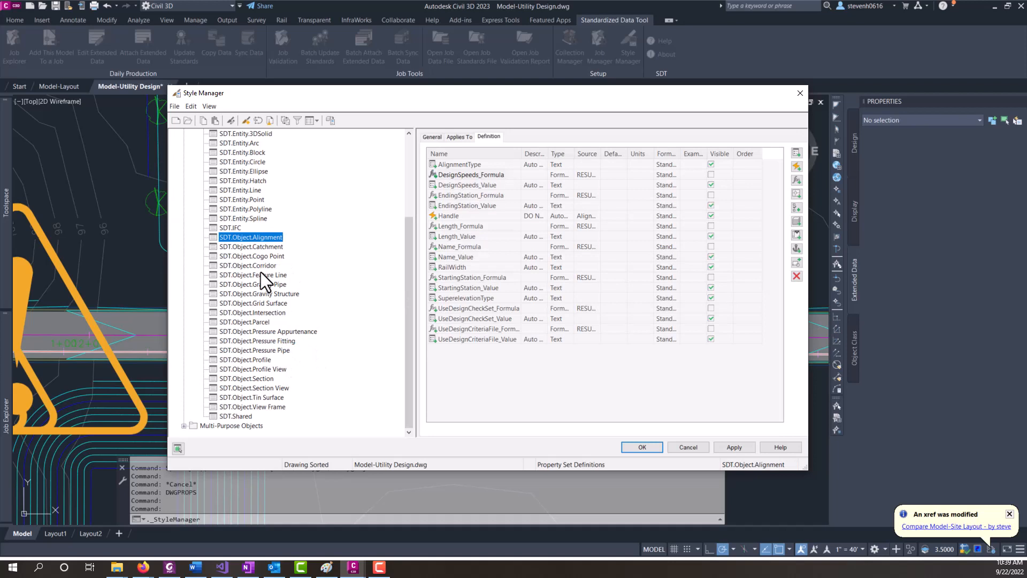
left_click(451, 266)
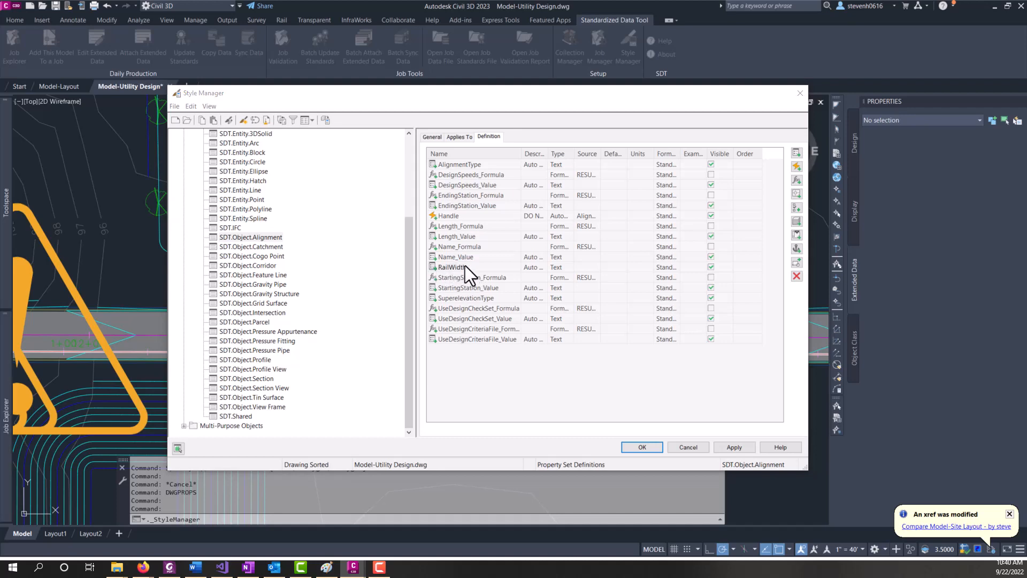
left_click(451, 267)
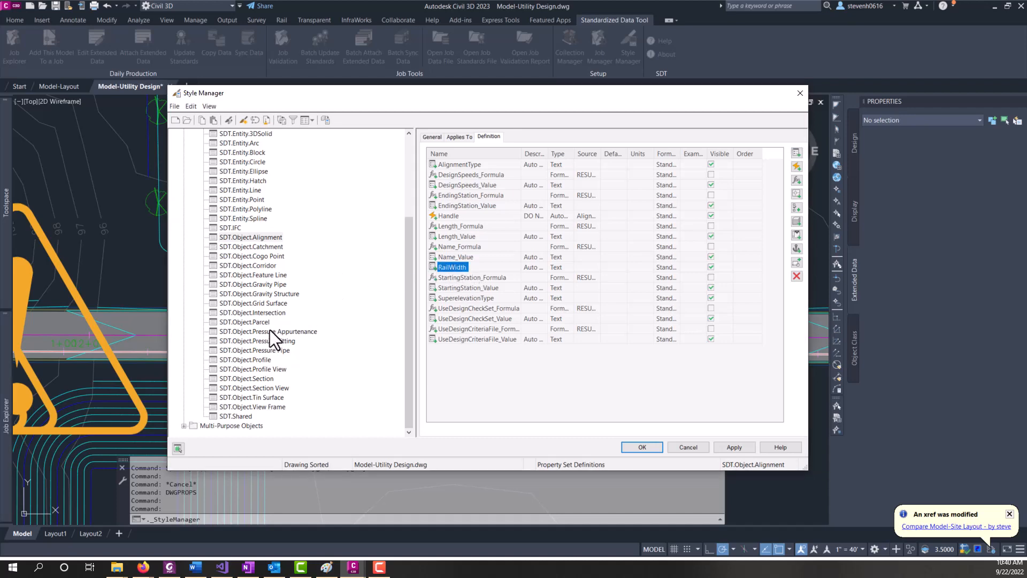
View the Pressure Pipe property set, then cancel out of the definitions without saving
left_click(258, 349)
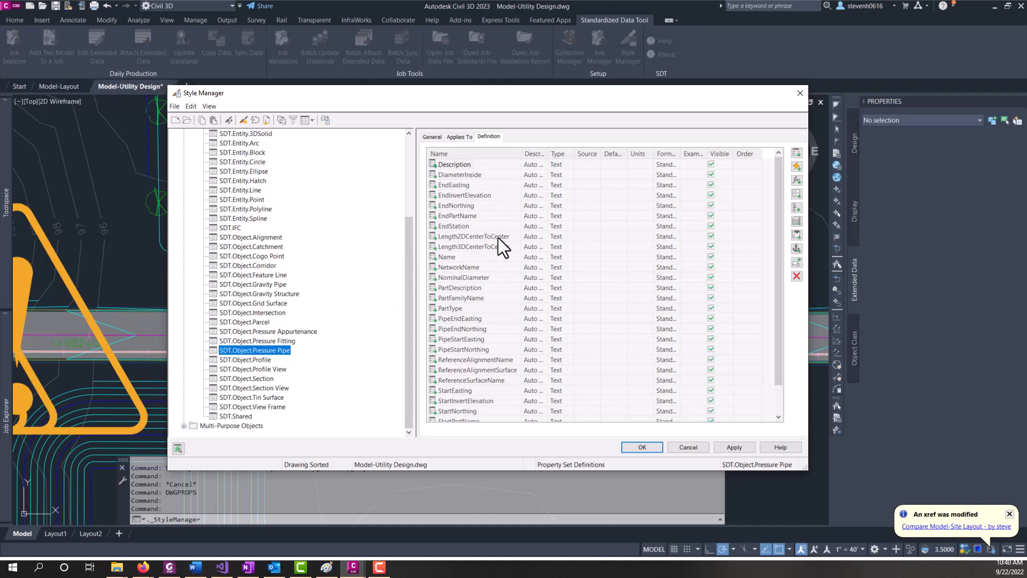
mouse_move(499, 255)
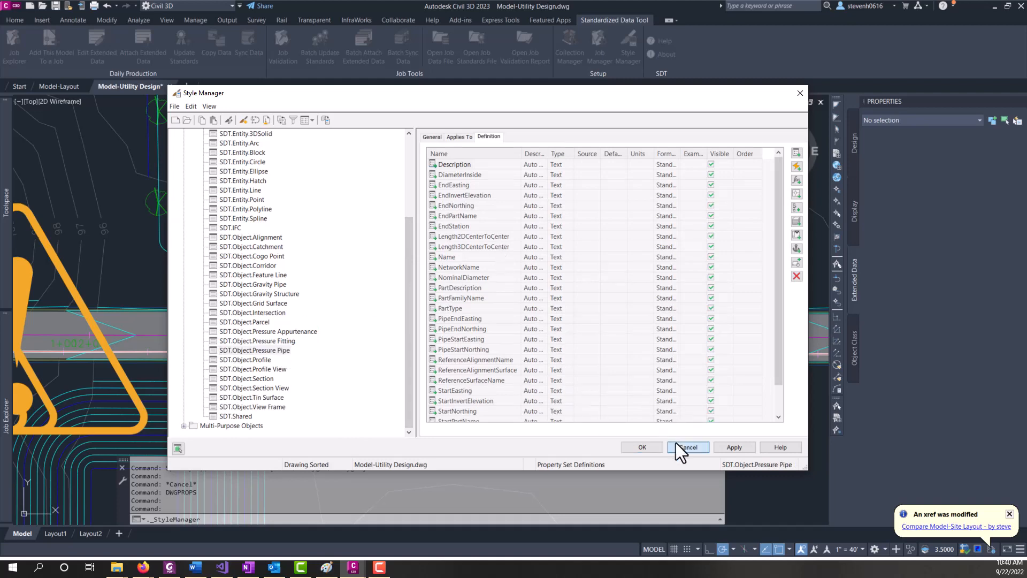
left_click(687, 447)
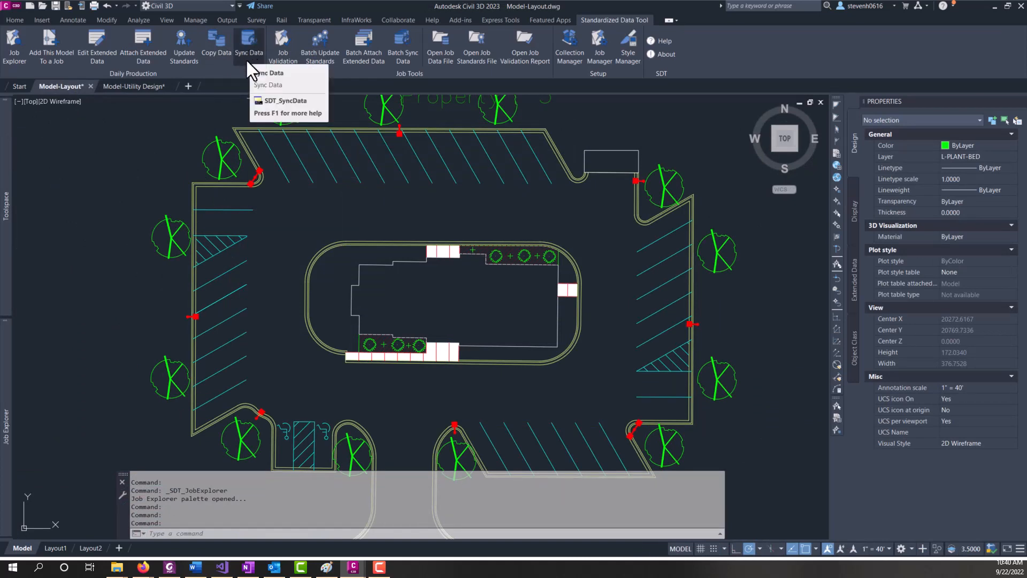
mouse_move(251, 69)
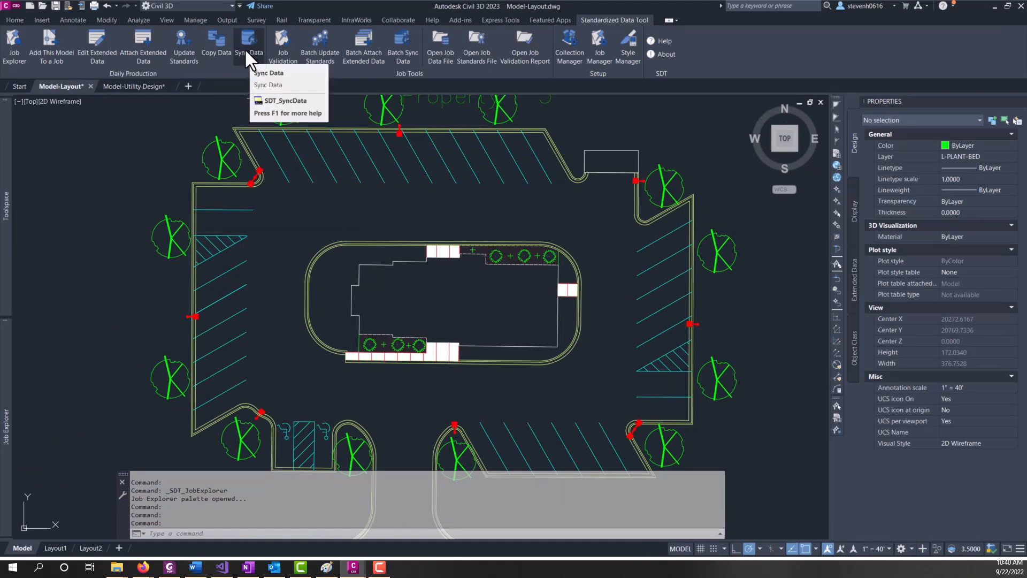
Start Sync Data for the Model-Layout drawing and accept the long-run-time warning
left_click(283, 101)
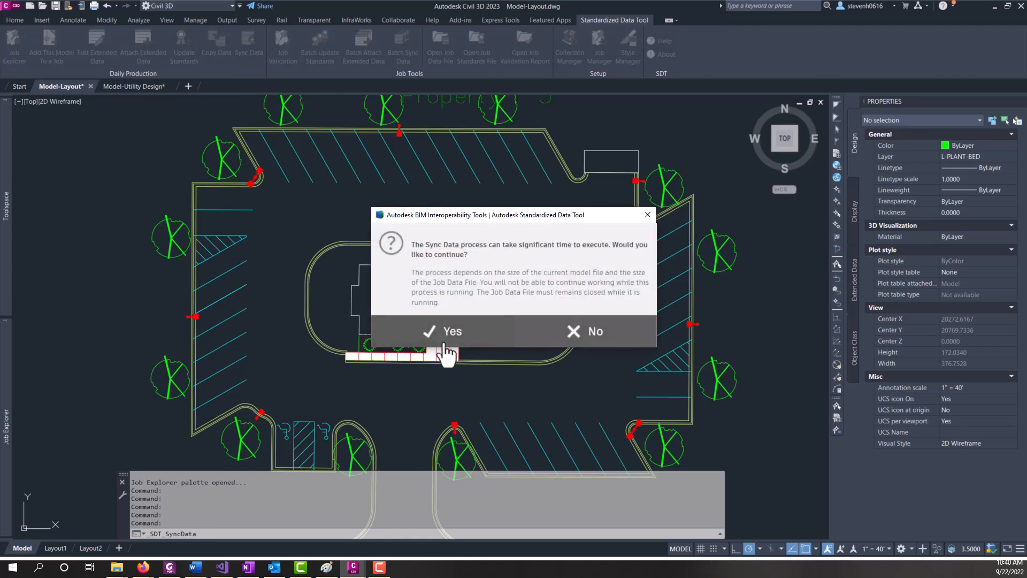
left_click(442, 330)
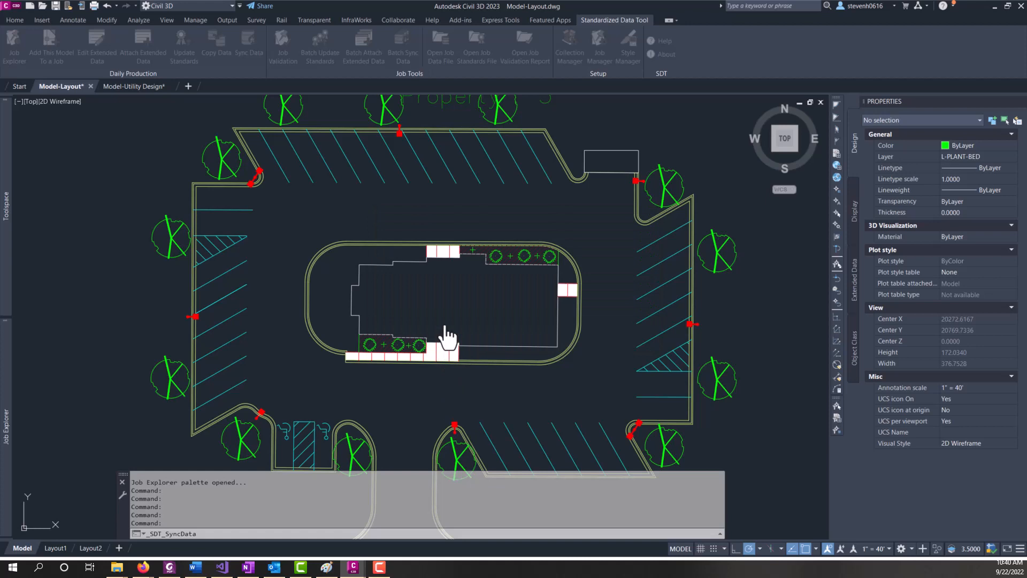
mouse_move(469, 340)
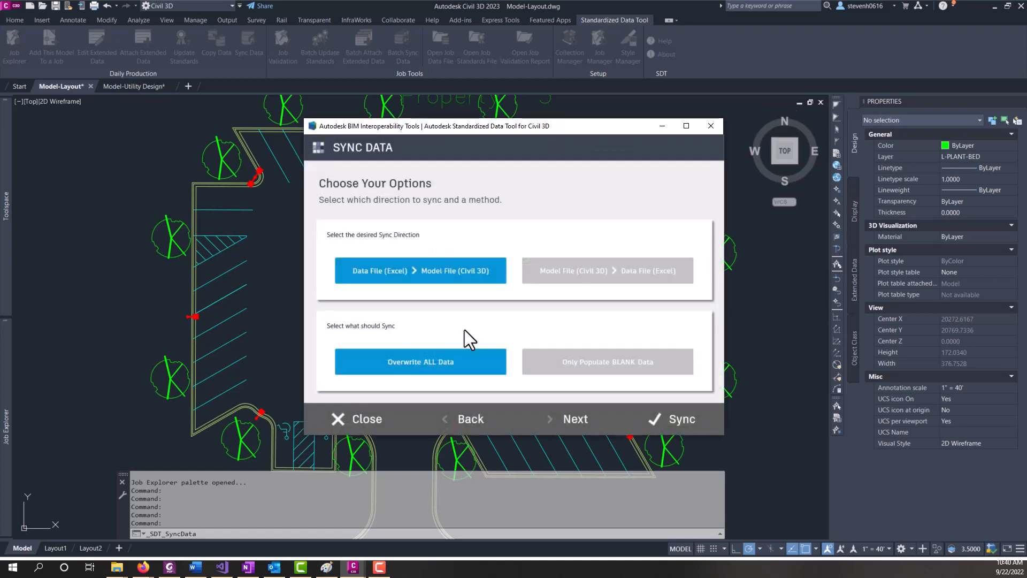
mouse_move(491, 236)
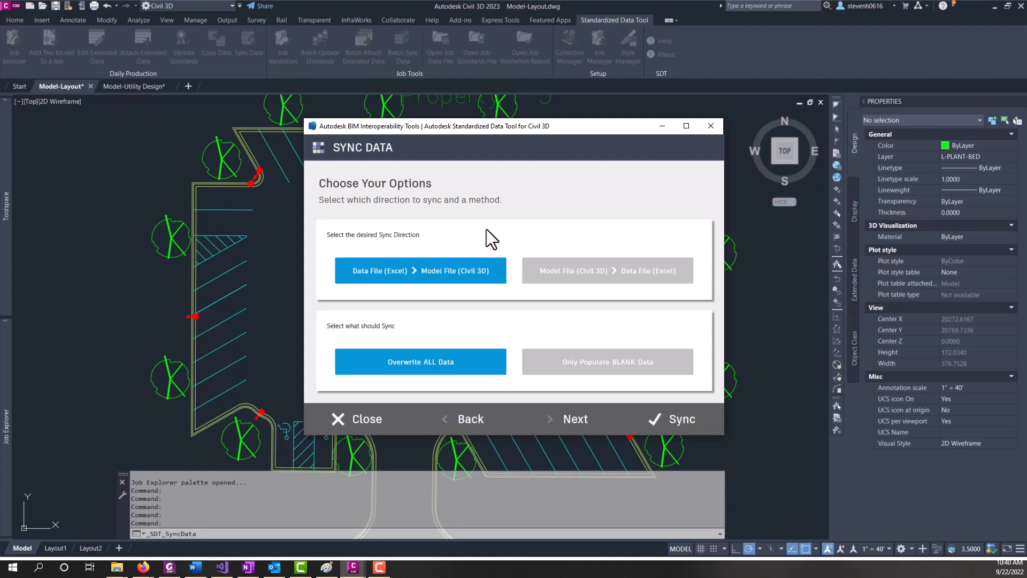
mouse_move(491, 324)
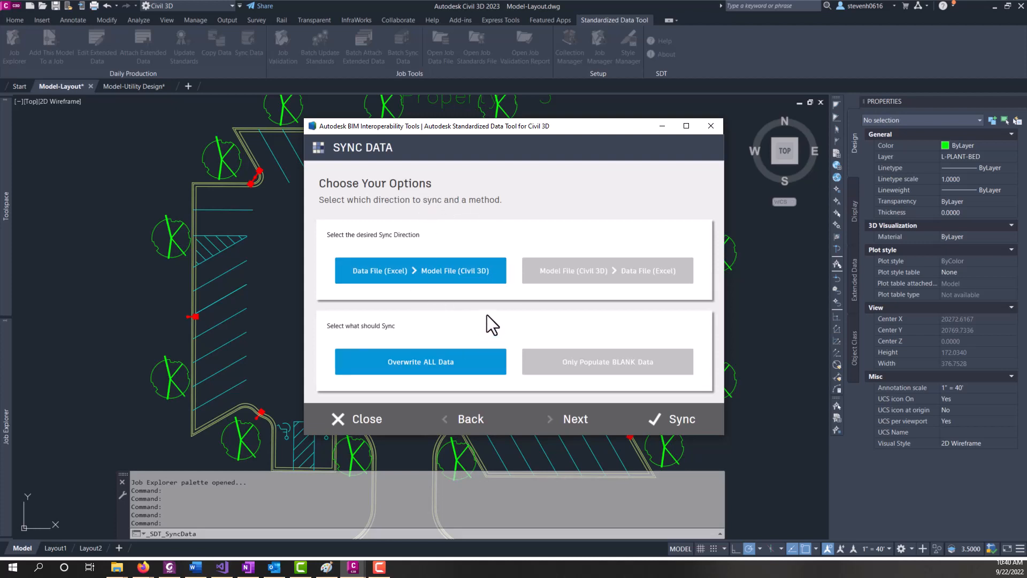
mouse_move(419, 308)
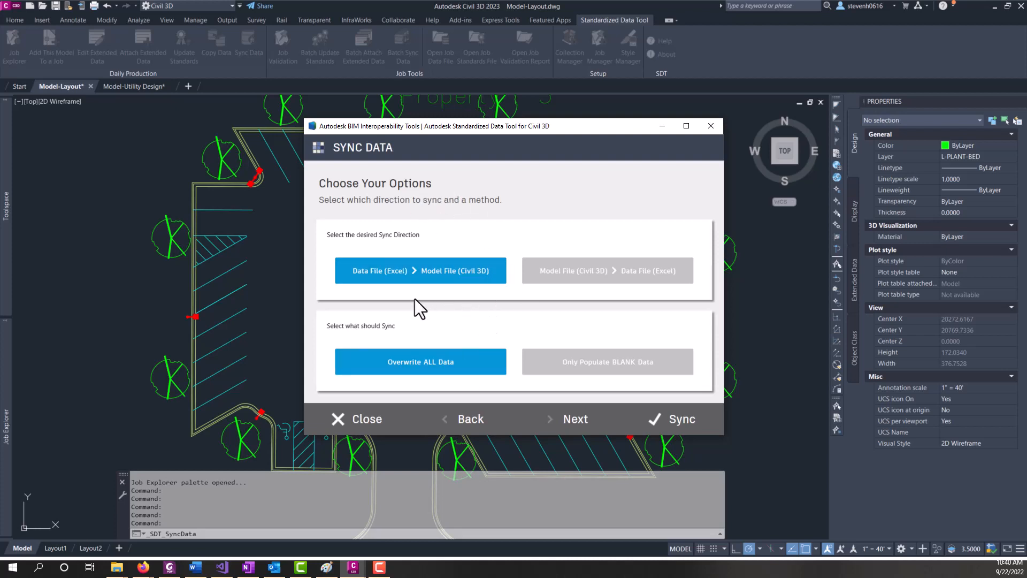
Keep the Excel-to-model direction with Overwrite ALL Data and continue to the property list
left_click(607, 269)
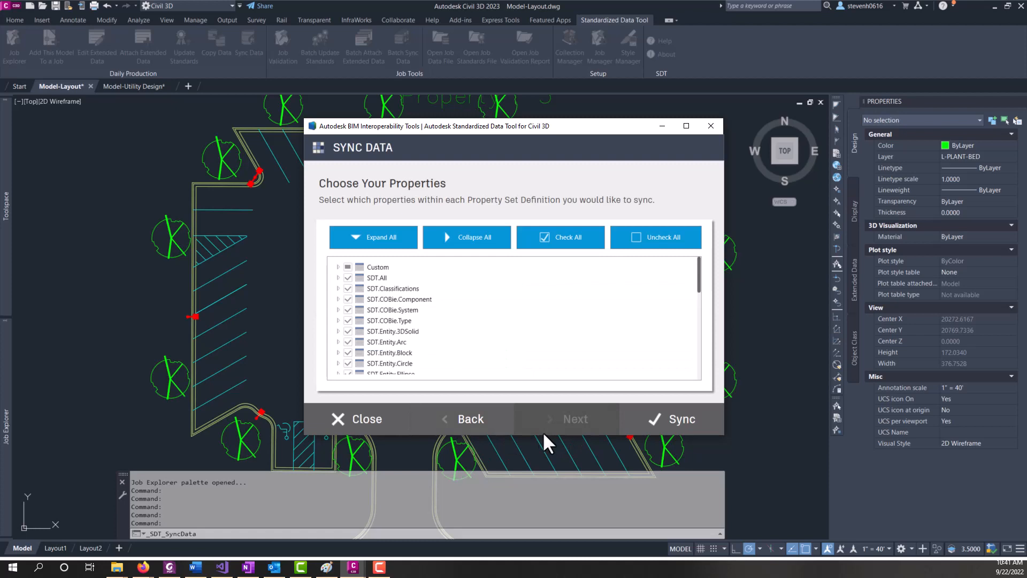
scroll("down", 3)
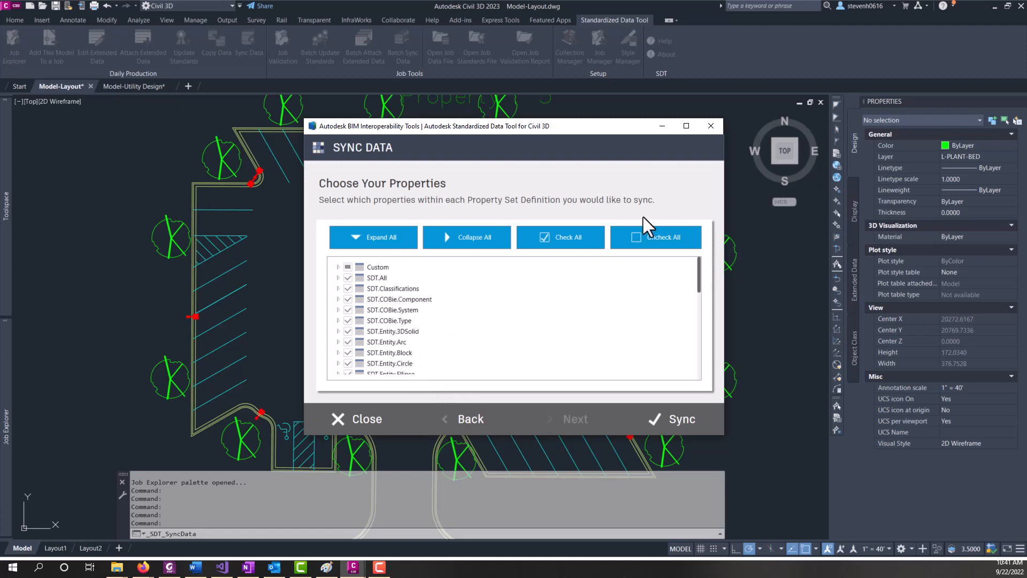
Uncheck then Check All SDT property sets and run the sync into the job data file
left_click(655, 236)
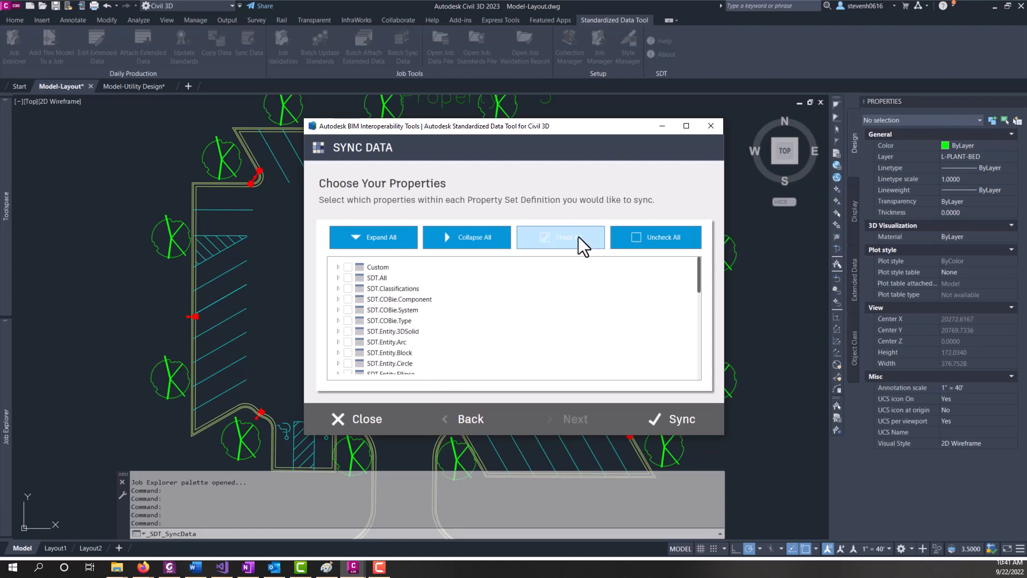
left_click(559, 238)
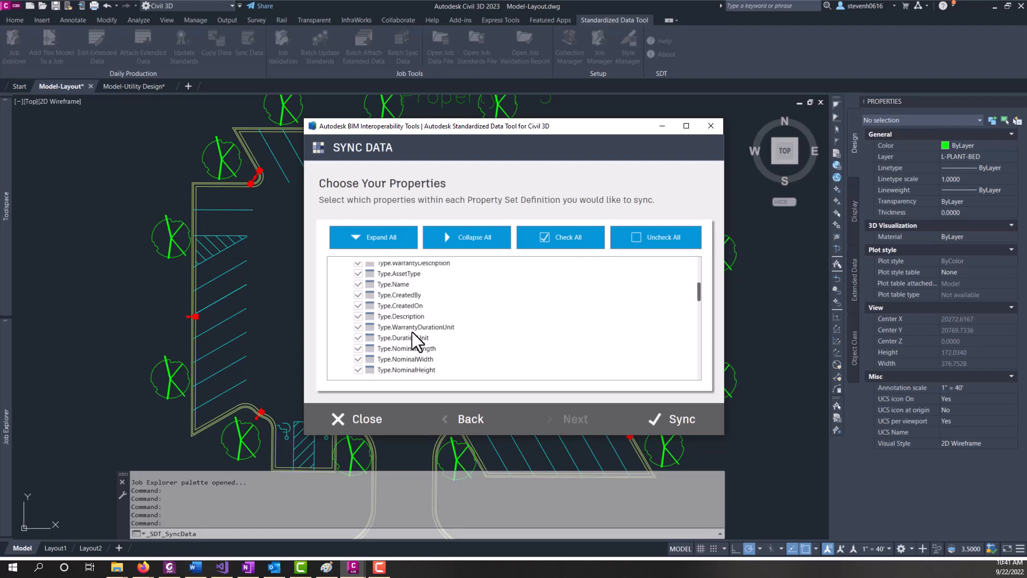
left_click(466, 236)
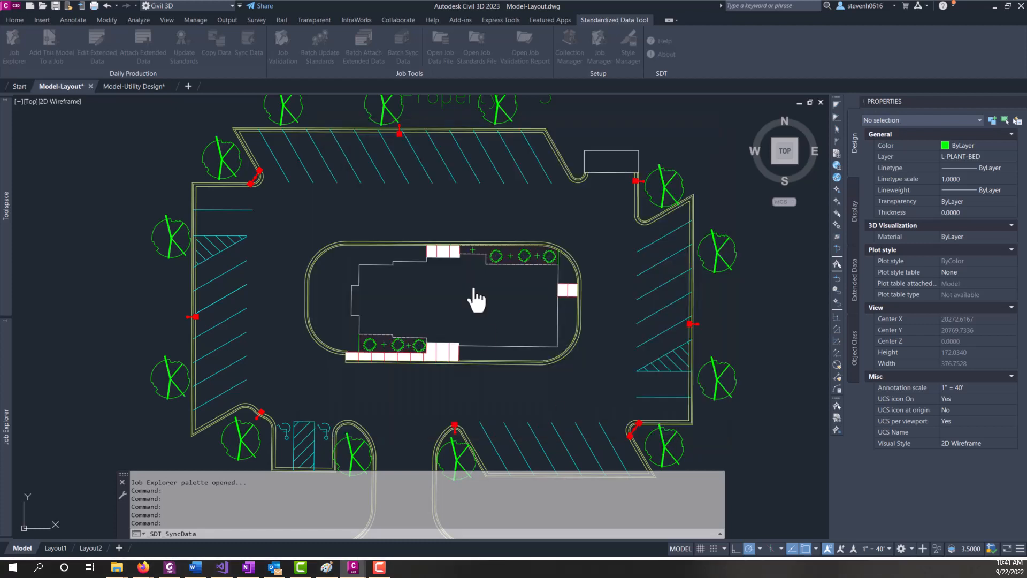
left_click(249, 47)
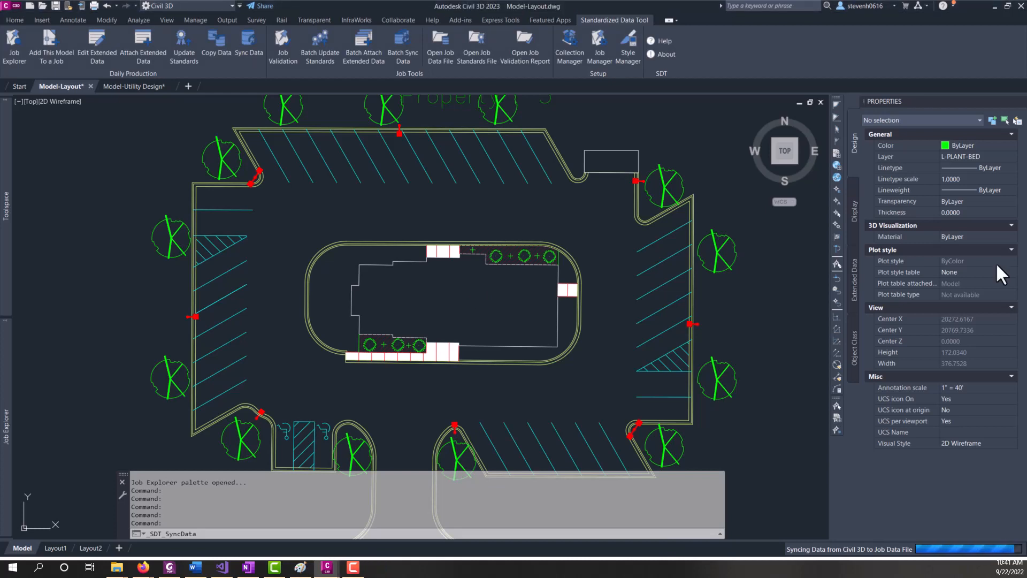
left_click(679, 419)
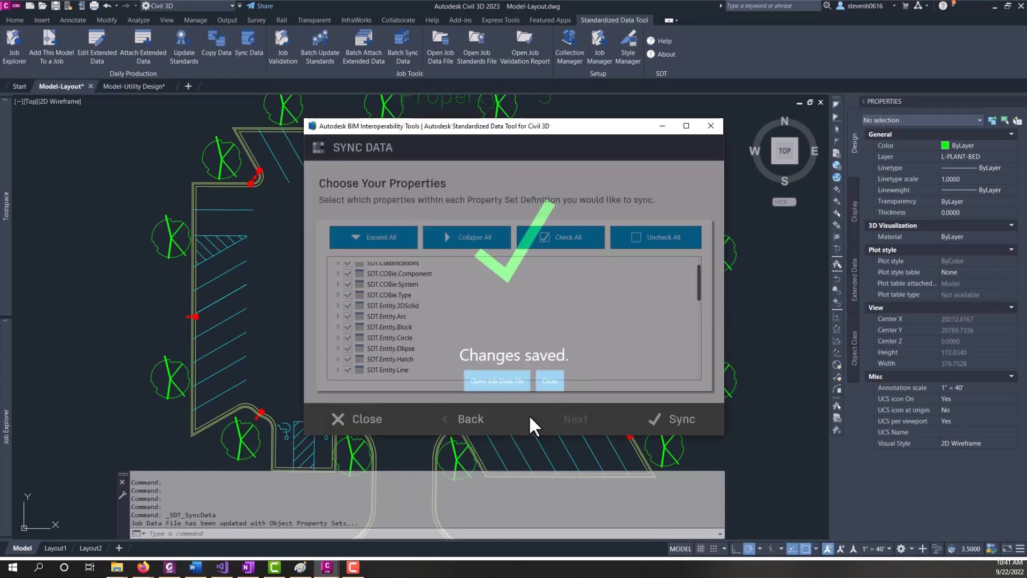
mouse_move(496, 381)
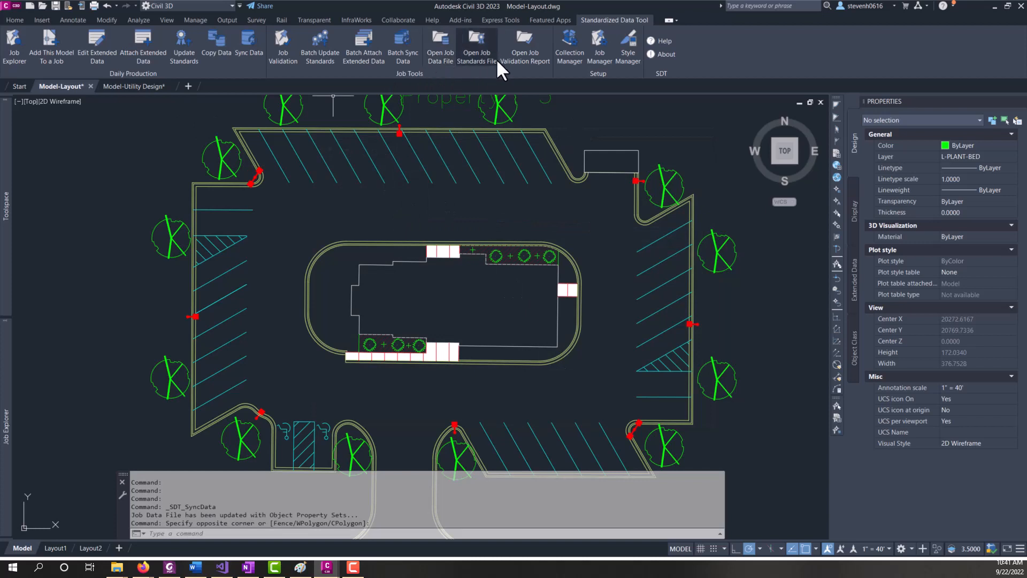
mouse_move(440, 46)
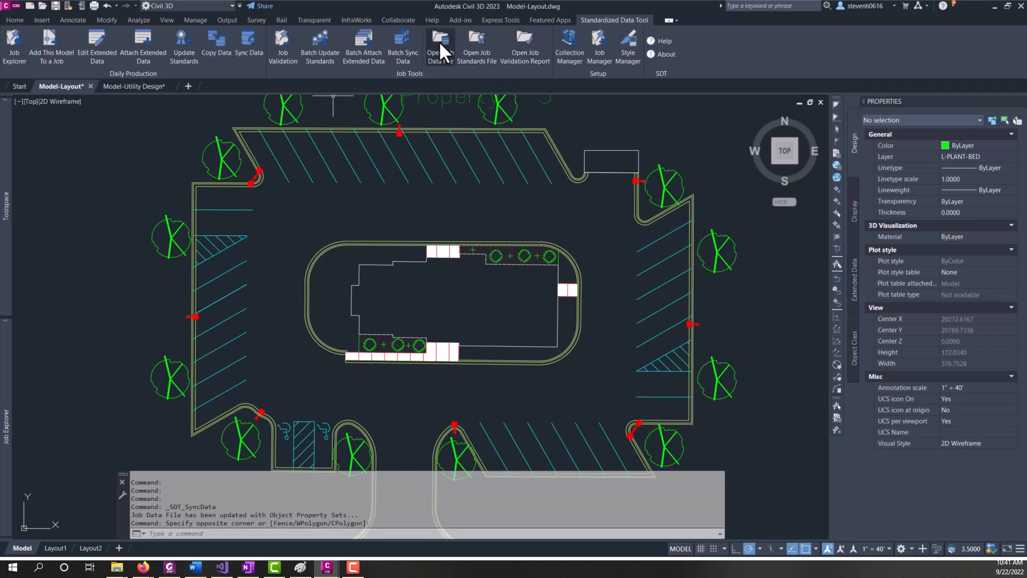
Launch Open Job Data File from the Standardized Data Tool ribbon
left_click(439, 46)
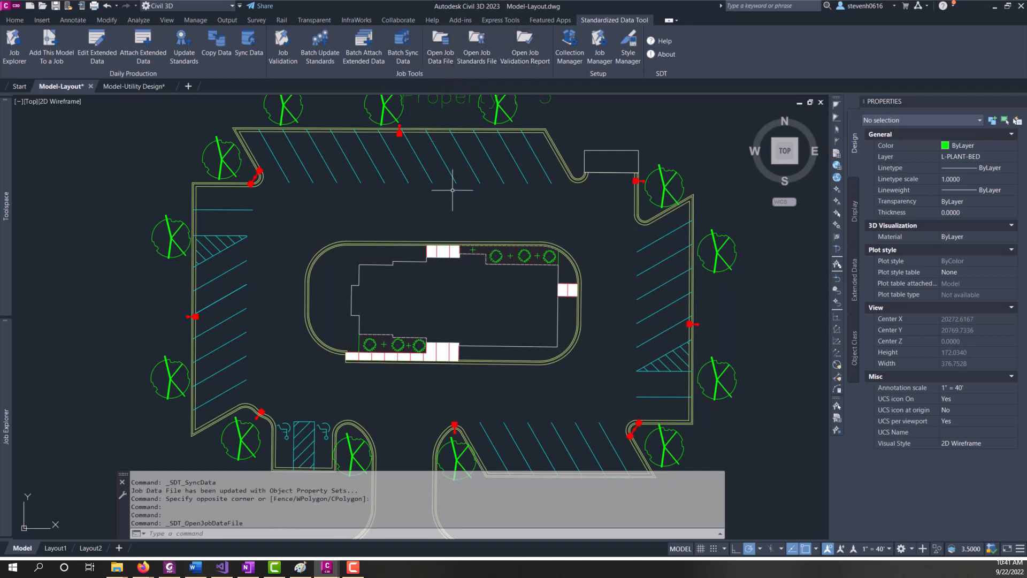
Open the Restaurant job's data file from the Example collection in Excel
left_click(440, 48)
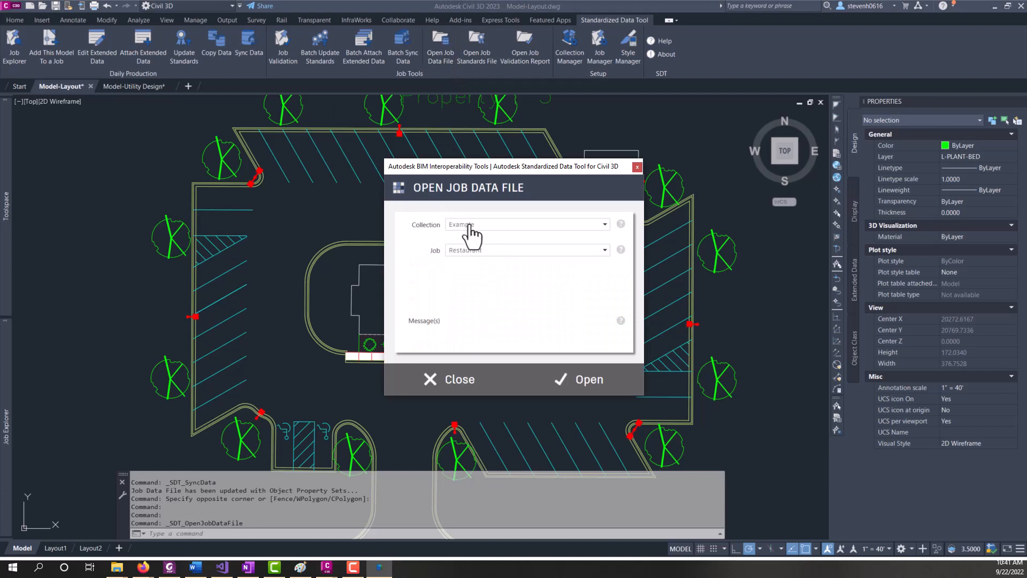
mouse_move(440, 238)
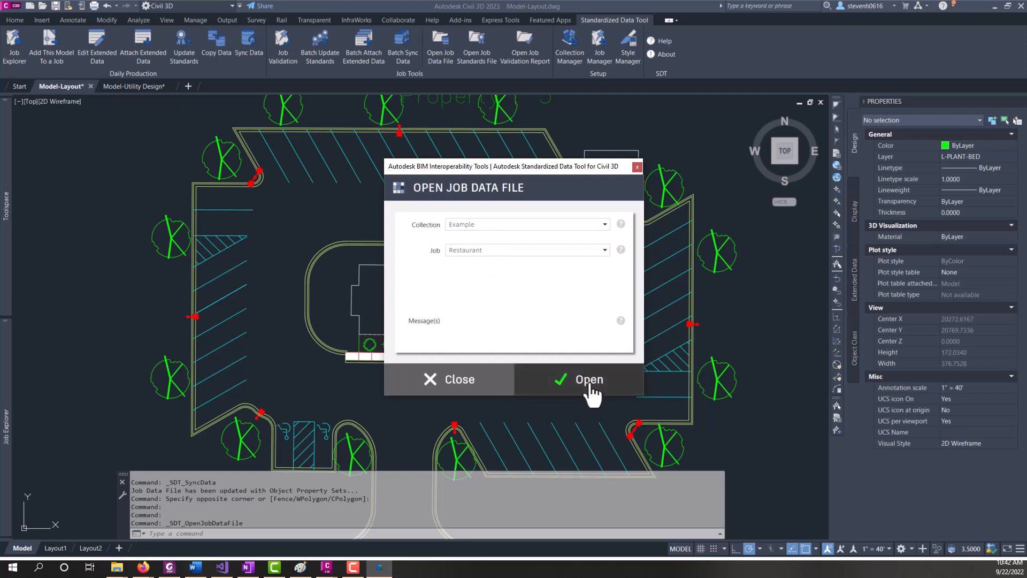
mouse_move(526, 257)
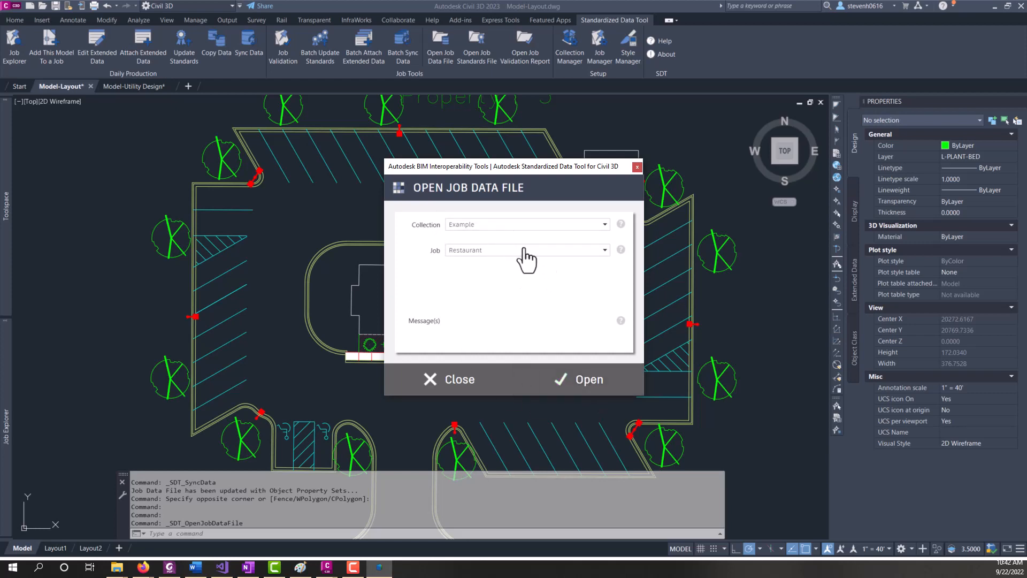
mouse_move(448, 243)
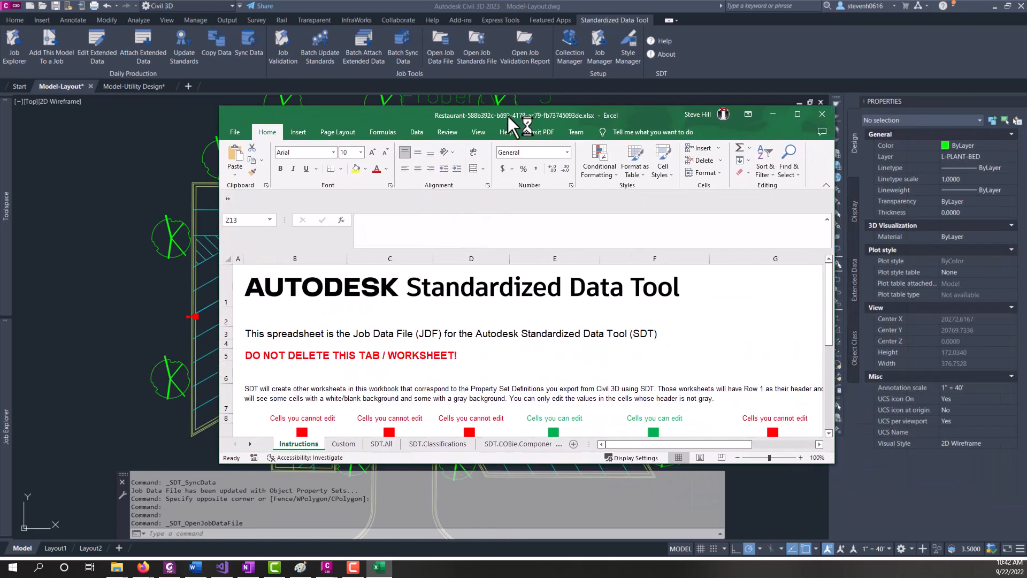
Maximize the Restaurant job data workbook and switch to the SDT.Entity.Polyline sheet
left_click(797, 115)
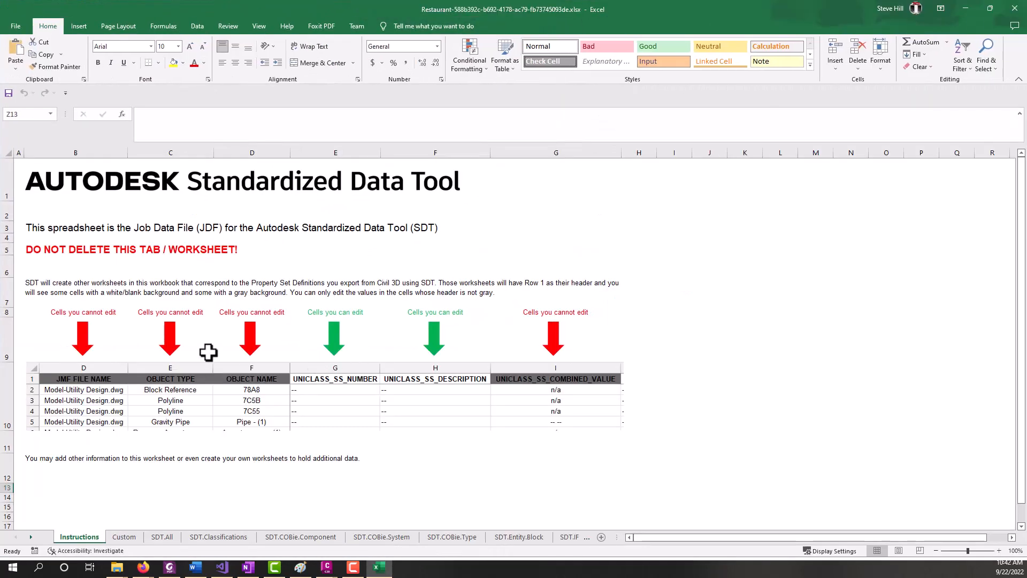
mouse_move(84, 501)
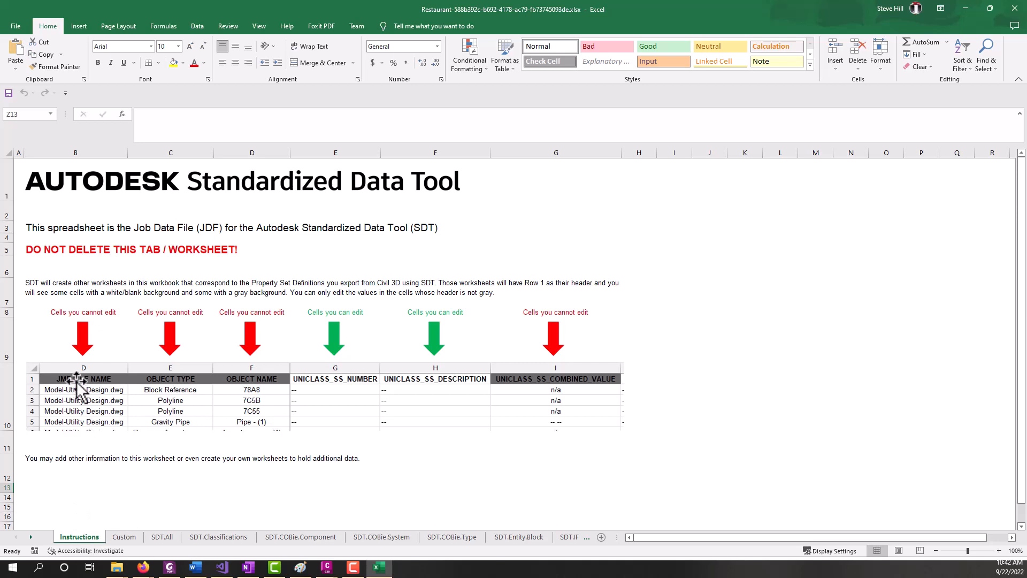
mouse_move(250, 379)
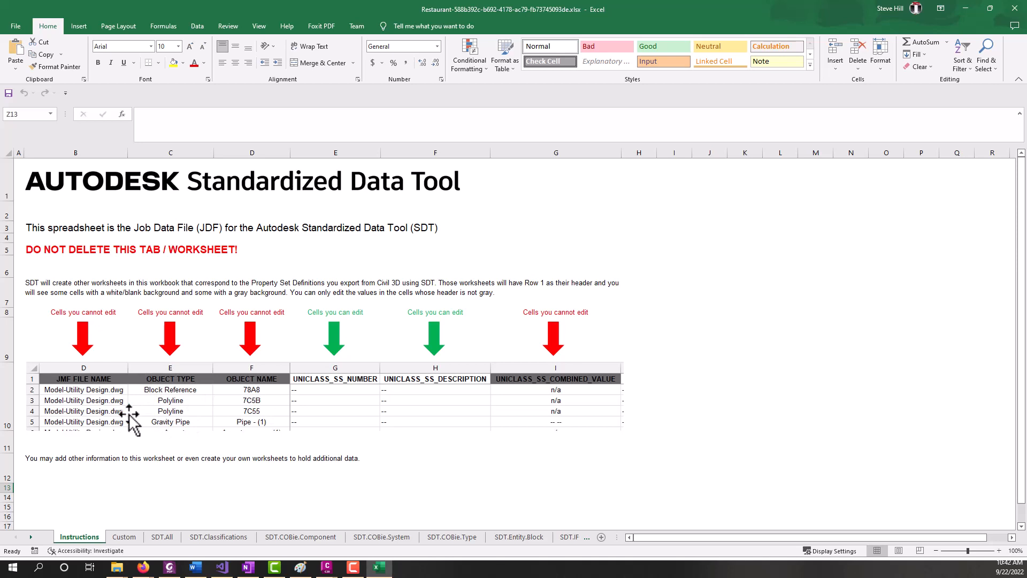
mouse_move(229, 413)
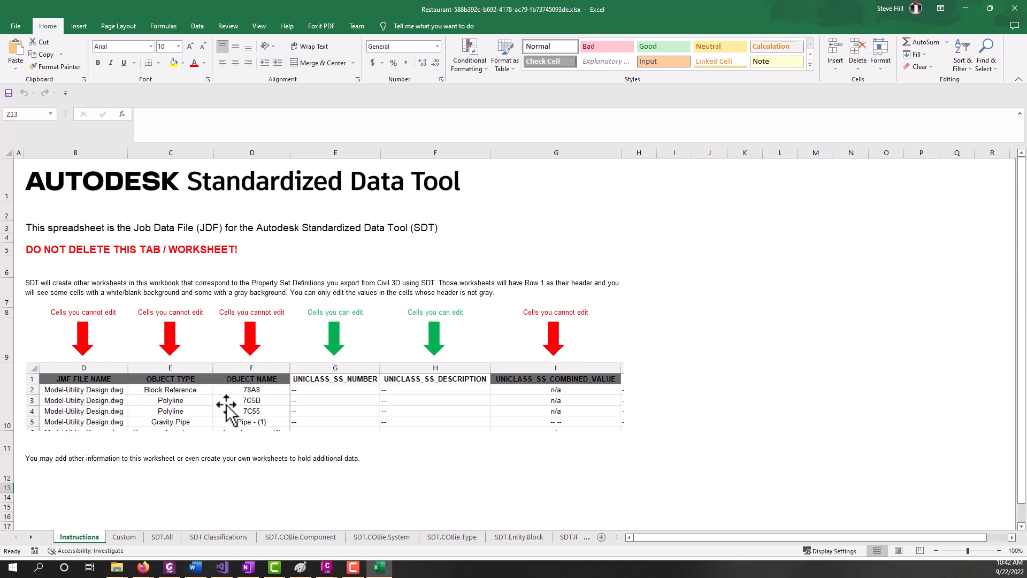
mouse_move(239, 401)
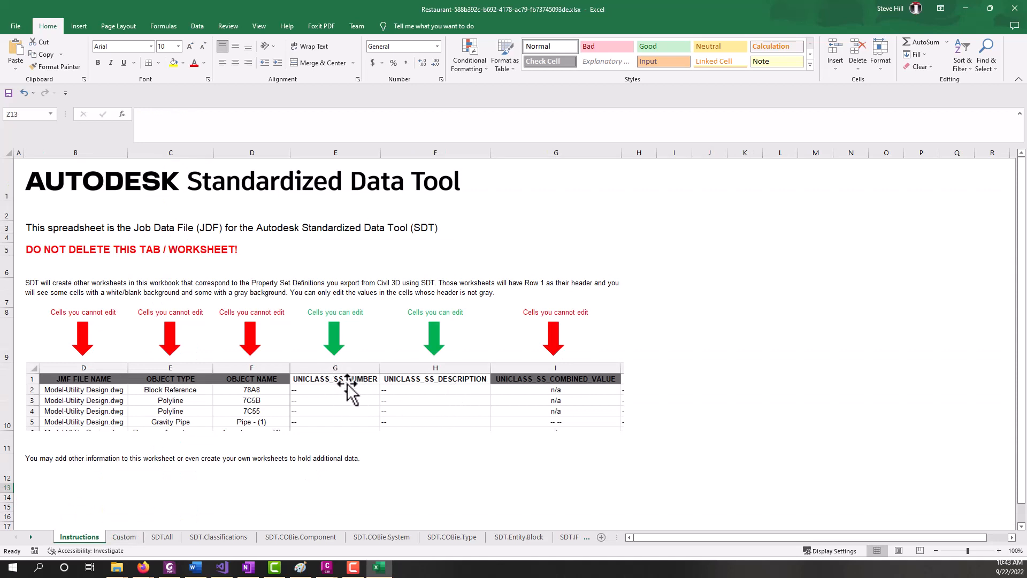
mouse_move(353, 426)
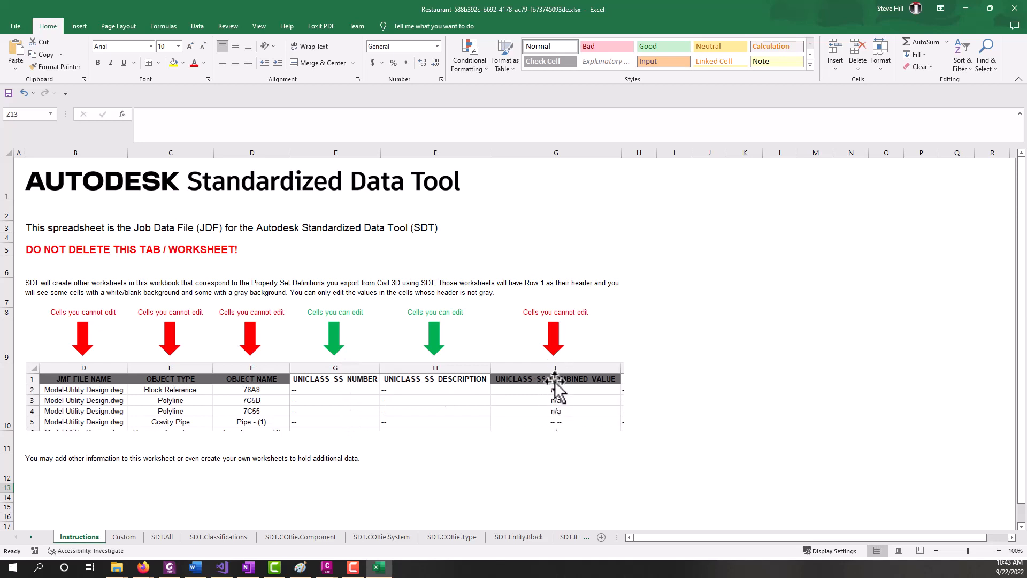
mouse_move(559, 423)
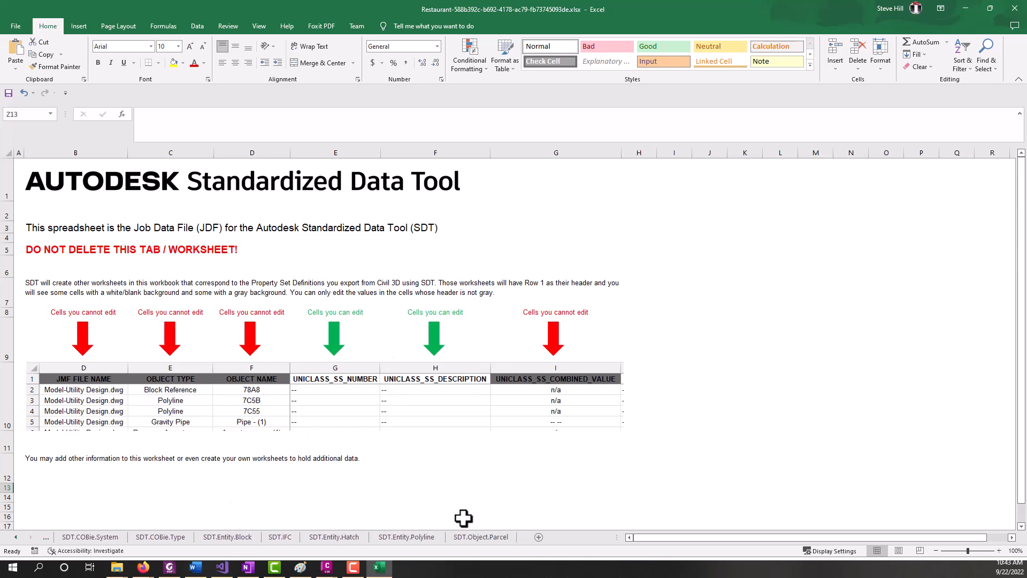
left_click(407, 536)
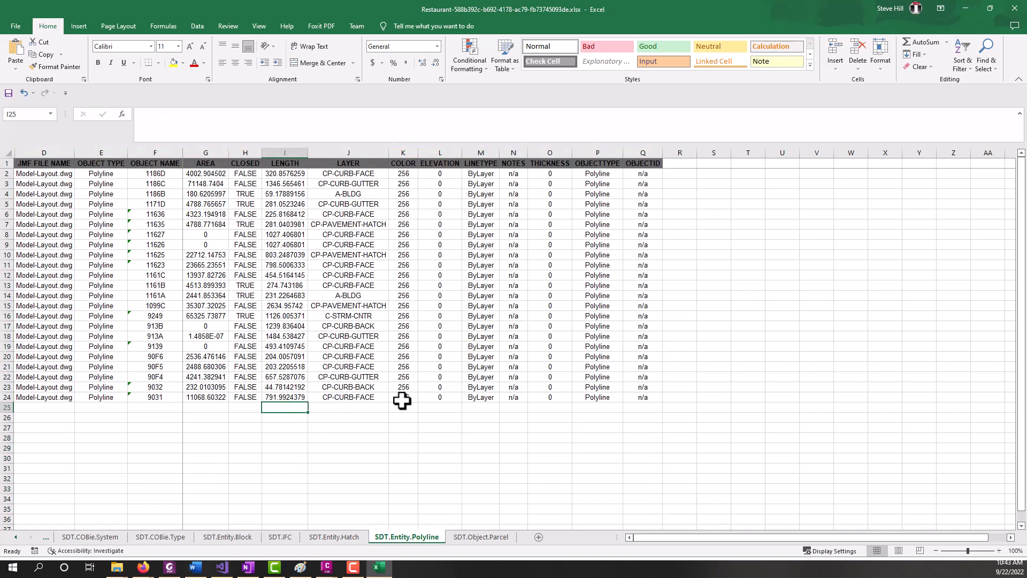
mouse_move(361, 195)
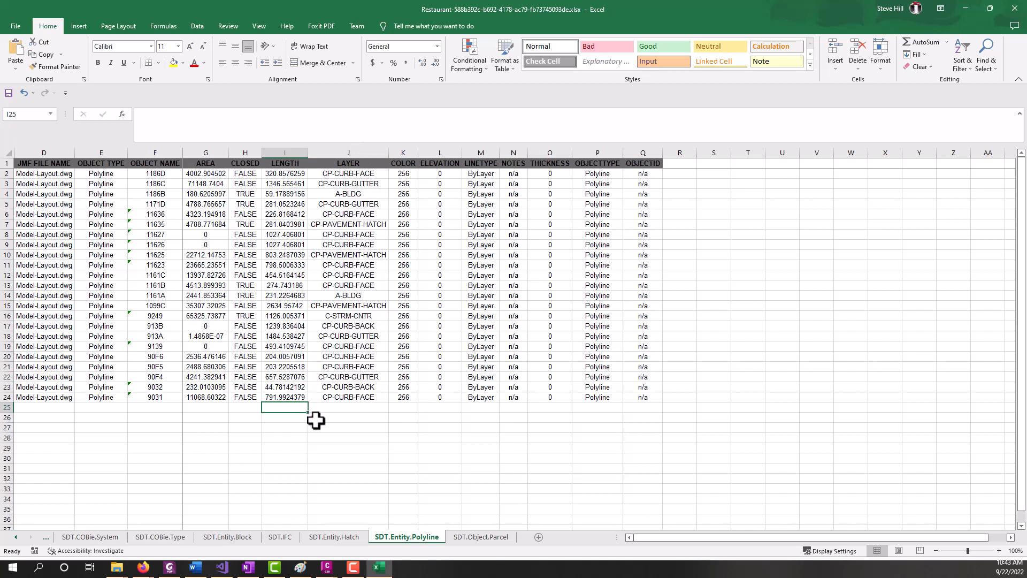
Try a =SUM( of LENGTH rows 2–24 in I25 without keeping it, then move to SDT.COBie.System
type("=sum(I2")
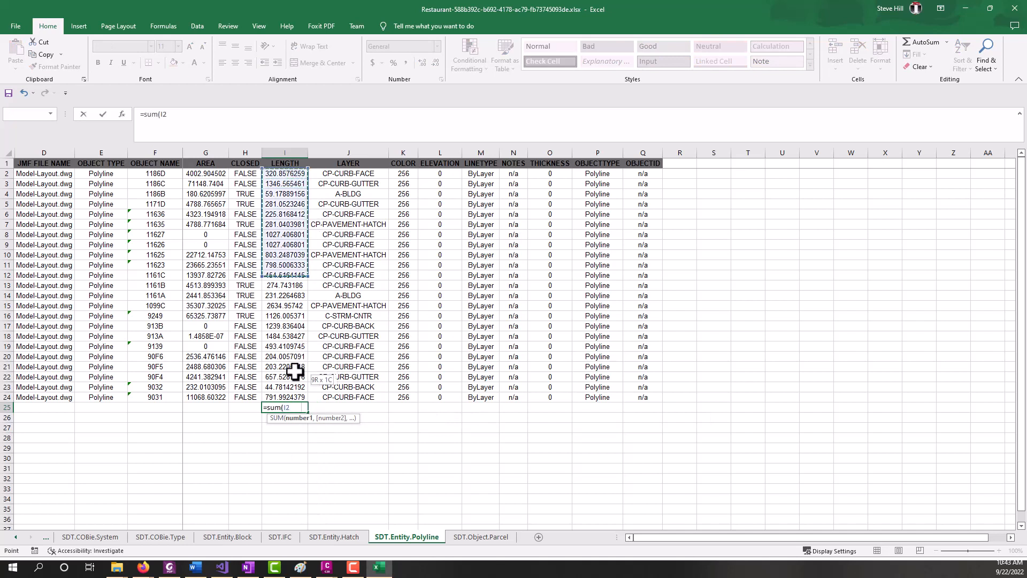
left_click_drag(285, 173, 284, 397)
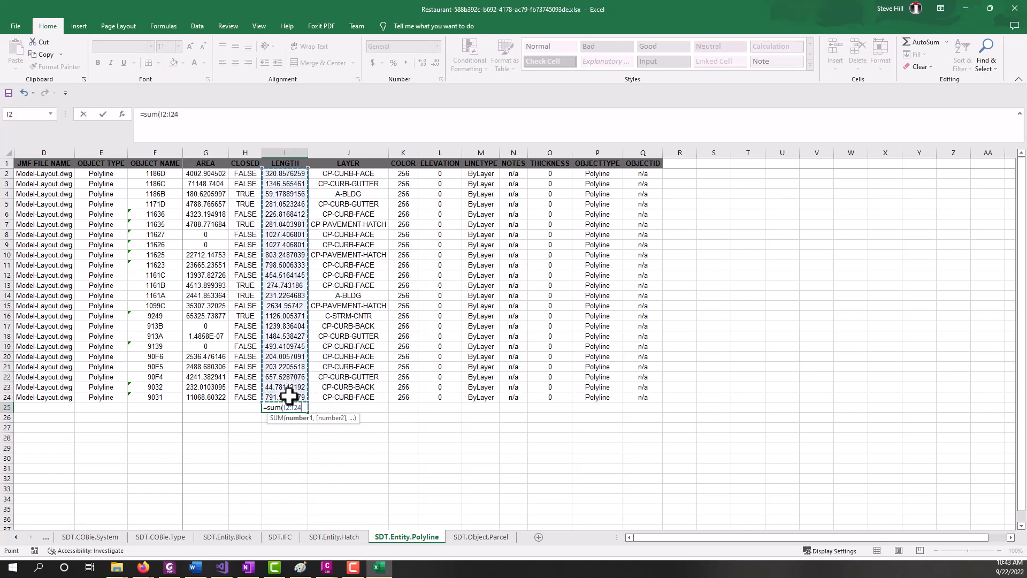
key("enter")
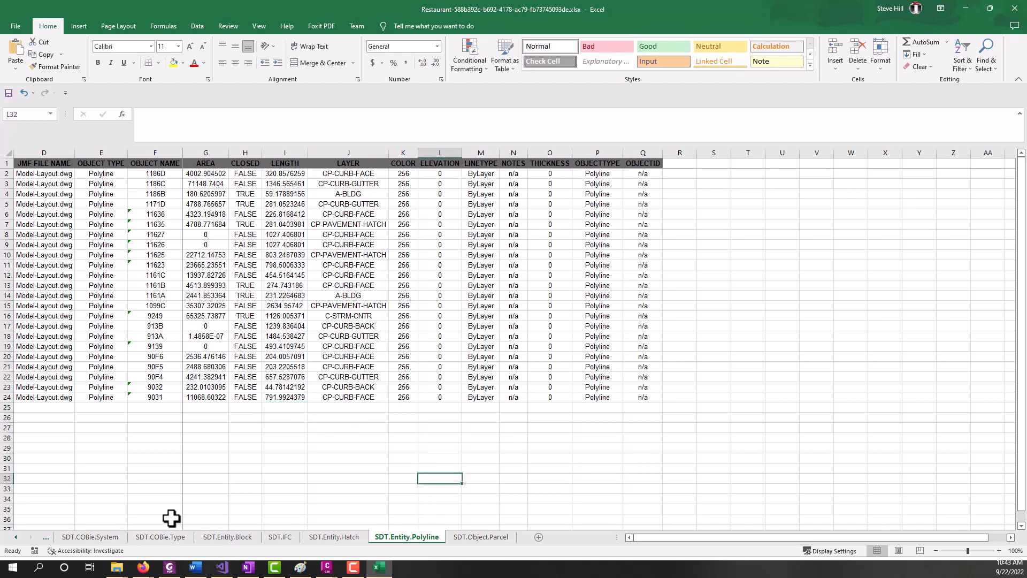
left_click(88, 536)
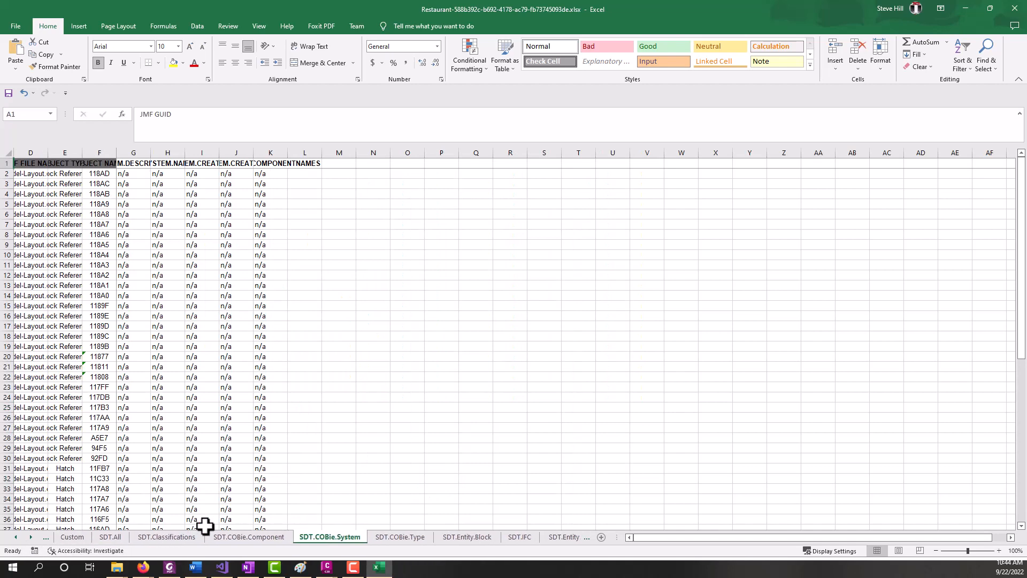
On the SDT.COBie.Component sheet, autofit columns and set the first installation dates to 10/30/2022
left_click(247, 536)
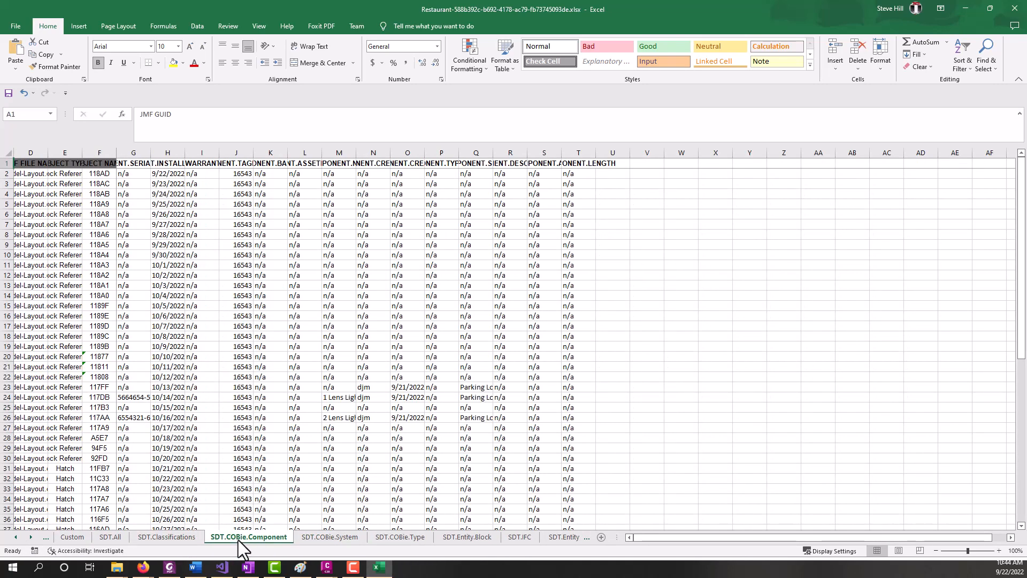
mouse_move(161, 173)
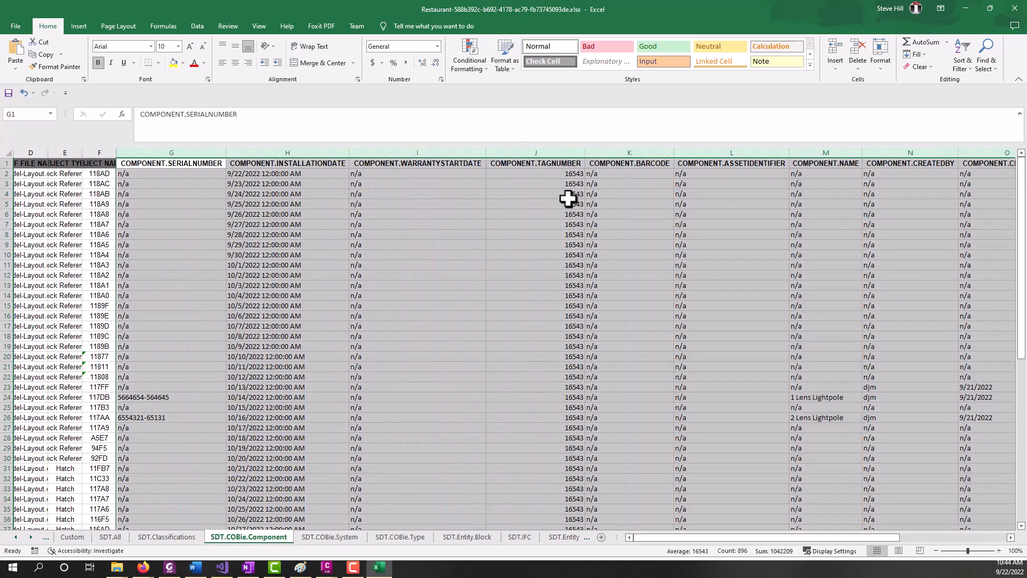
left_click(418, 316)
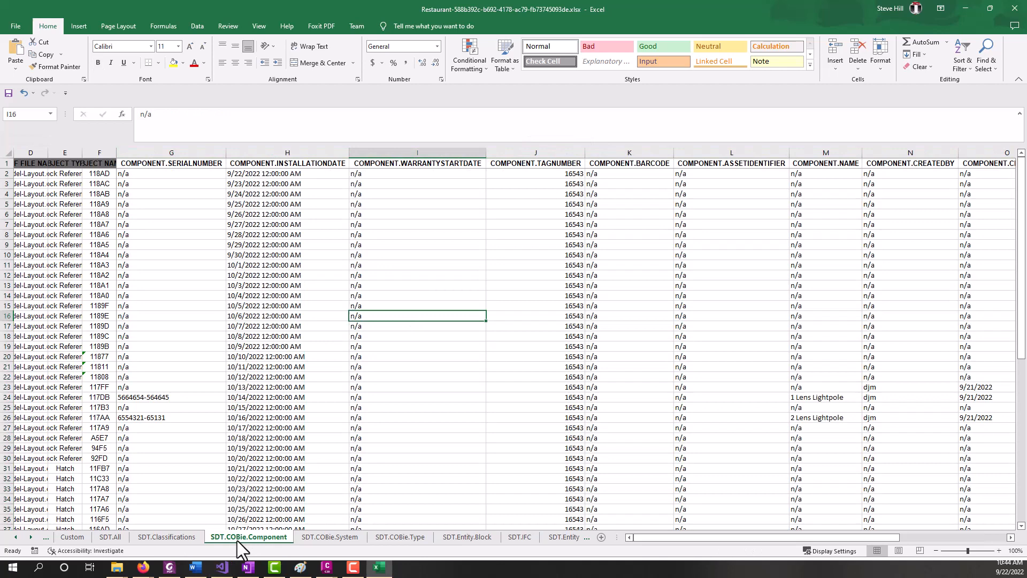
mouse_move(252, 547)
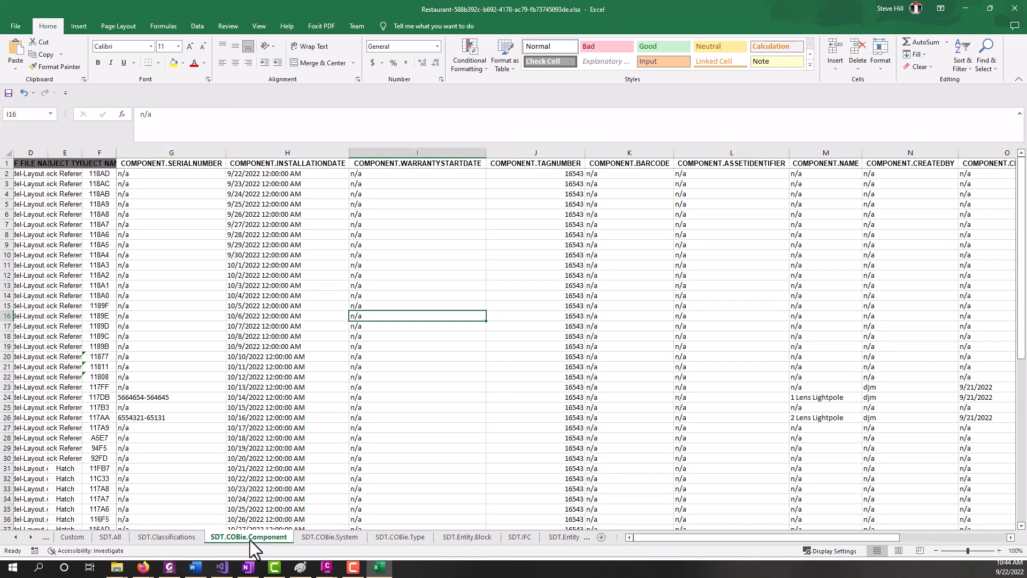
left_click(263, 194)
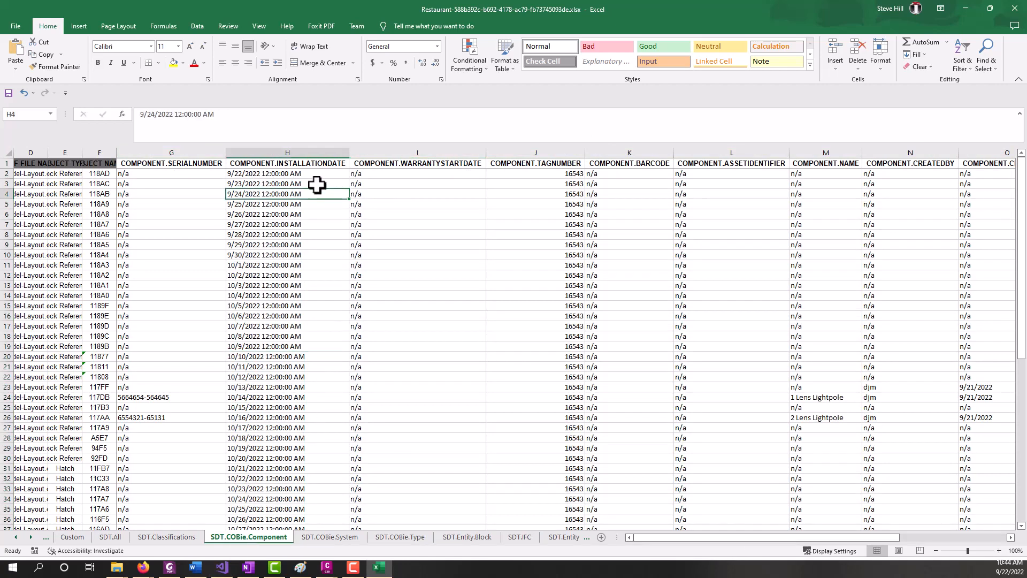
left_click(287, 173)
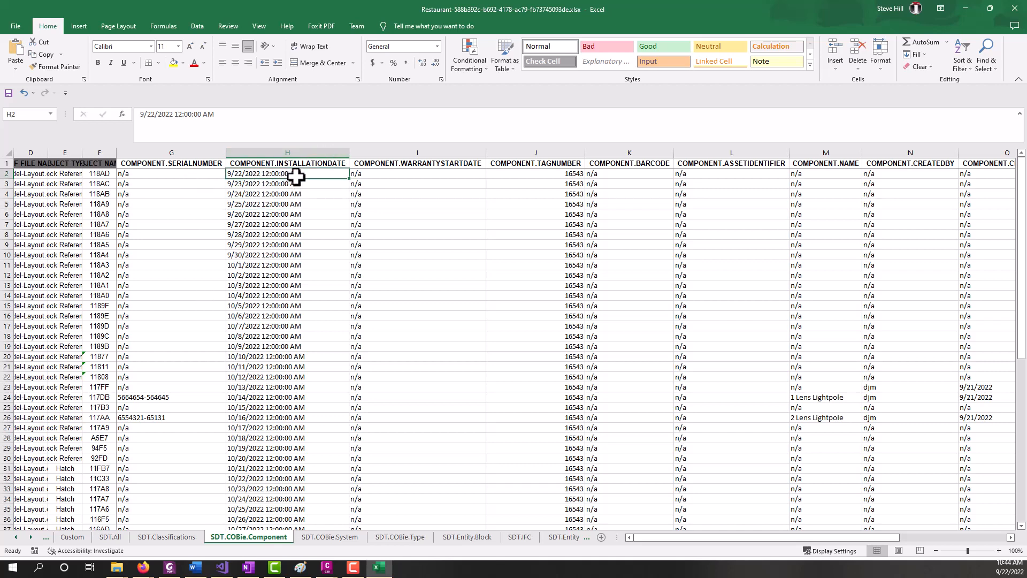
type("10/30/2022")
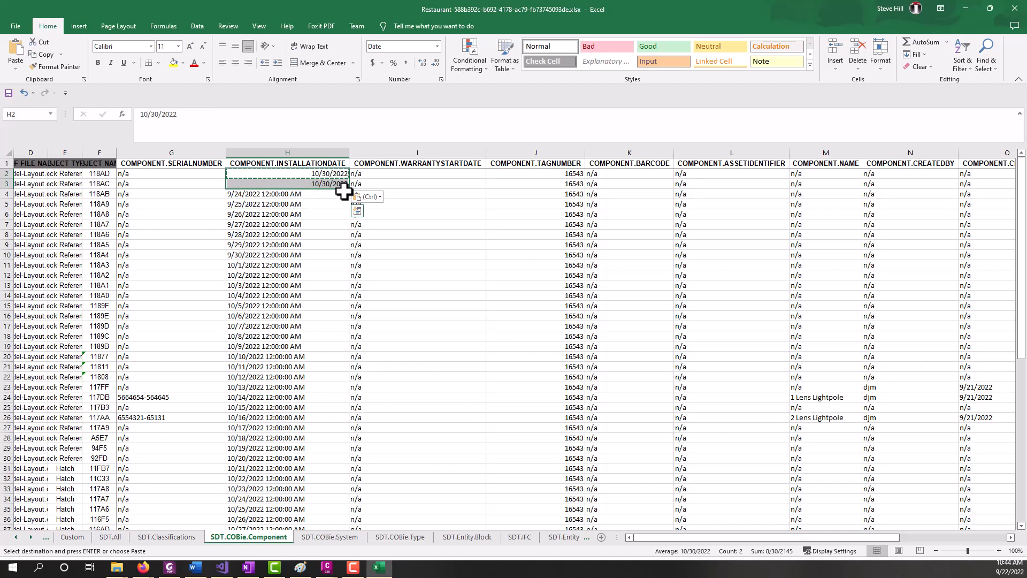
key("enter")
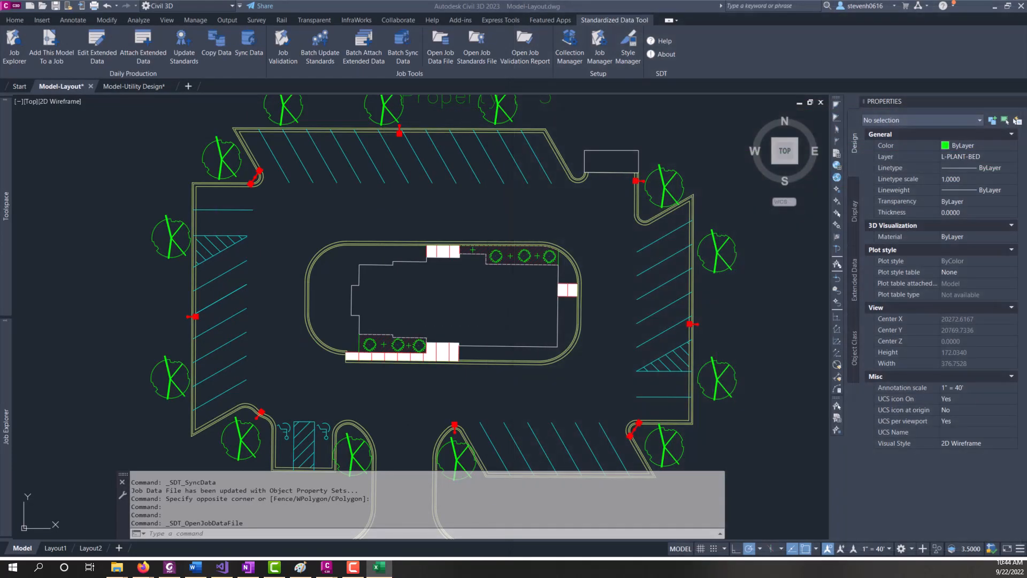
mouse_move(419, 312)
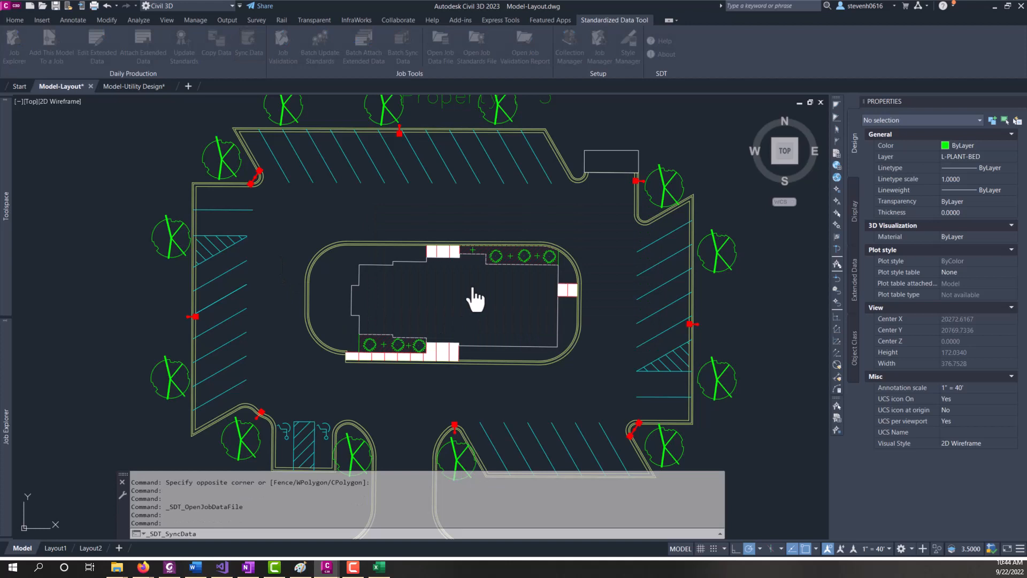
mouse_move(500, 317)
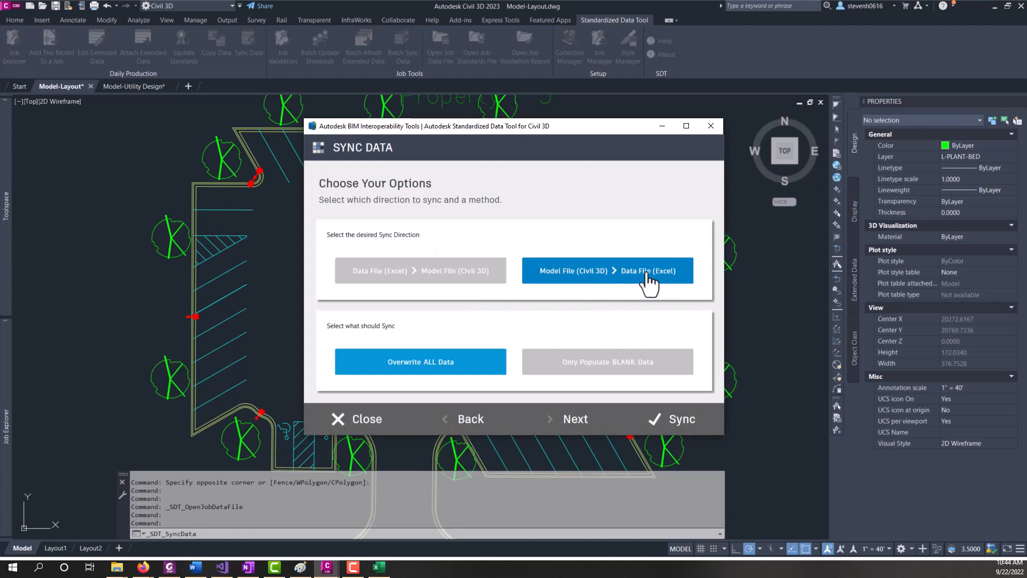
Sync Data File (Excel) > Model File with Overwrite ALL Data for all property sets into Model-Layout
left_click(419, 269)
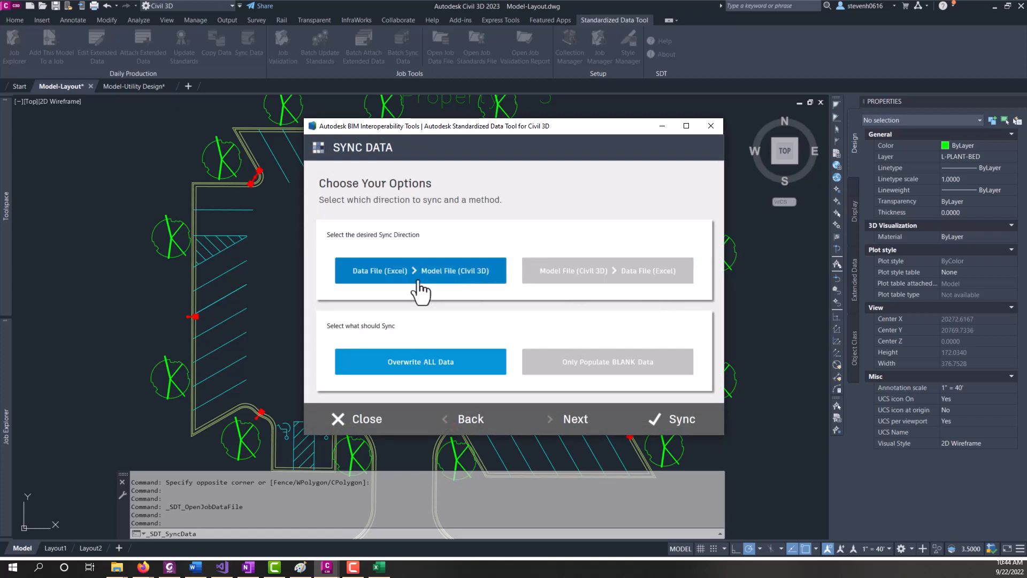
mouse_move(465, 275)
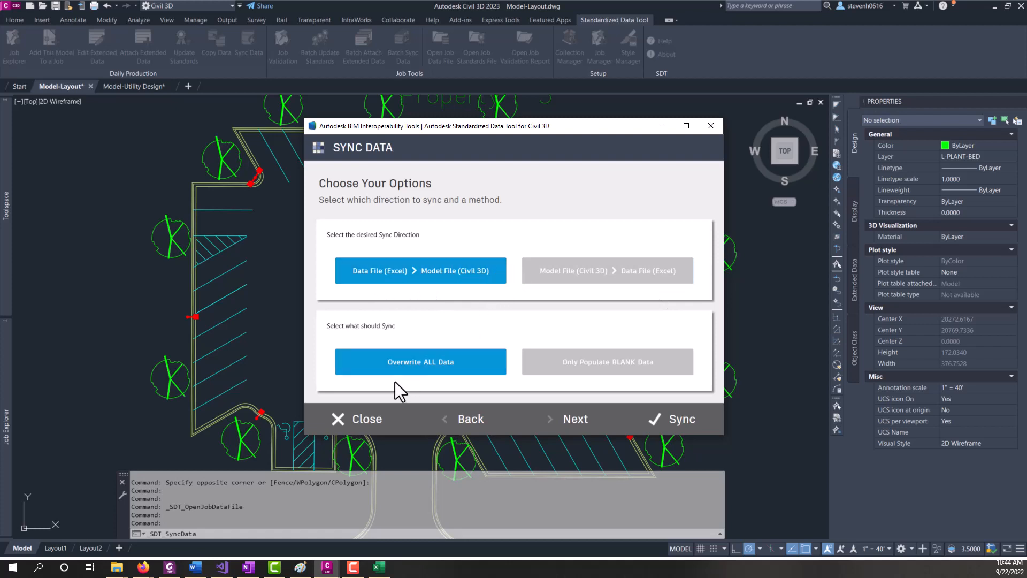
mouse_move(565, 418)
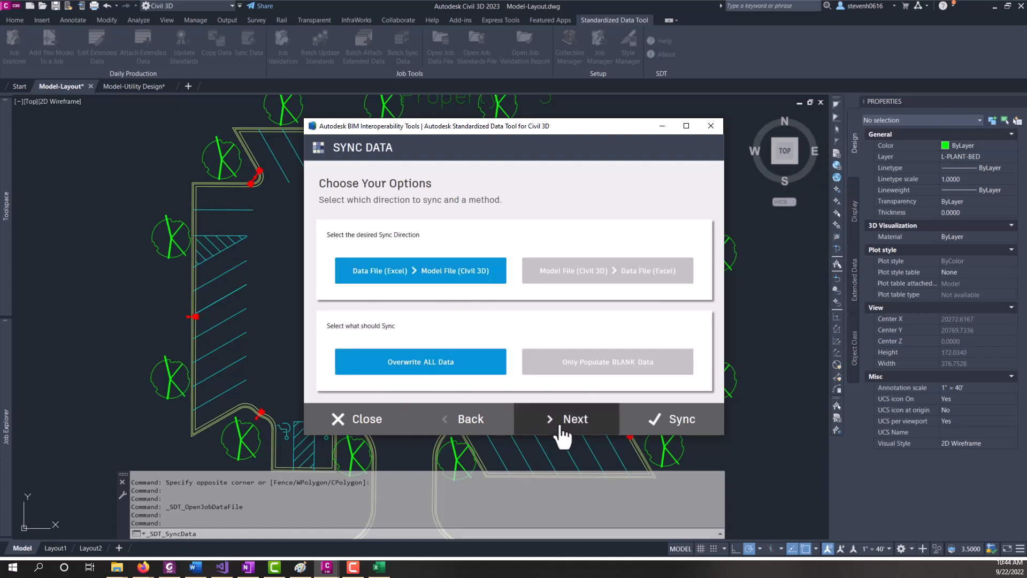
left_click(565, 419)
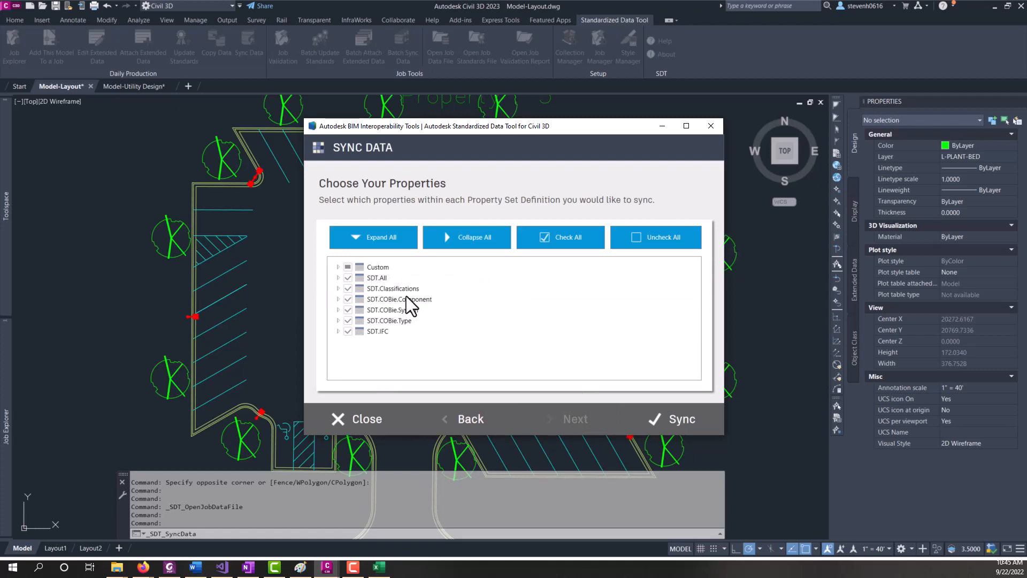
mouse_move(392, 335)
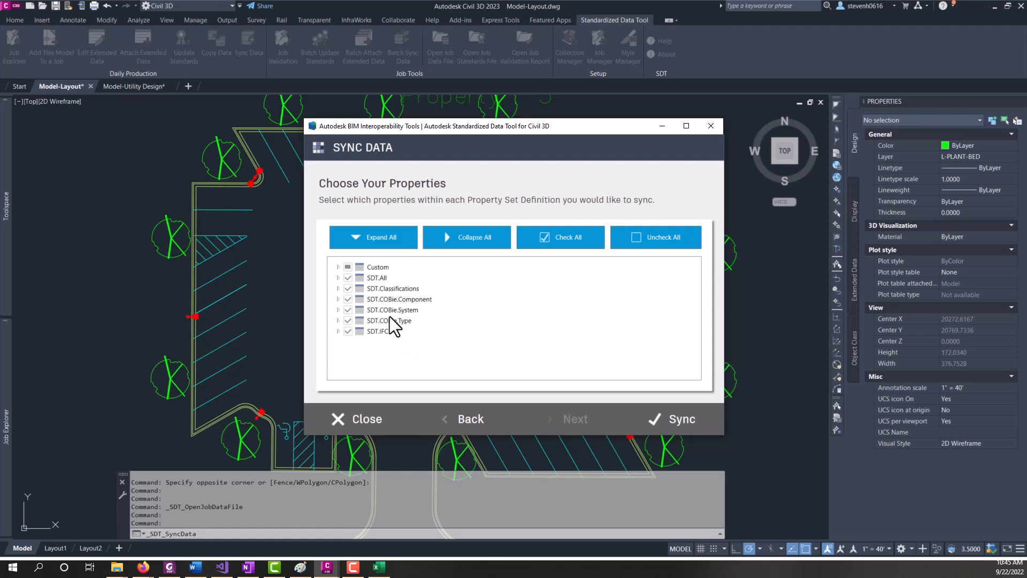
left_click(560, 237)
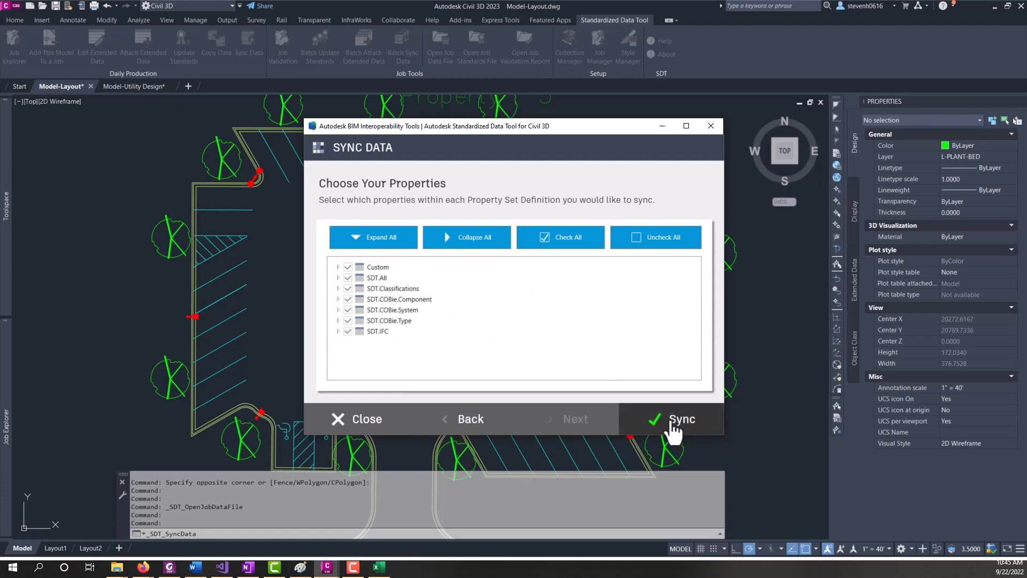
left_click(681, 418)
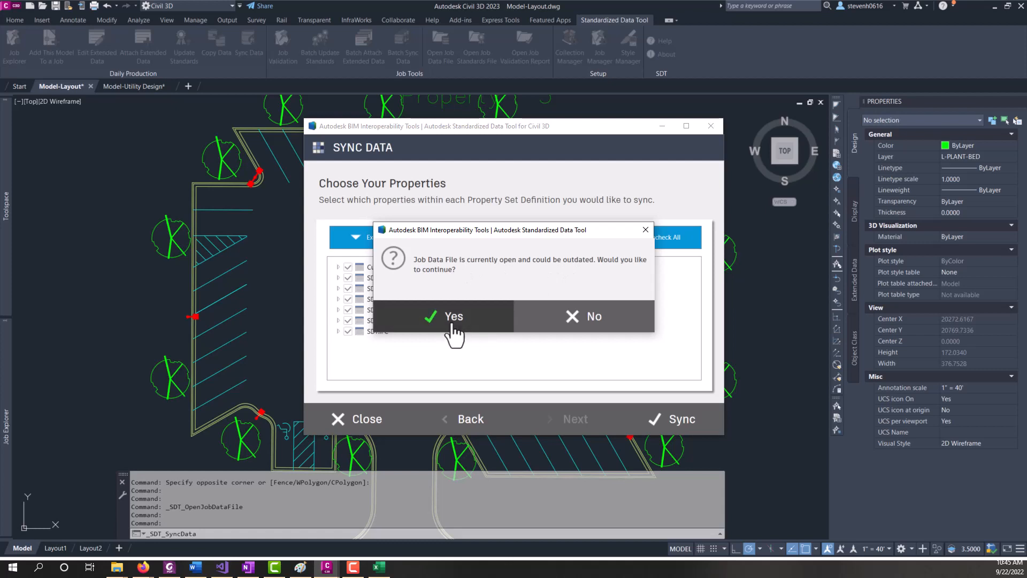
left_click(454, 317)
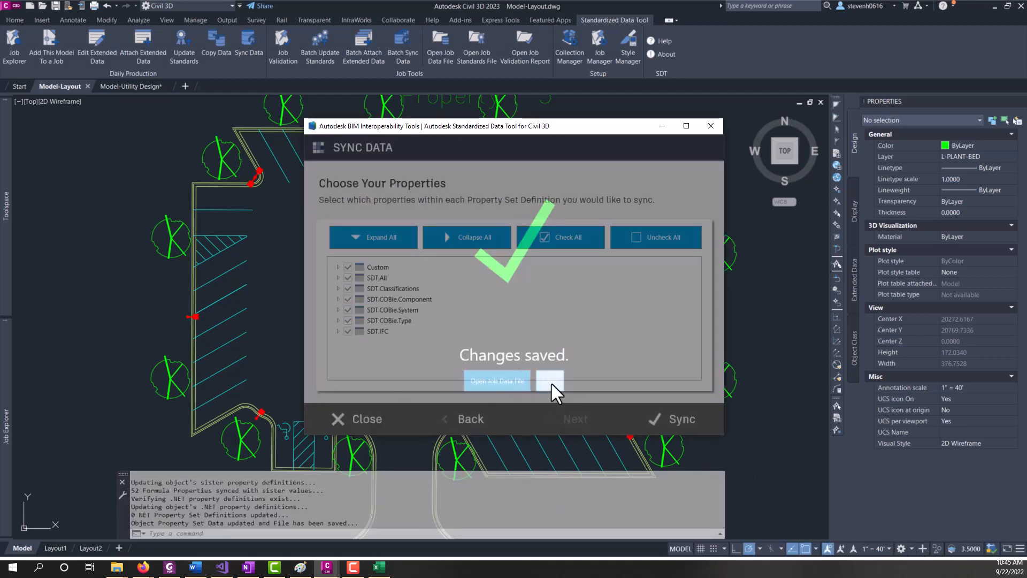
Dismiss the changes-saved message and view a parking lot light's Extended Data showing 10/30/2022
left_click(355, 418)
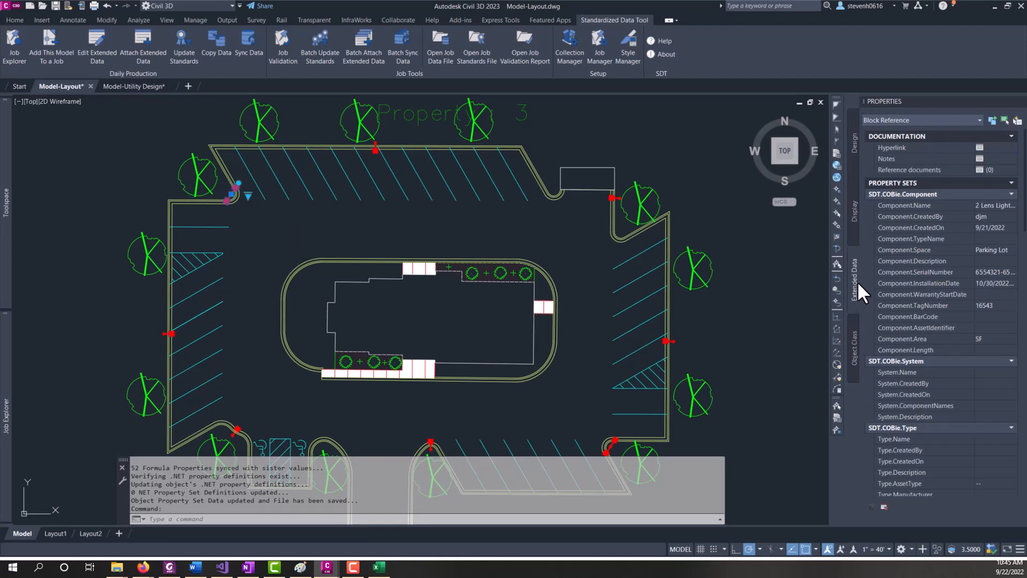
left_click(993, 282)
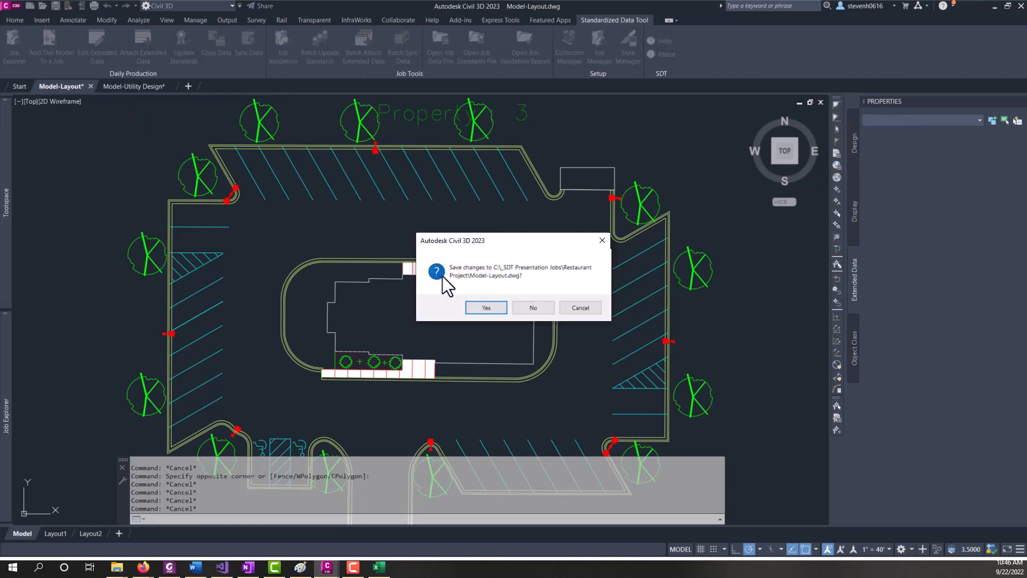
mouse_move(533, 308)
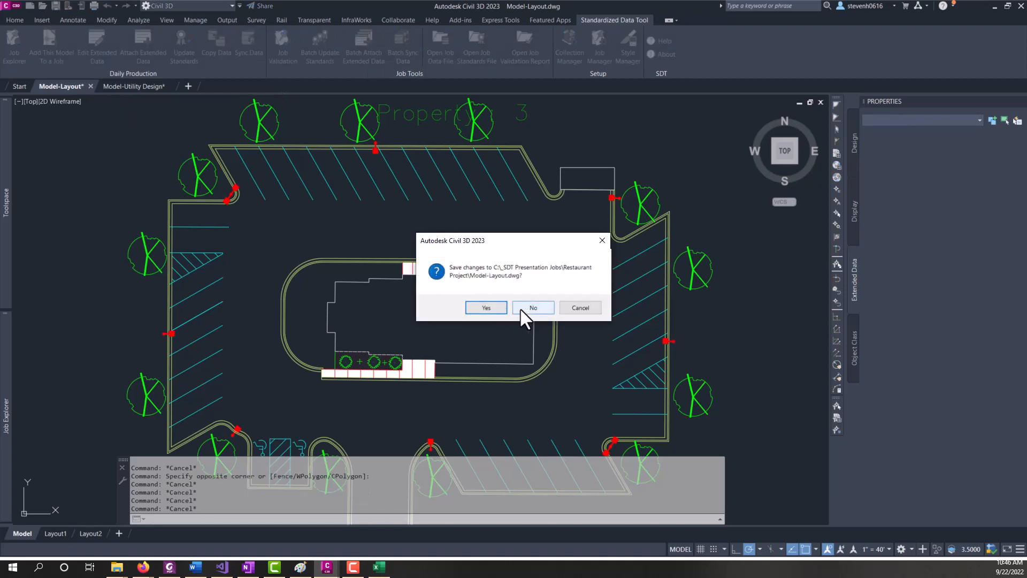
Close Model-Layout unsaved, close Model-Utility Design saving changes, and close the Excel job data file
left_click(533, 307)
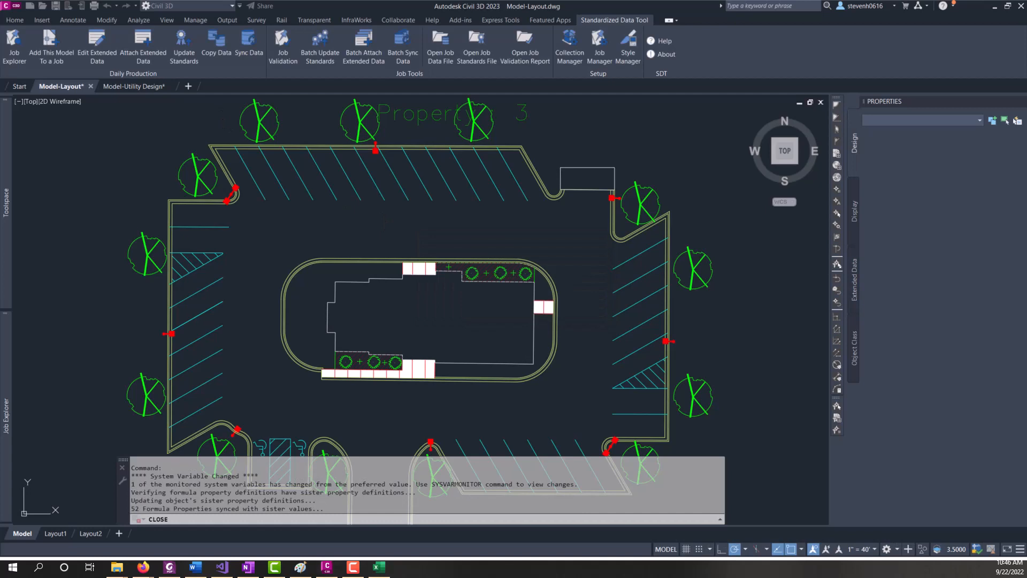
left_click(71, 85)
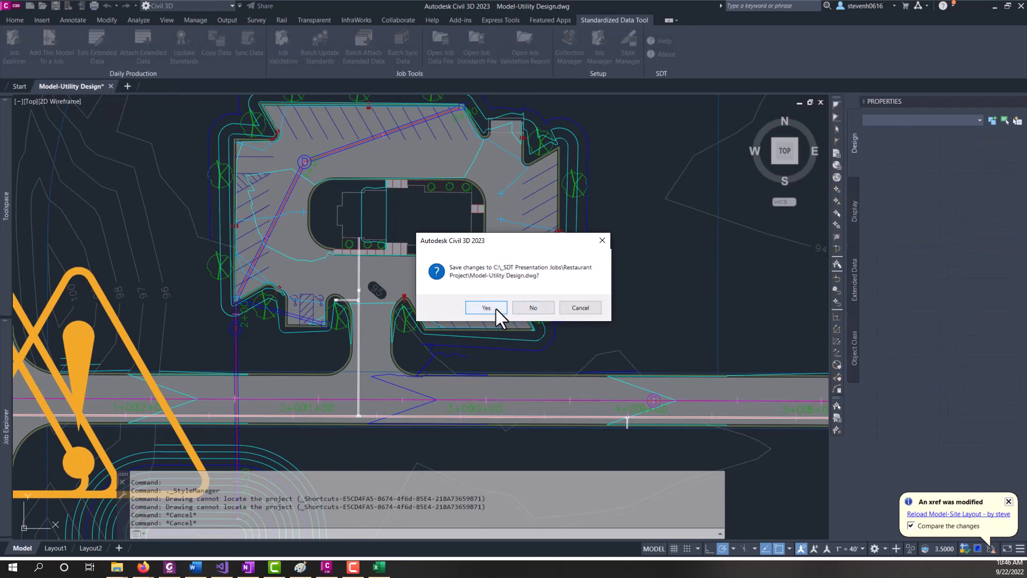
left_click(486, 308)
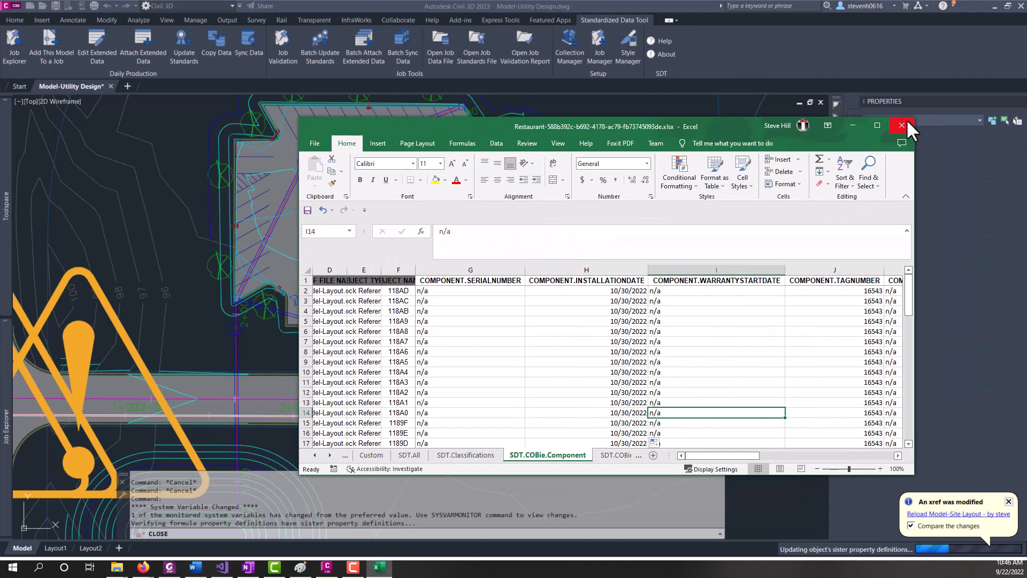
left_click(901, 126)
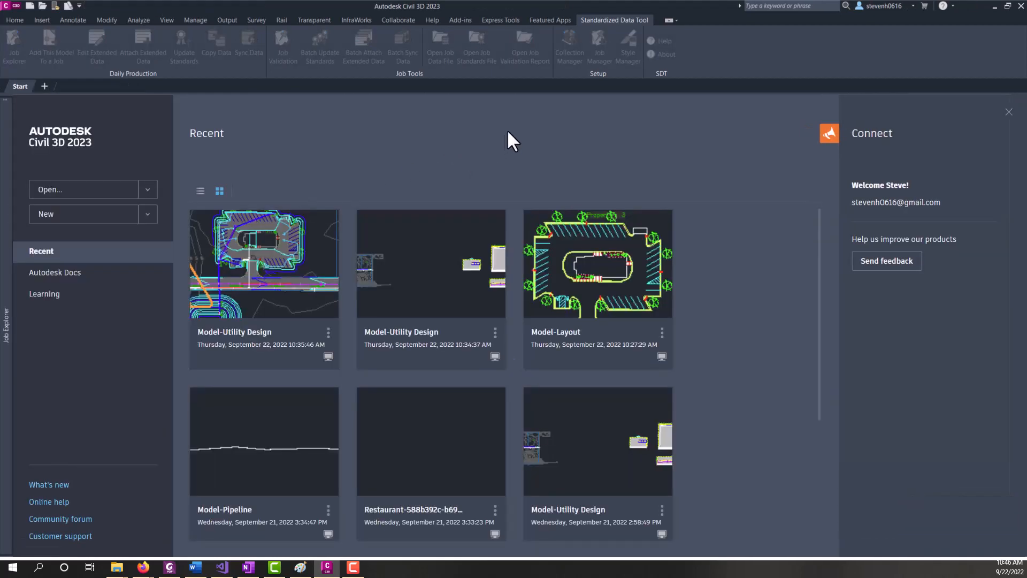
mouse_move(294, 158)
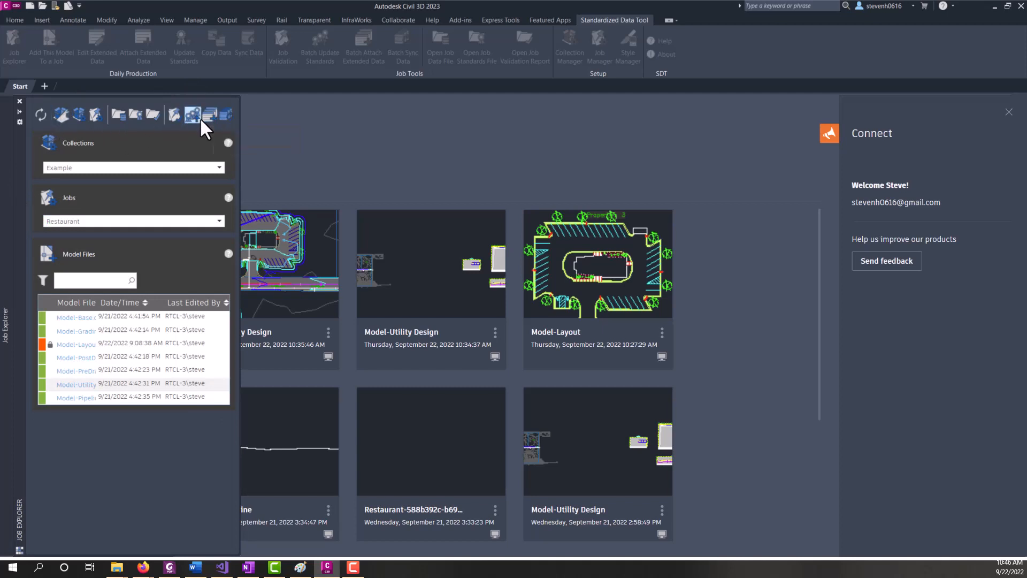
mouse_move(225, 115)
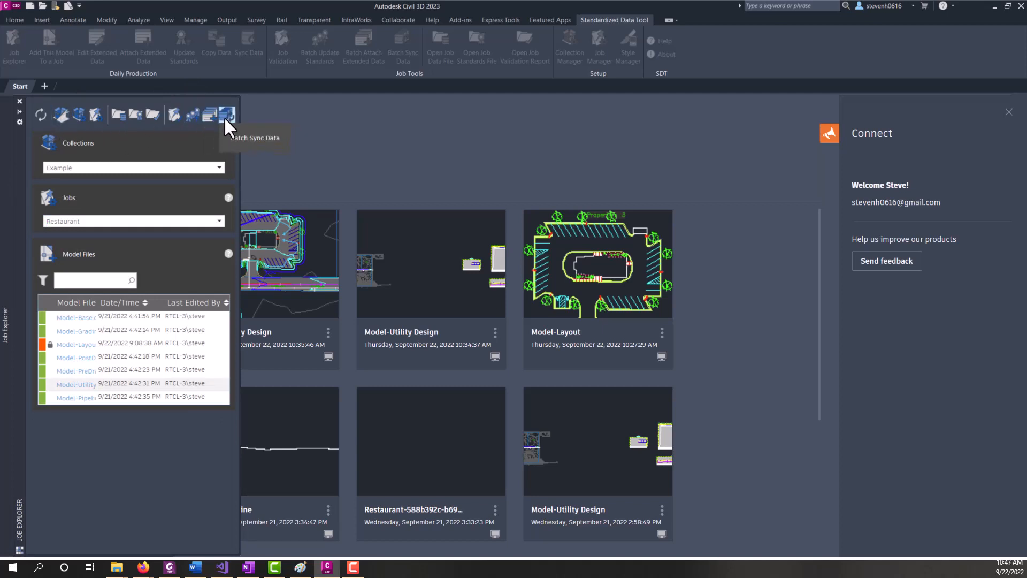
mouse_move(229, 124)
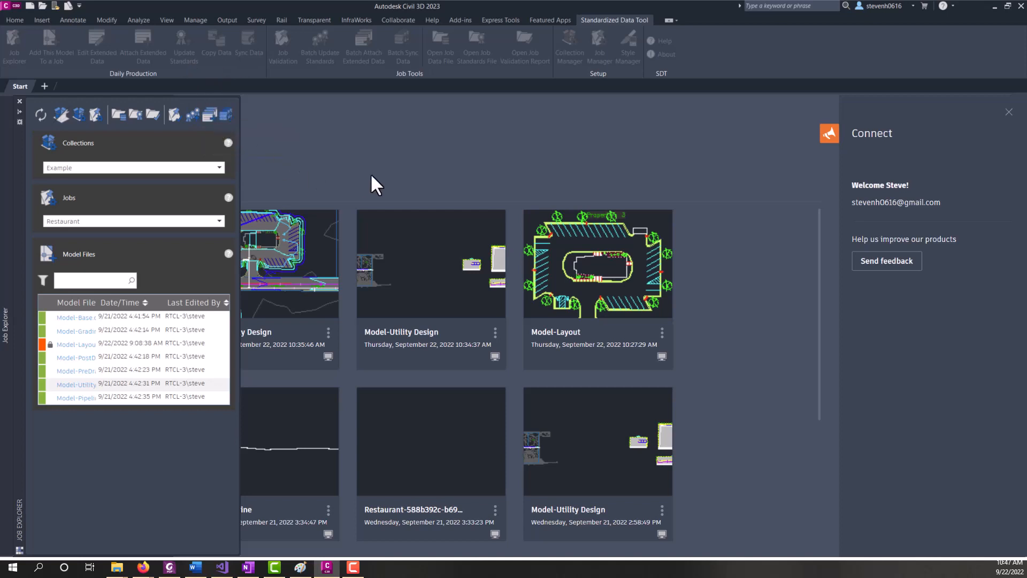
Launch Batch Sync Data from the Job Explorer palette for the job's model files
left_click(403, 46)
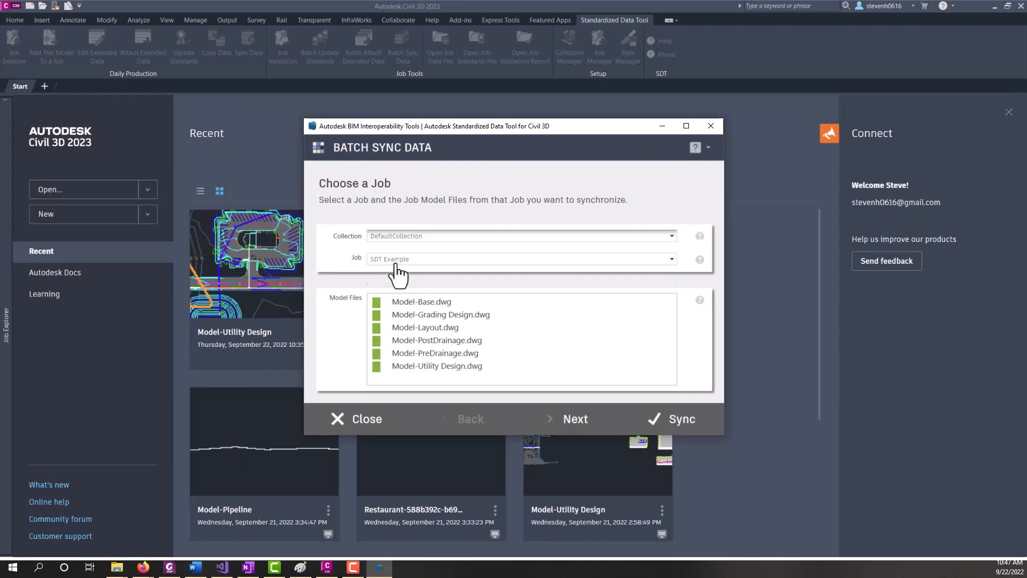
Pick the Example/Restaurant job, select all model files, and set Model File > Data File with Overwrite ALL Data
left_click(520, 236)
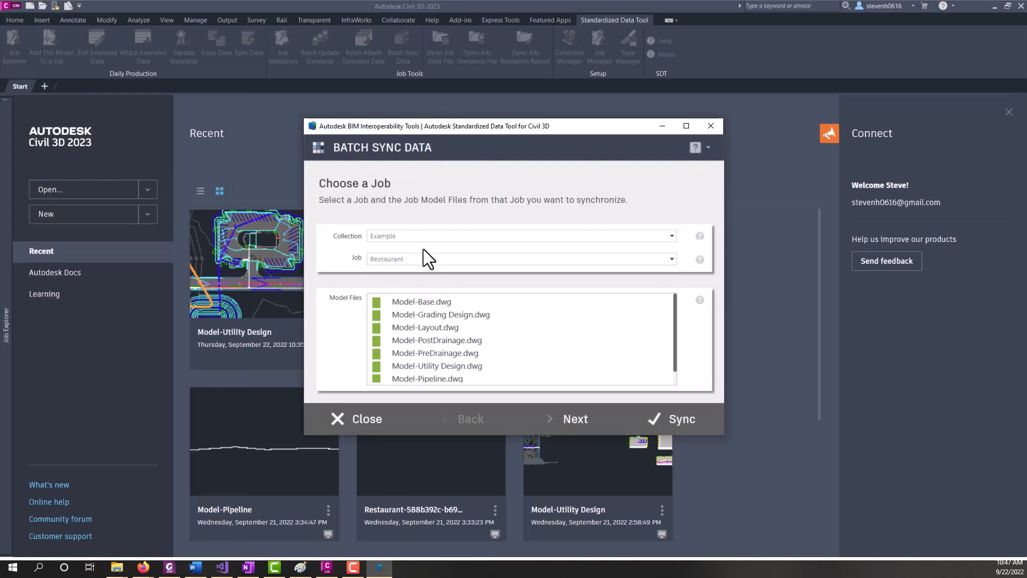
left_click(422, 302)
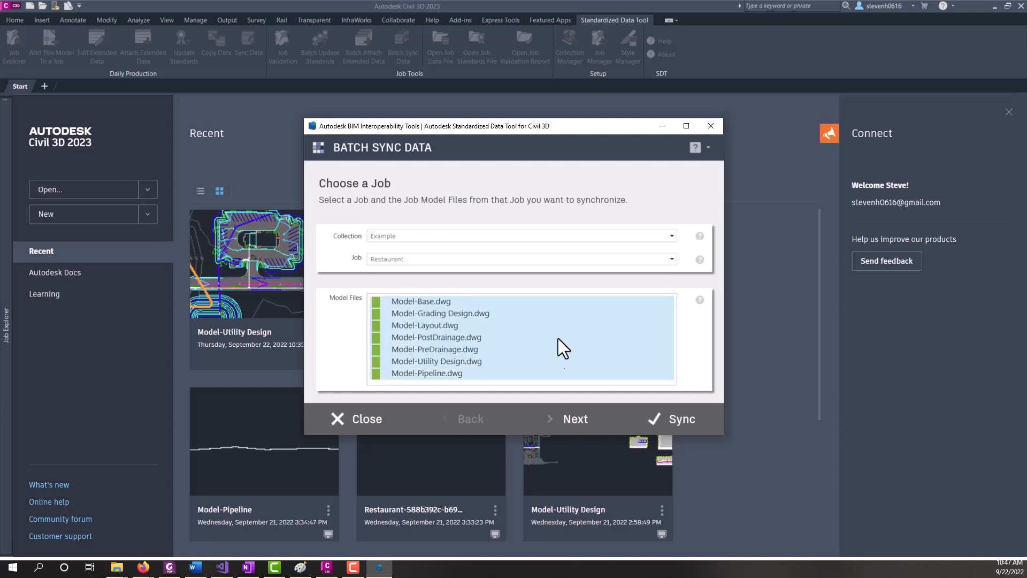
left_click(574, 418)
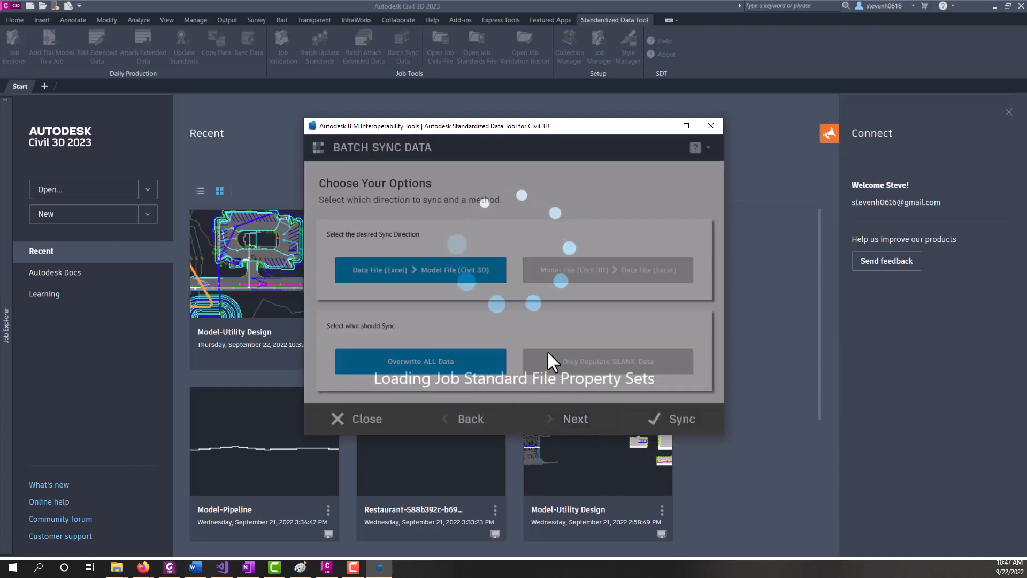
left_click(608, 360)
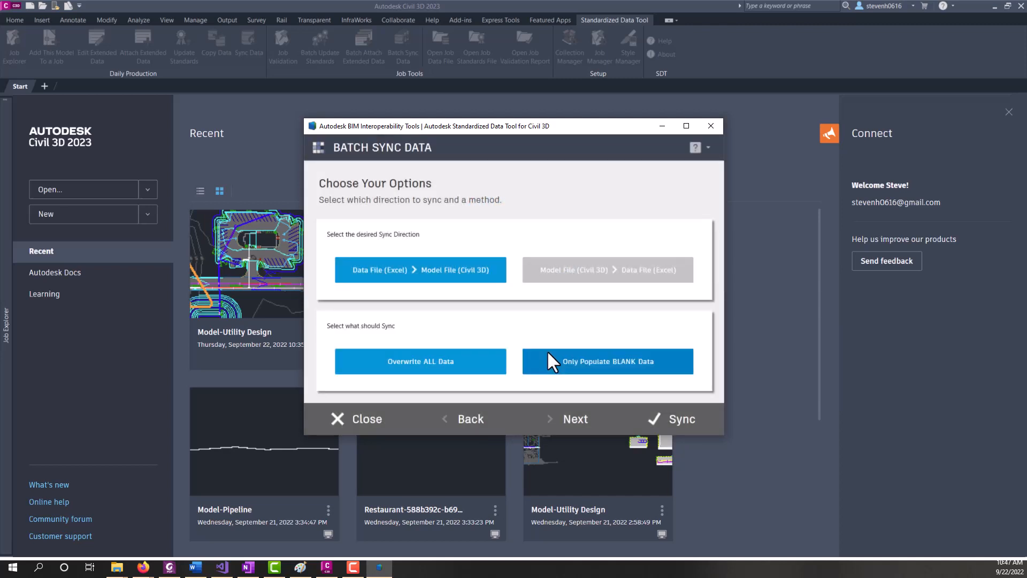
left_click(607, 269)
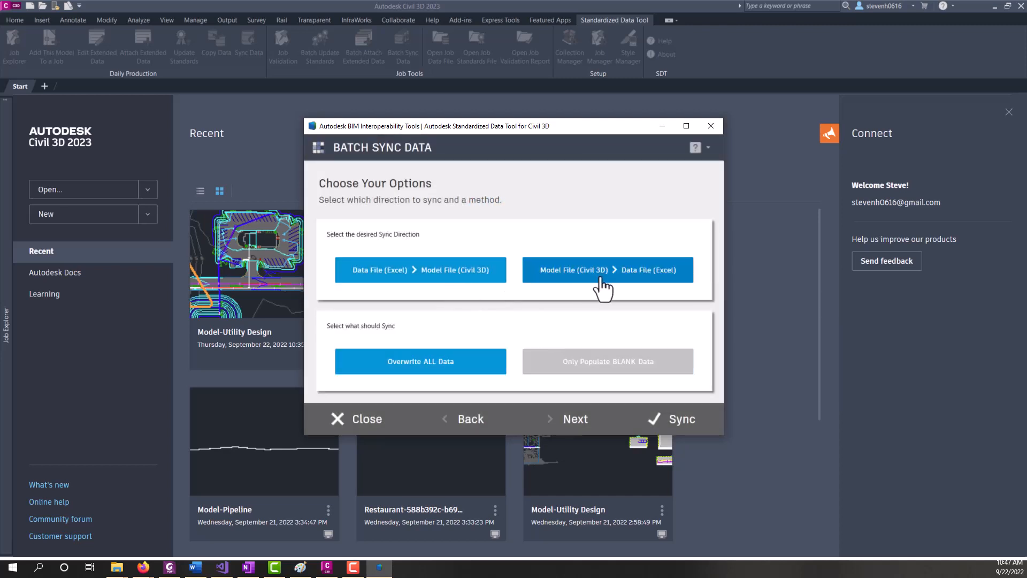
left_click(606, 269)
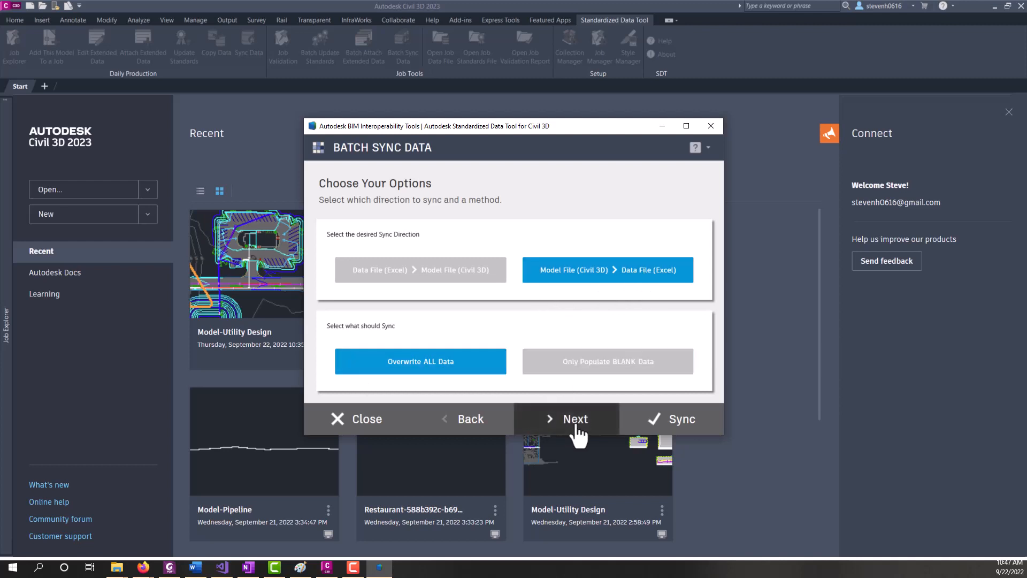
Keep all property sets checked and start the batch sync of the seven model files into Excel
left_click(575, 418)
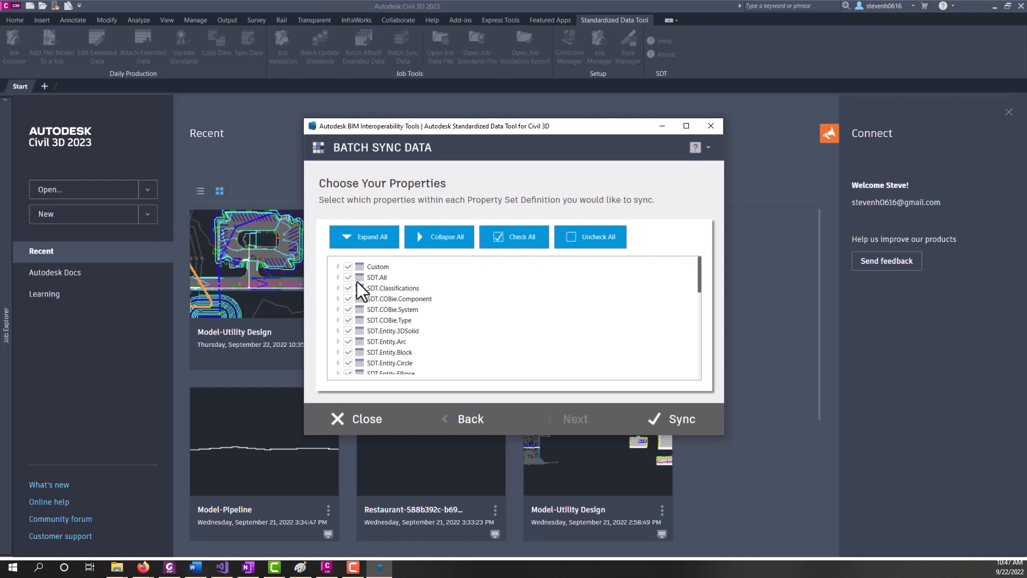
mouse_move(682, 418)
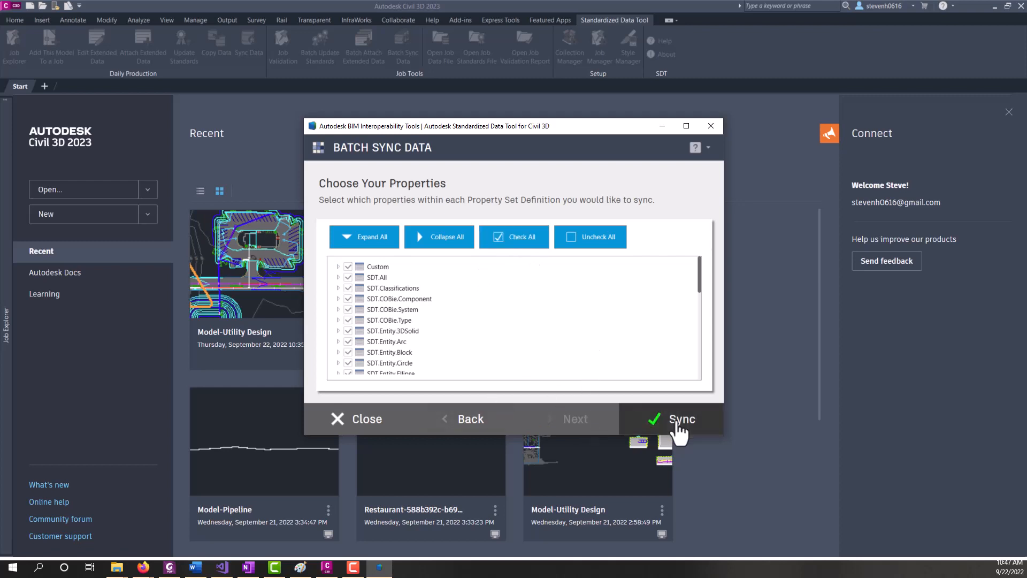
left_click(682, 418)
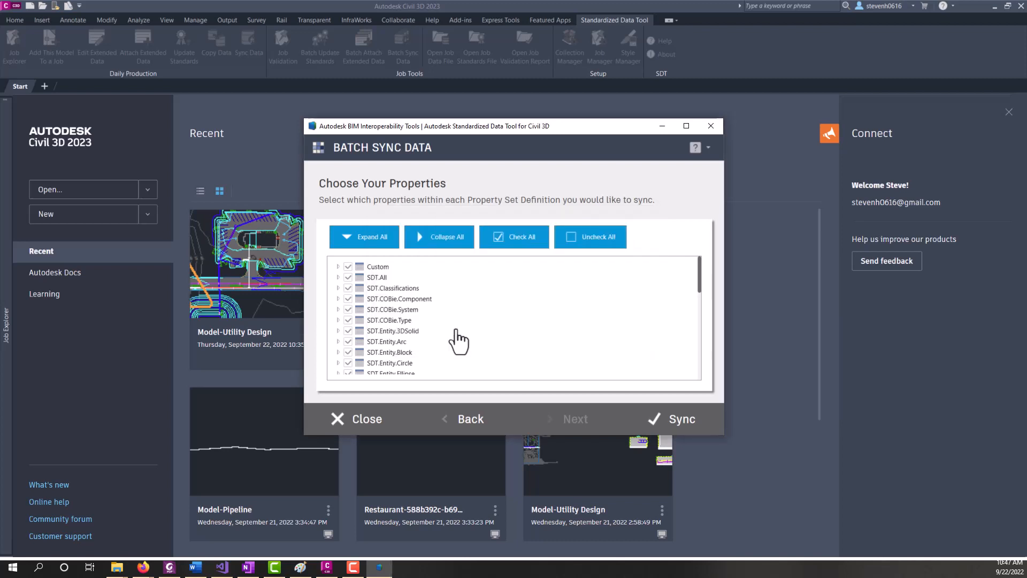
left_click(679, 418)
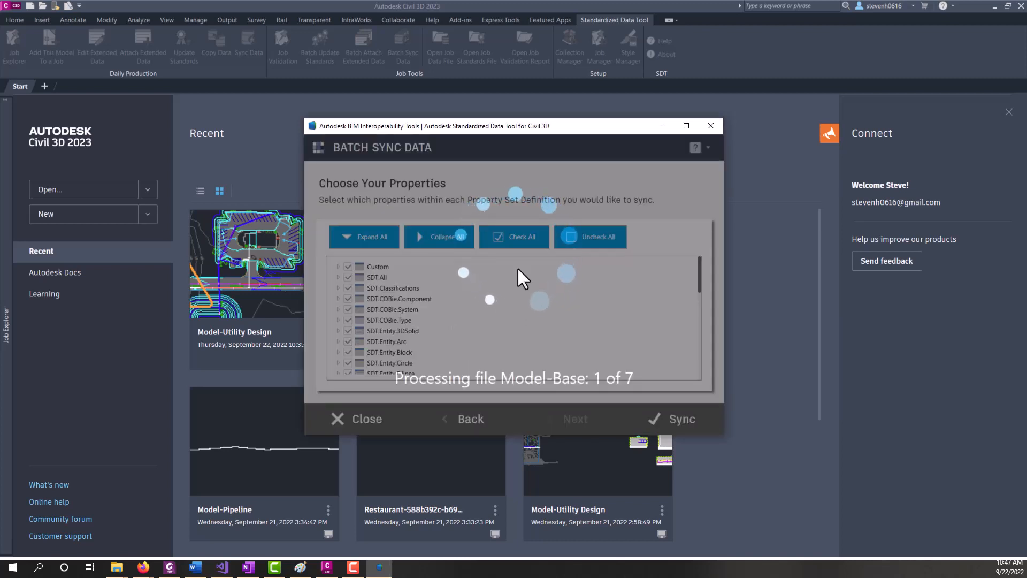
left_click_drag(431, 127, 526, 226)
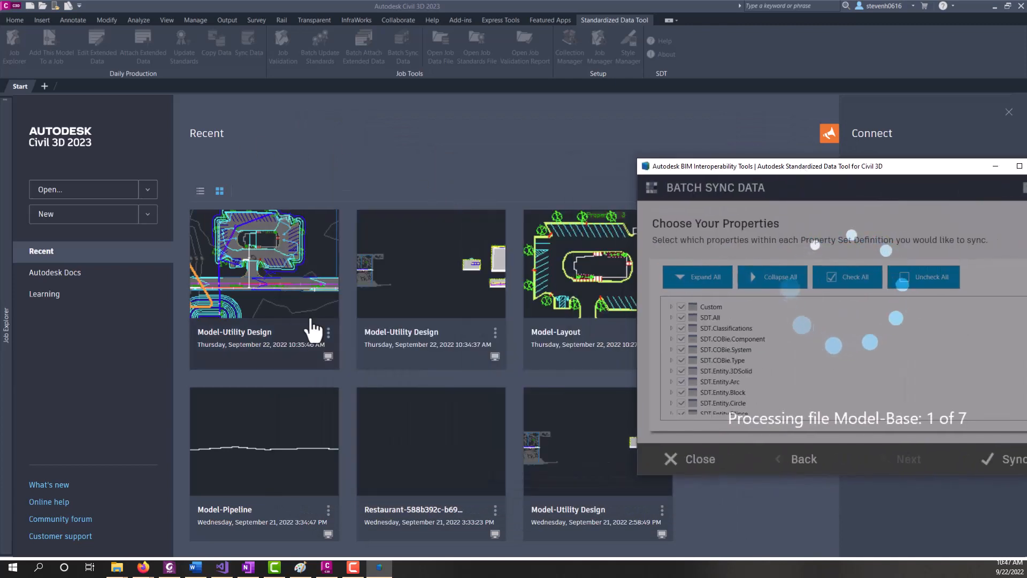
mouse_move(280, 418)
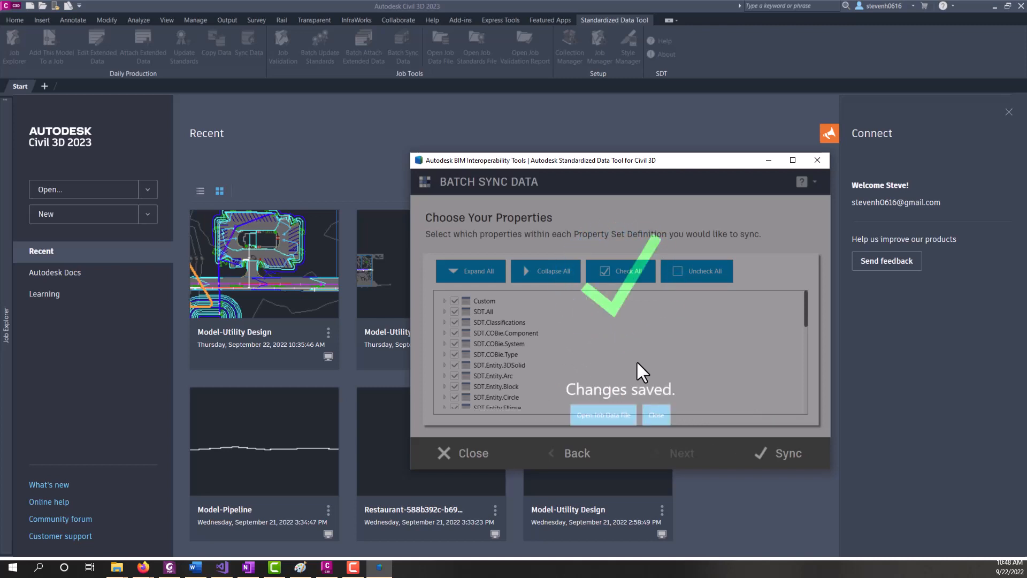
mouse_move(686, 320)
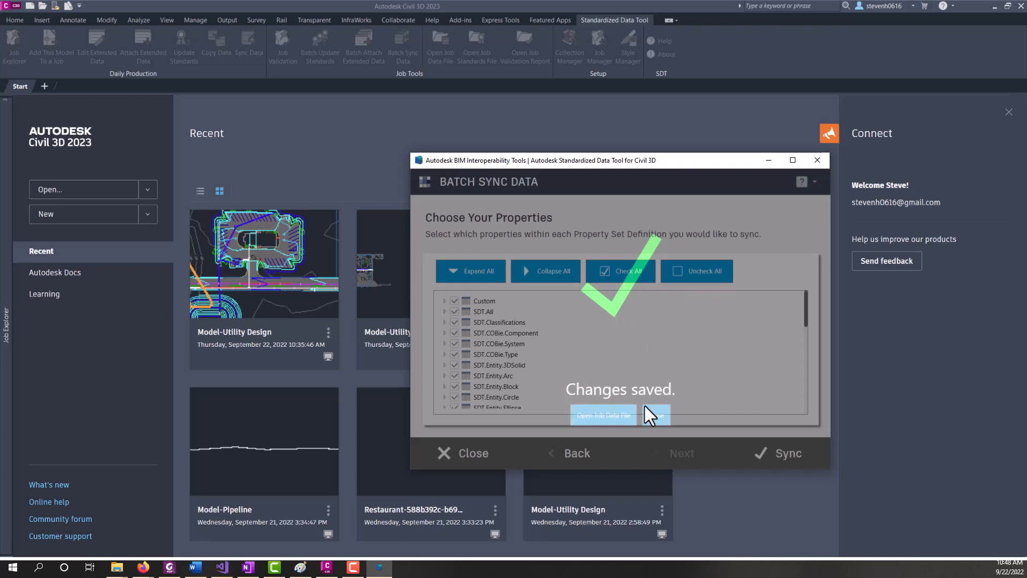
Bring the job data workbook to full screen and scroll the sheet tabs to the SDT.Object sheets
left_click(603, 415)
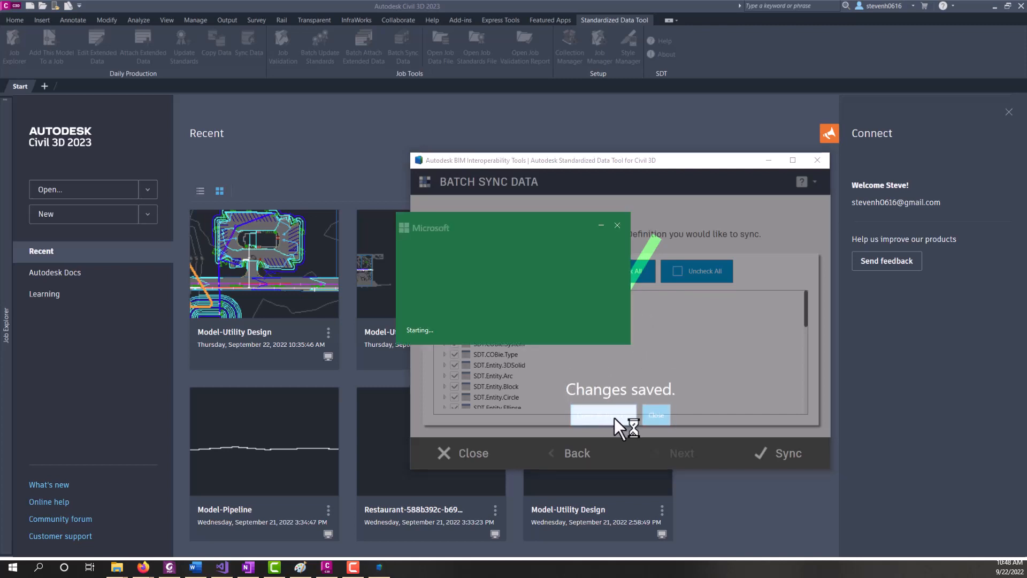
left_click(601, 415)
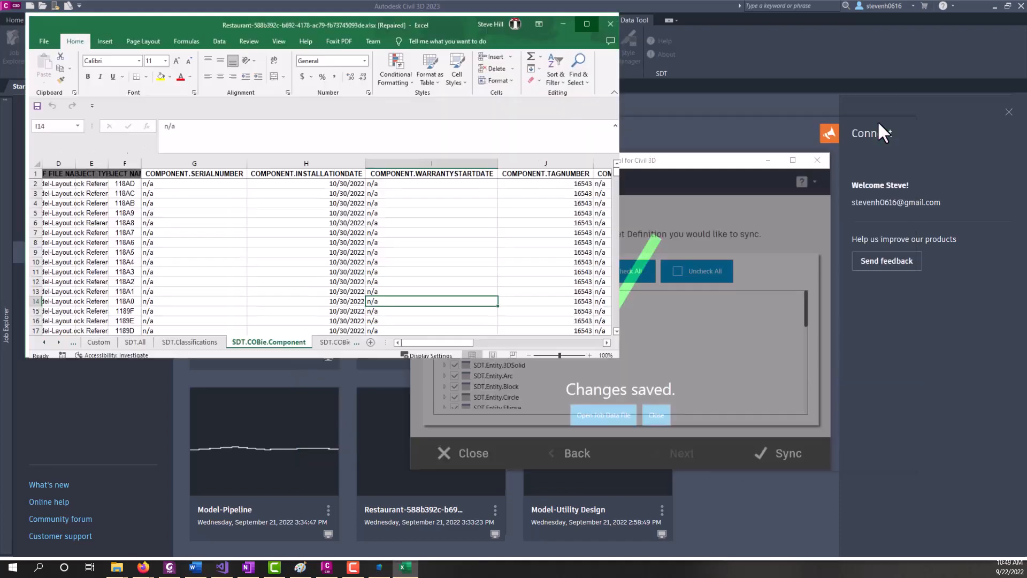
left_click(585, 25)
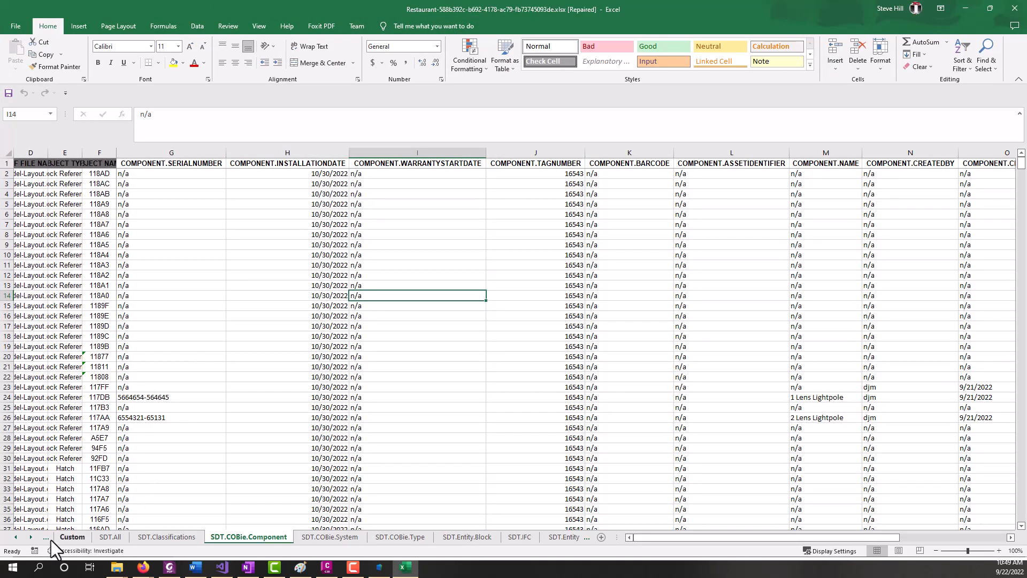
left_click(19, 536)
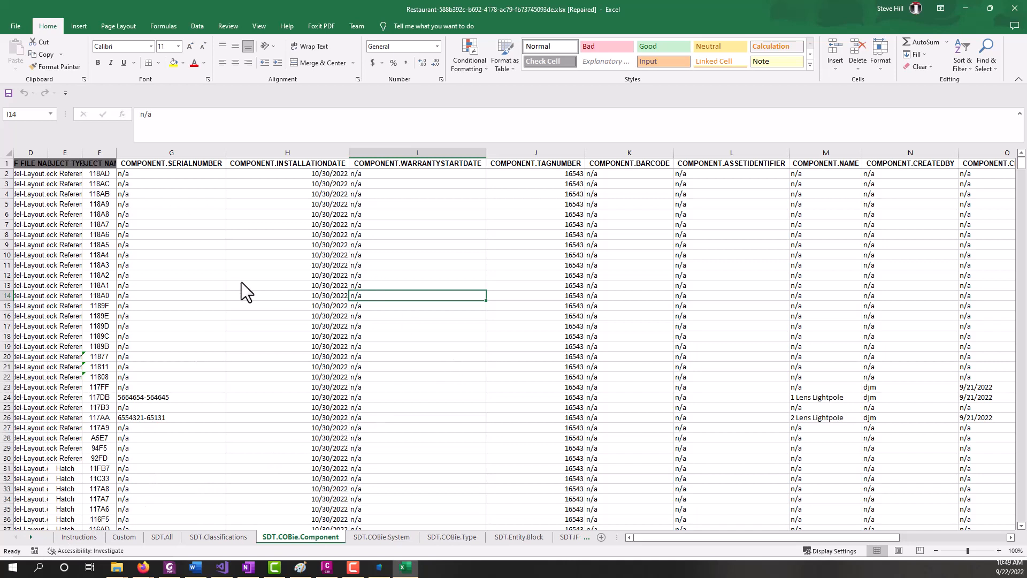
mouse_move(52, 546)
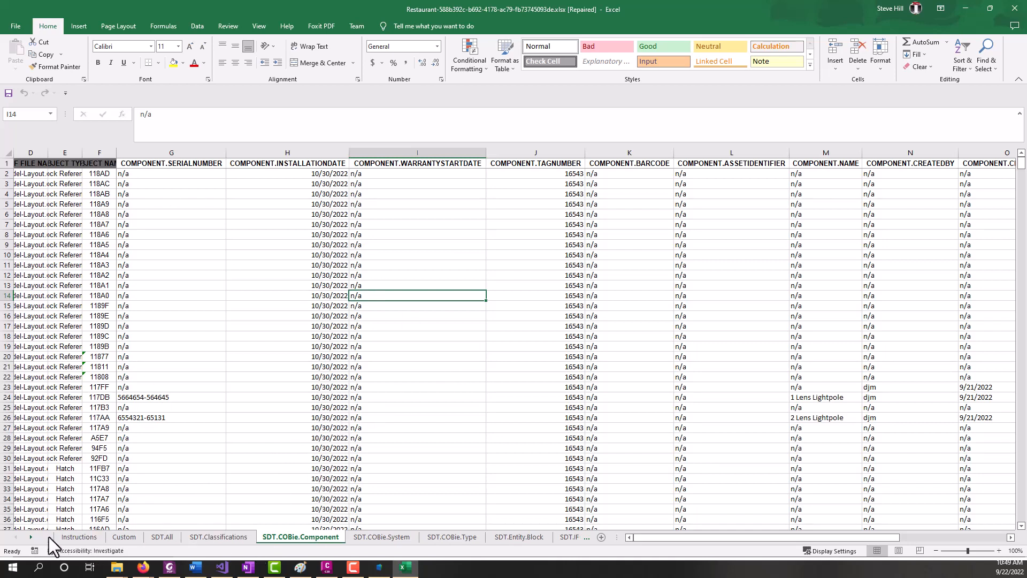
left_click(17, 536)
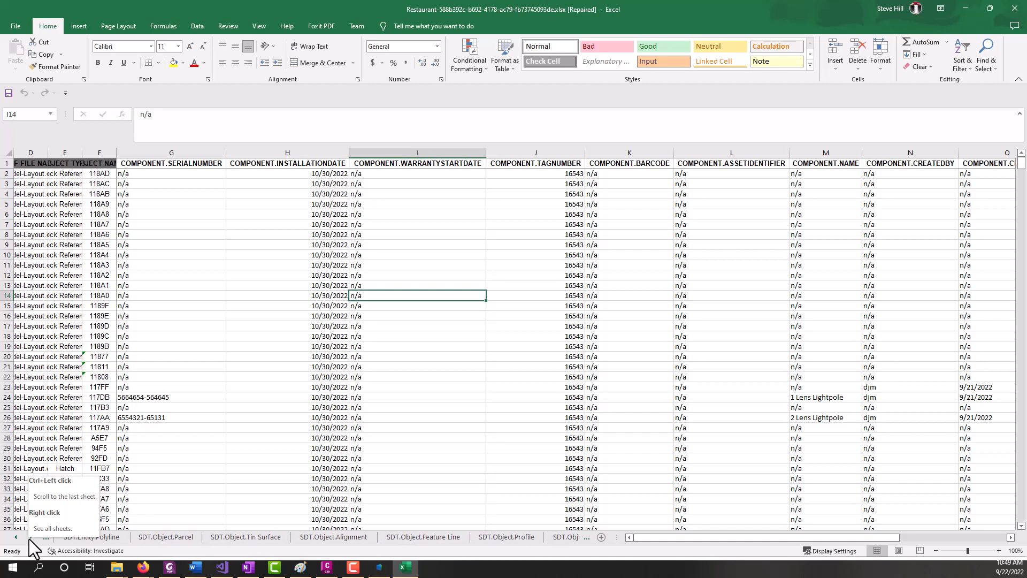
Look through the SDT.Object Parcel, Tin Surface and Alignment sheets
left_click(165, 536)
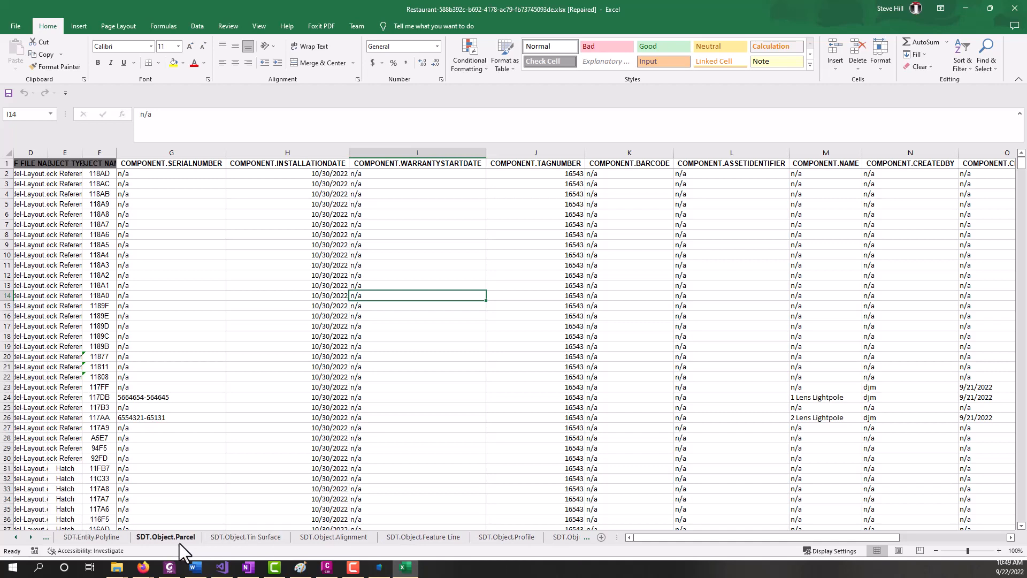
left_click(165, 536)
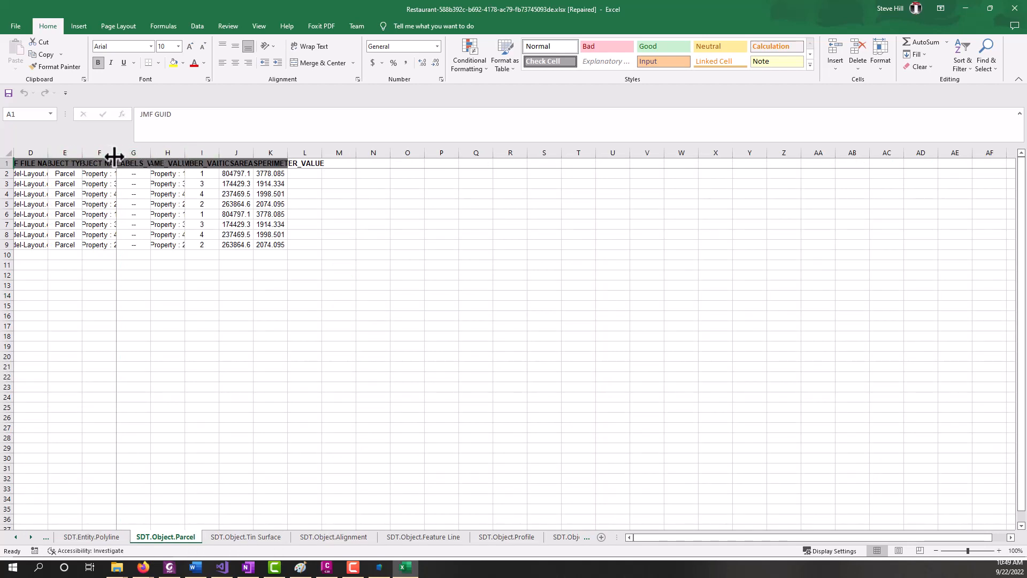
left_click(246, 536)
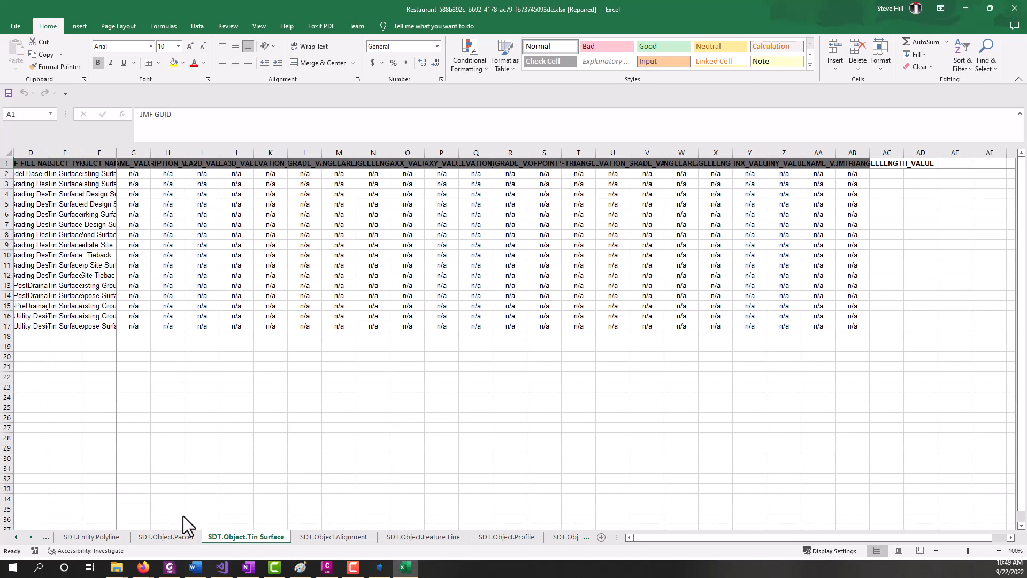
left_click(334, 536)
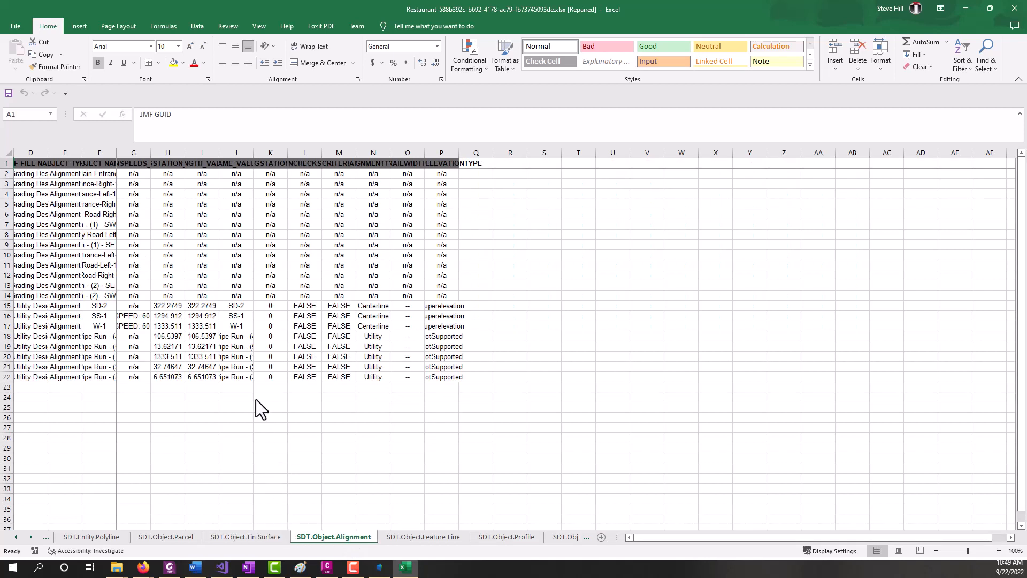
mouse_move(191, 327)
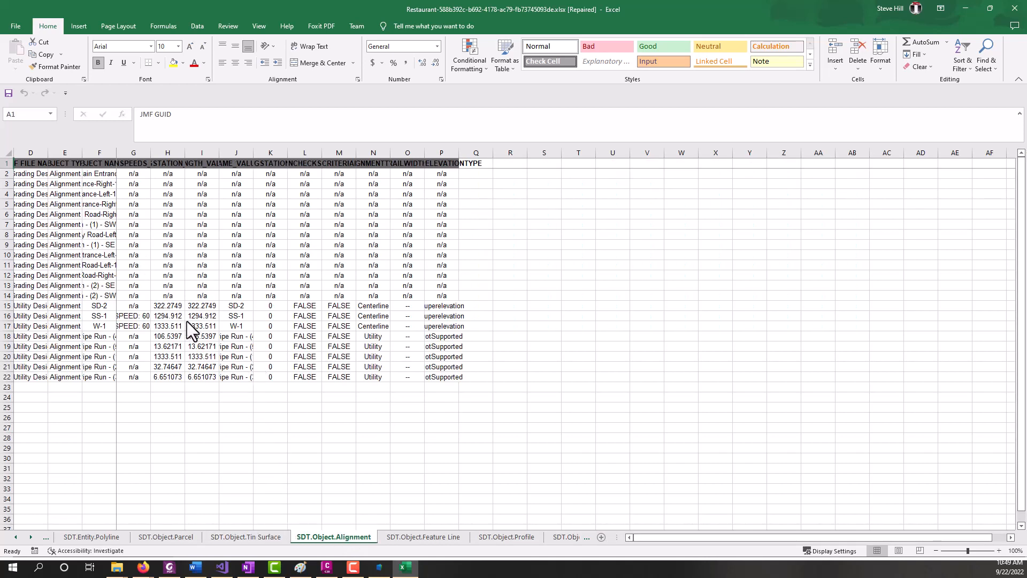
Autofit columns D:F on Tin Surface, return to Alignment and reveal the Gravity Pipe sheets
left_click(246, 536)
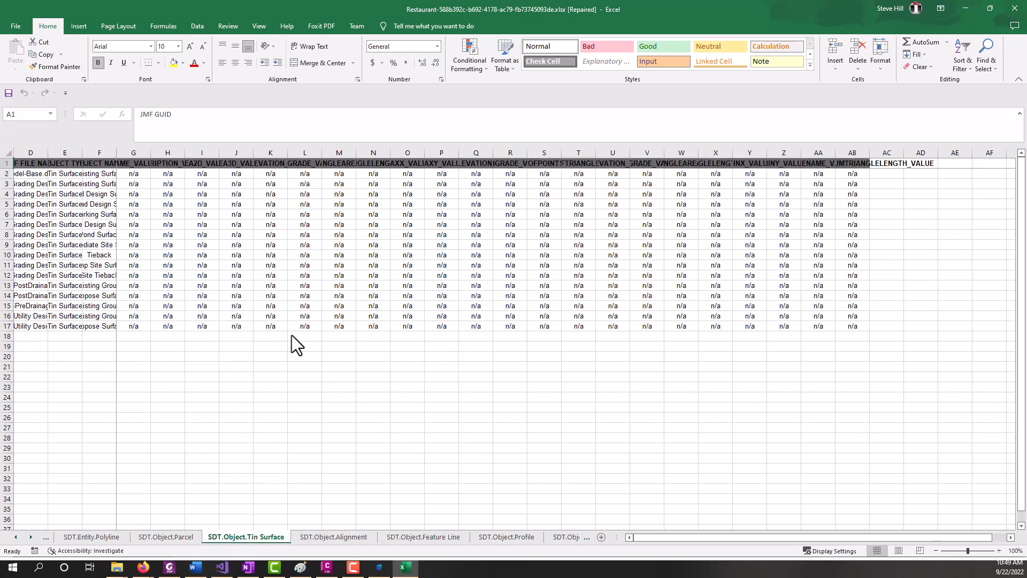
mouse_move(346, 346)
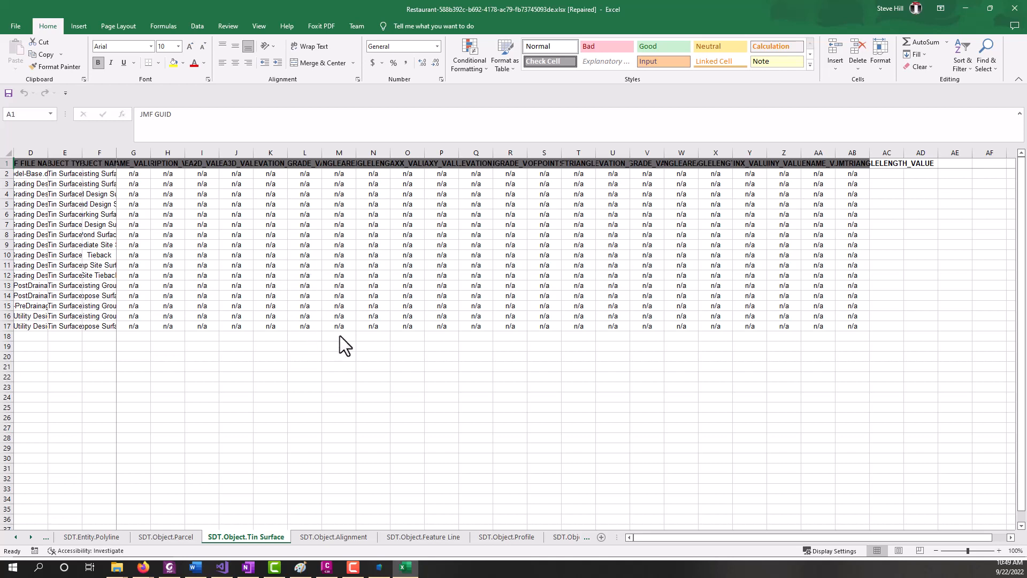
mouse_move(381, 386)
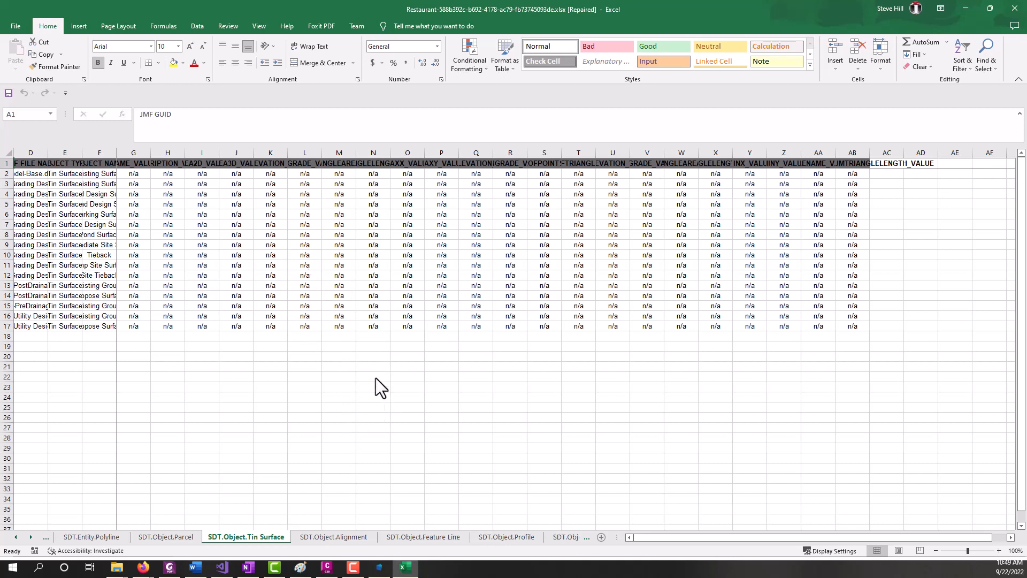
mouse_move(89, 272)
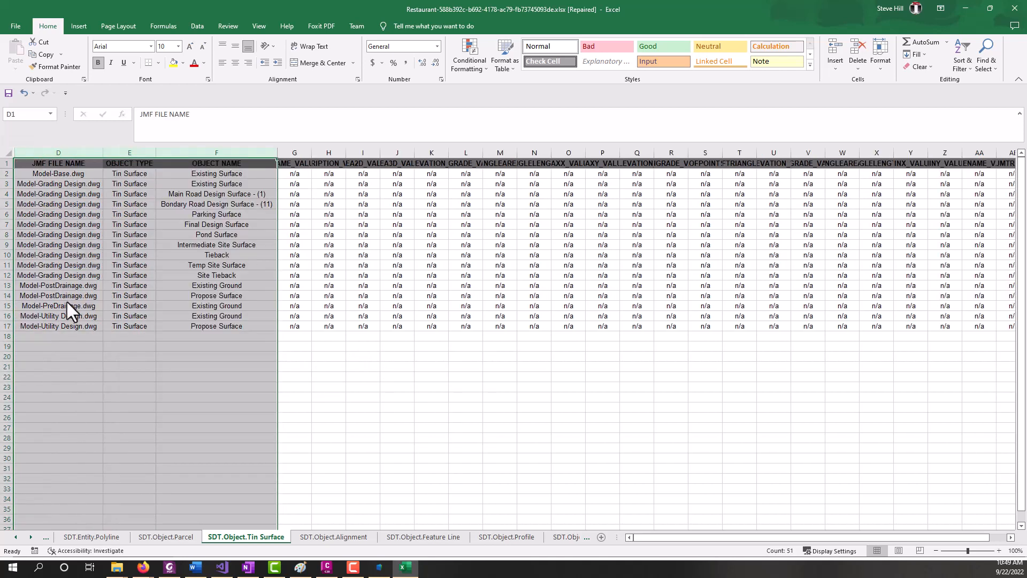
mouse_move(78, 331)
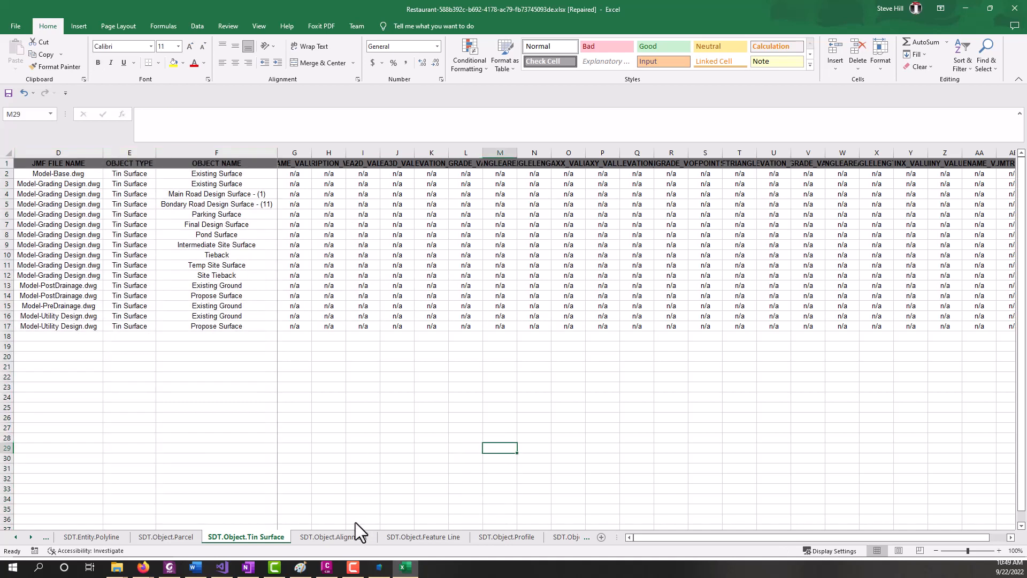
left_click(334, 536)
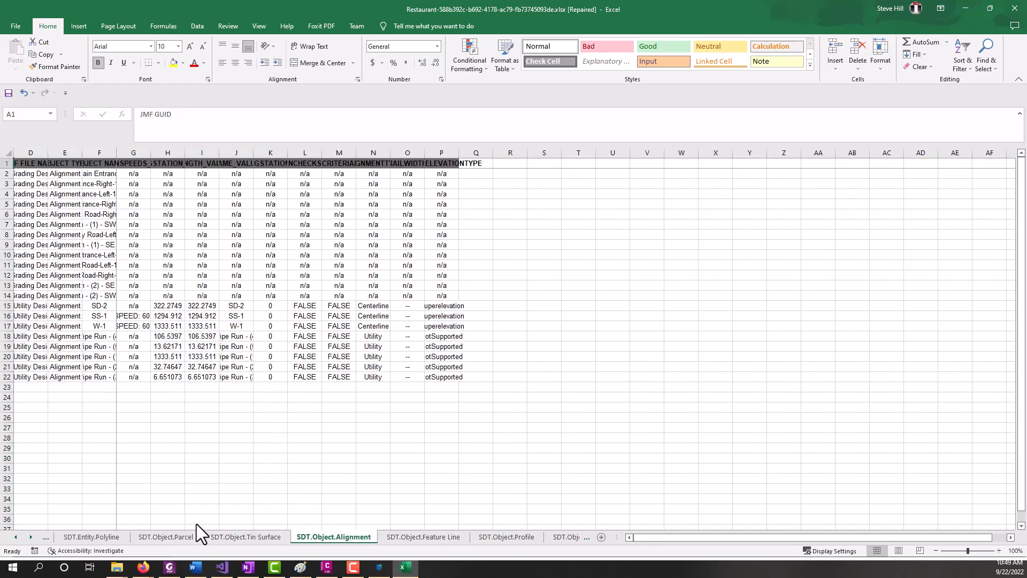
left_click(31, 536)
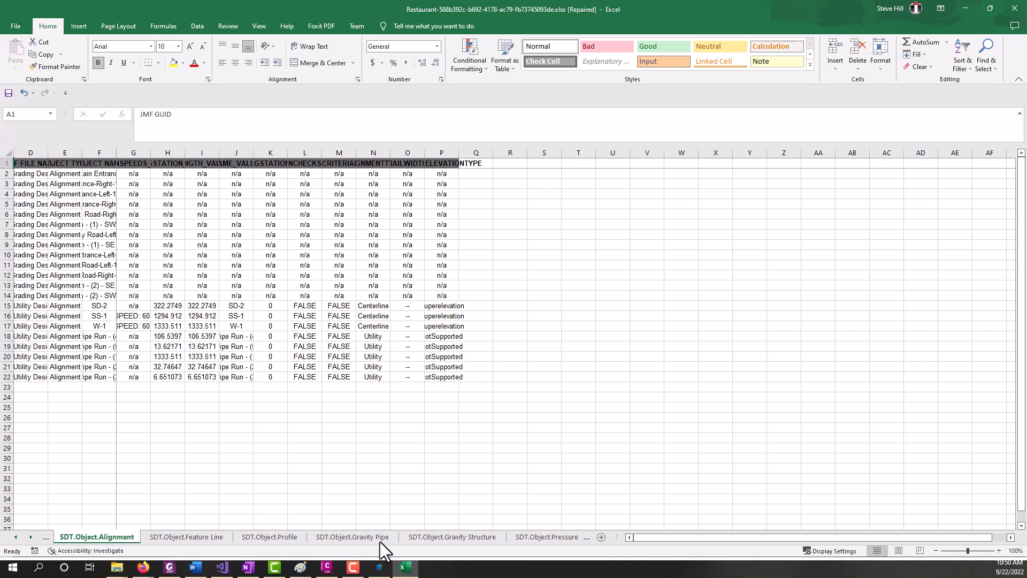
Review the Gravity Pipe sheet with AutoFit columns, scrolling across endpoints and elevations
left_click(352, 536)
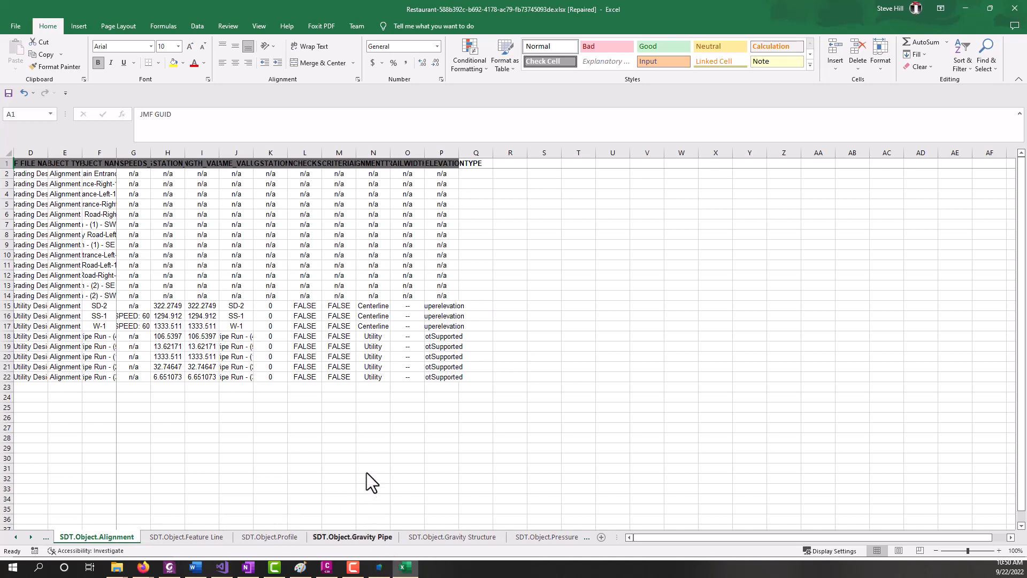
left_click(352, 536)
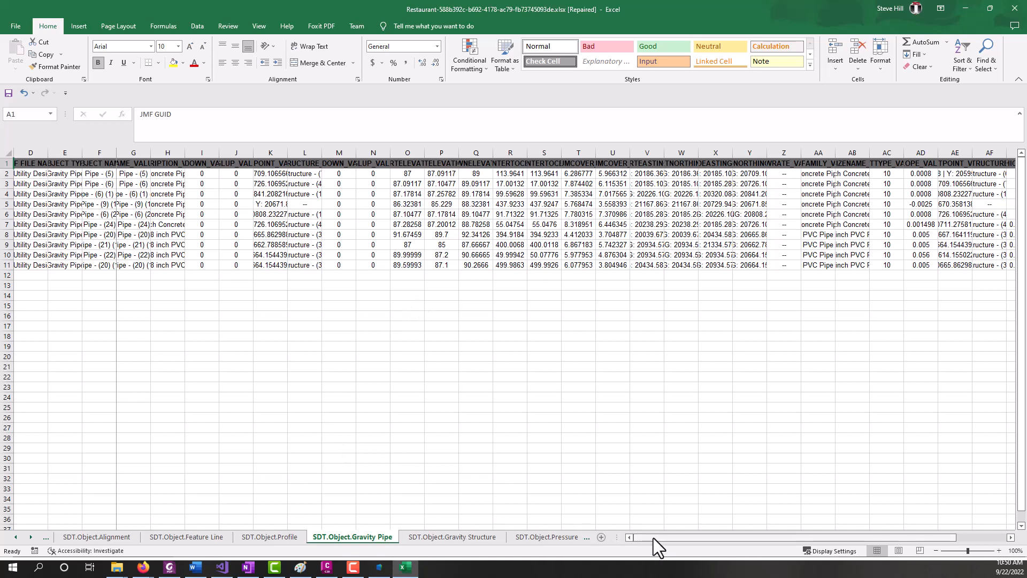
scroll("right", 3)
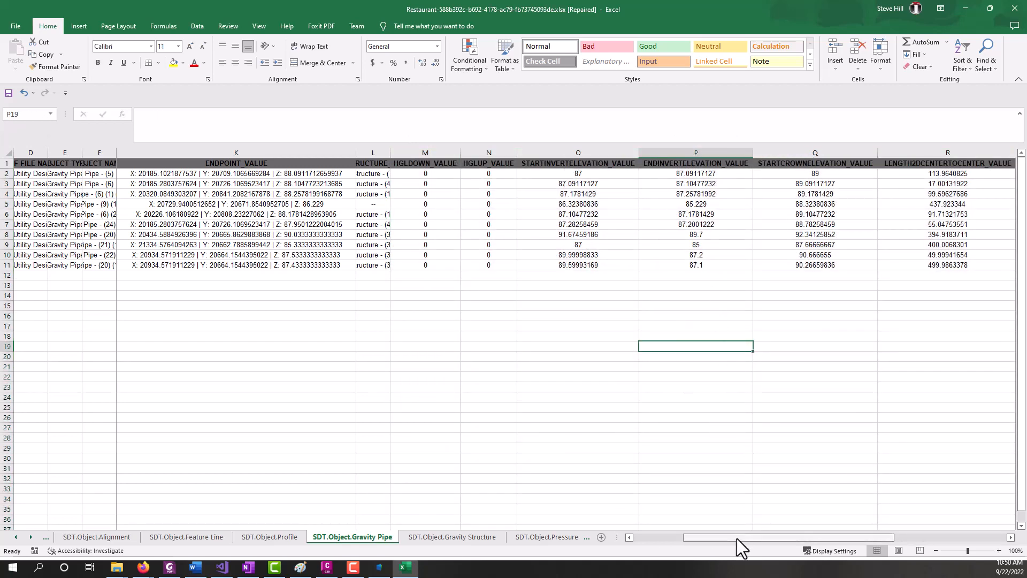
scroll("right", 3)
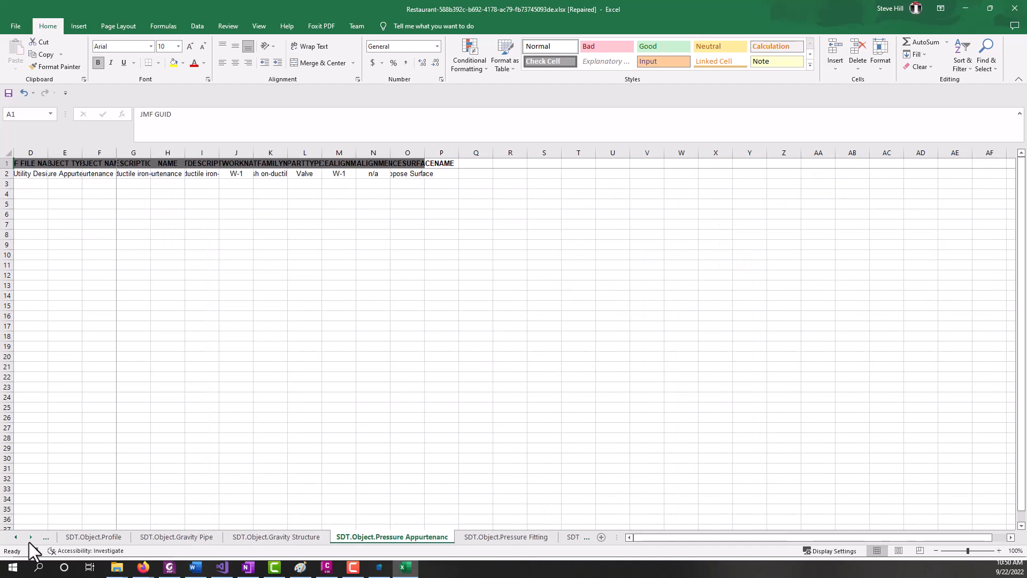
Review the Pressure Pipe sheet's twelve W-1 pipes with widened columns
left_click(527, 536)
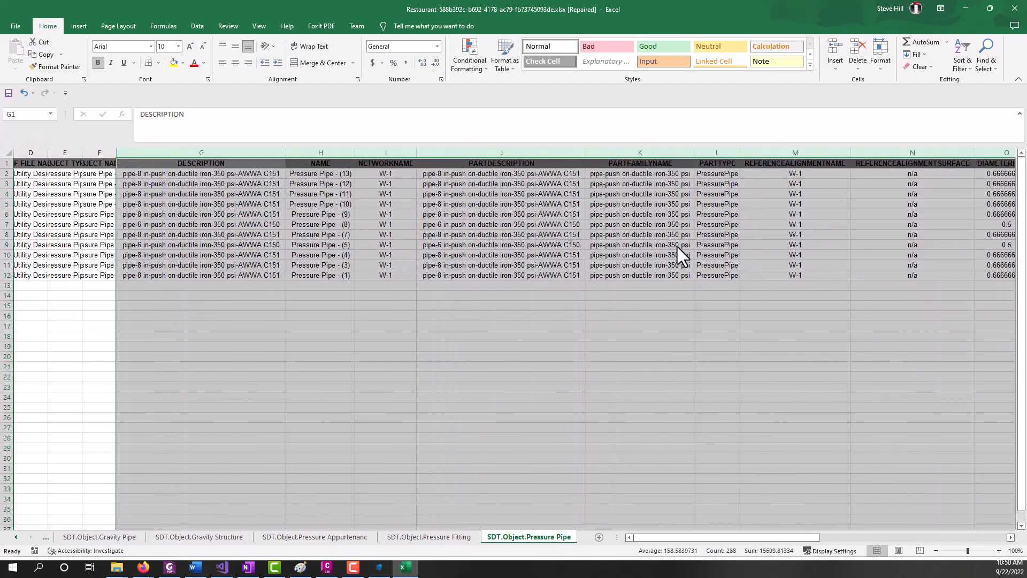
left_click(500, 325)
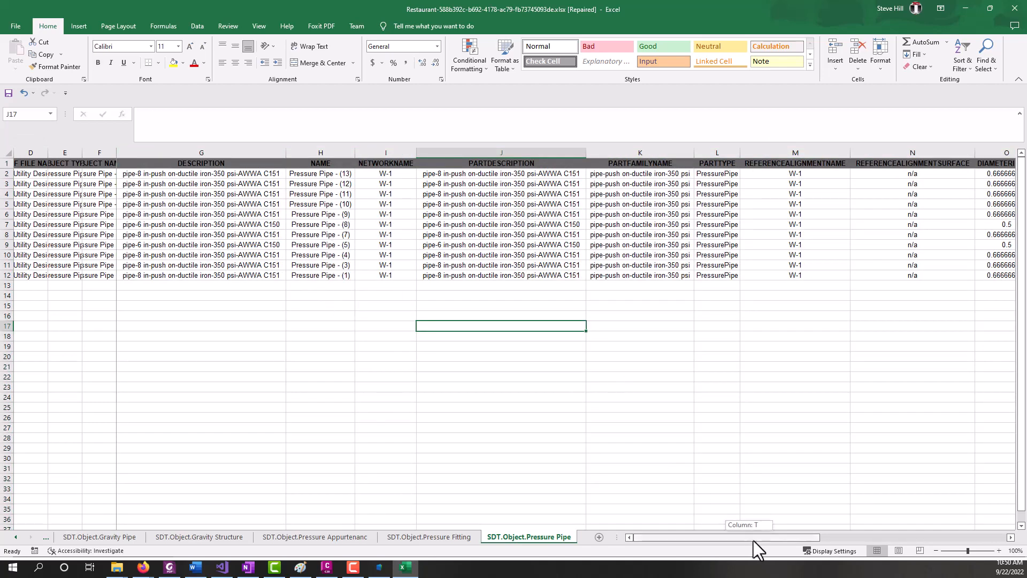
left_click_drag(756, 537, 924, 534)
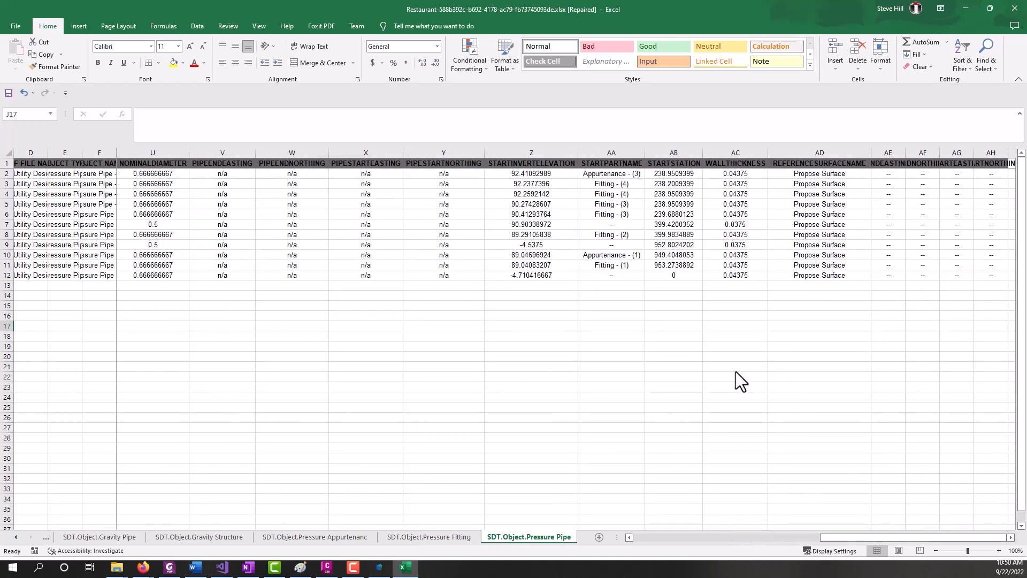
mouse_move(371, 447)
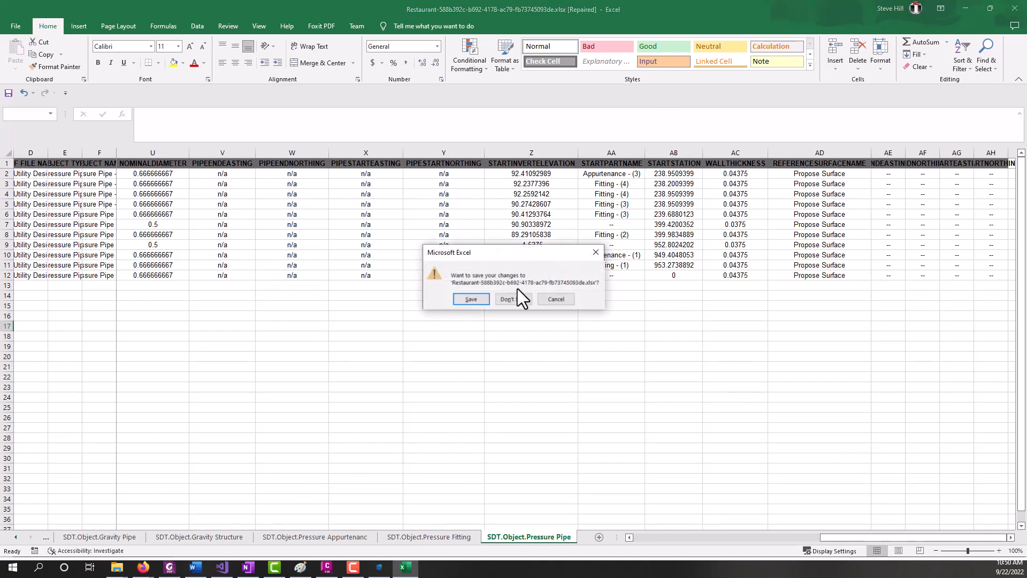
Discard the workbook changes and step Batch Sync Data to the Excel > Model File, Overwrite ALL Data options
left_click(506, 298)
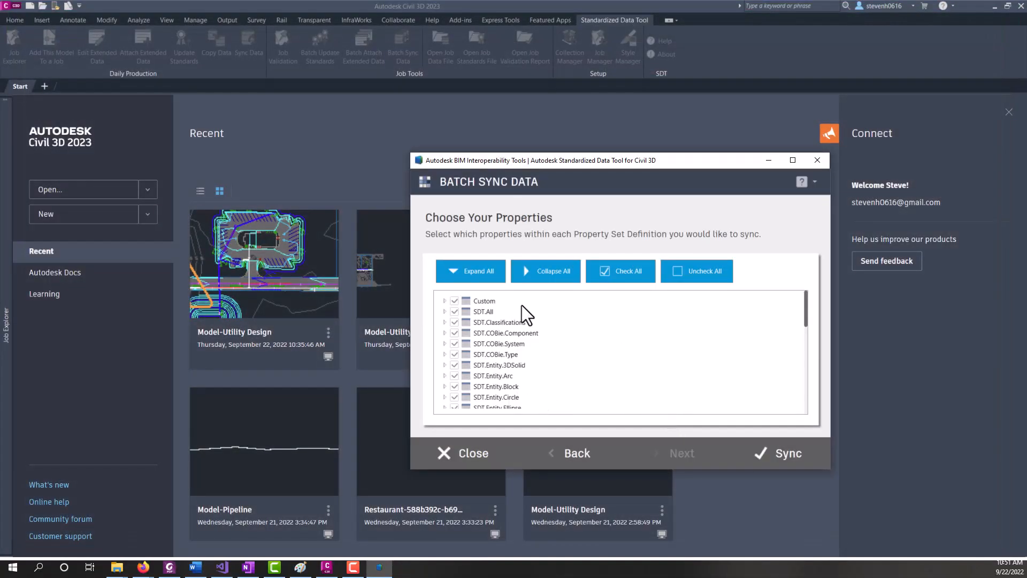
mouse_move(697, 271)
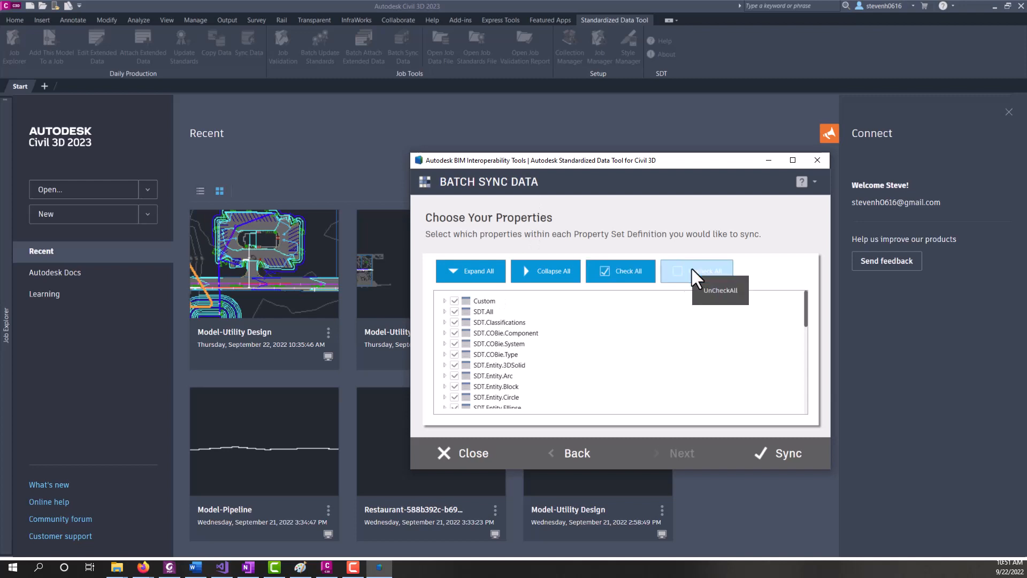
left_click(577, 453)
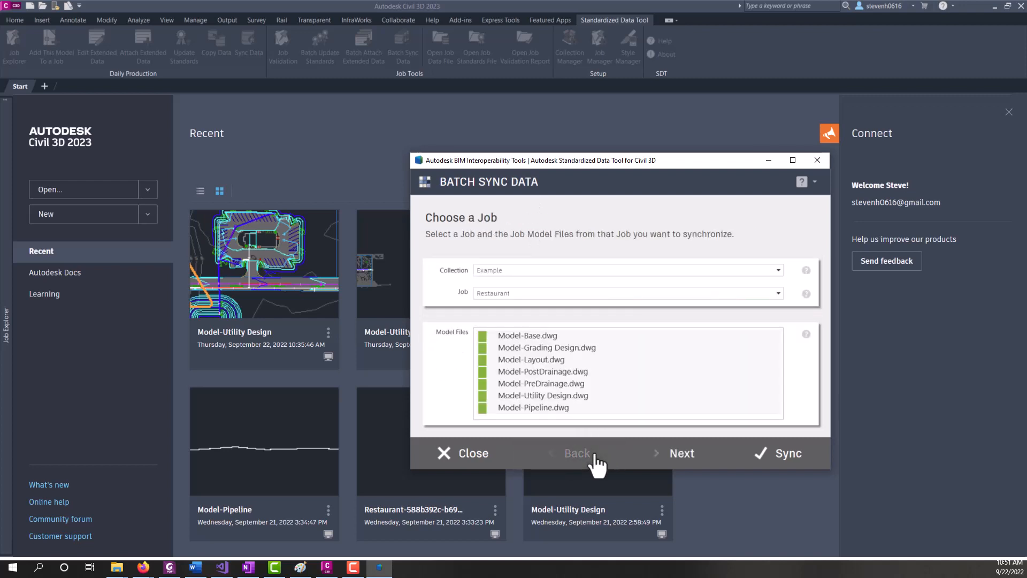
mouse_move(555, 345)
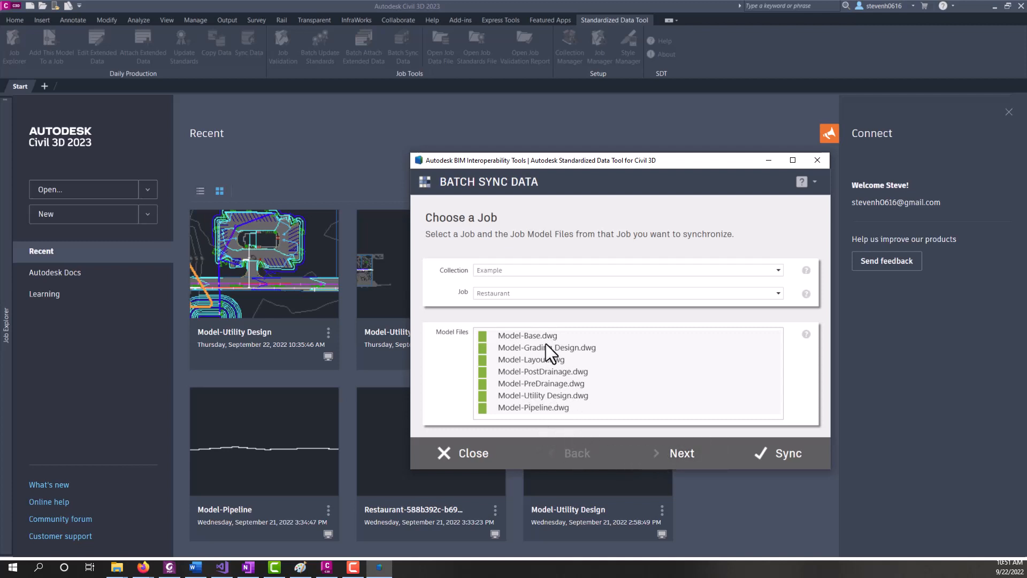
left_click(681, 452)
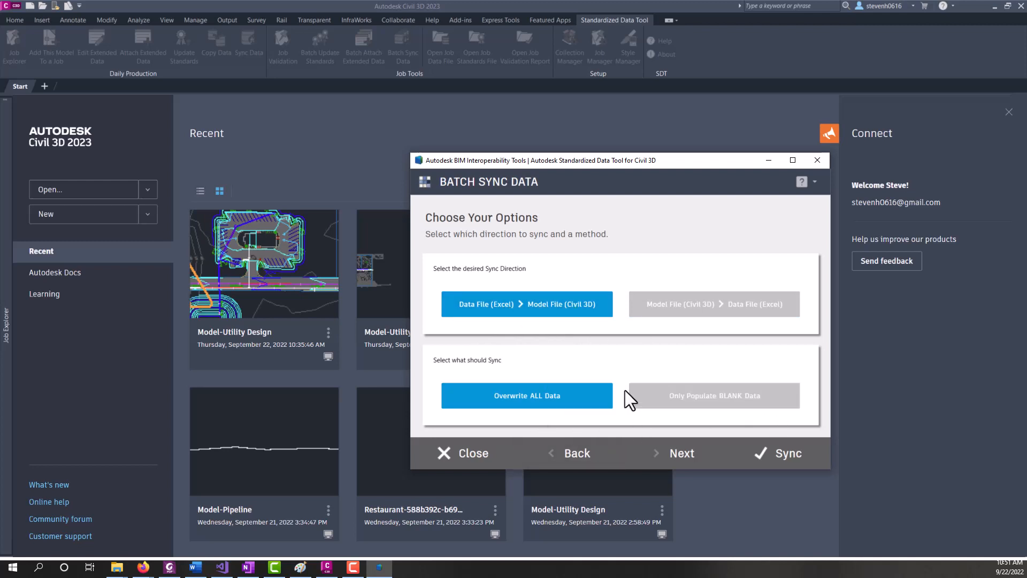
mouse_move(629, 400)
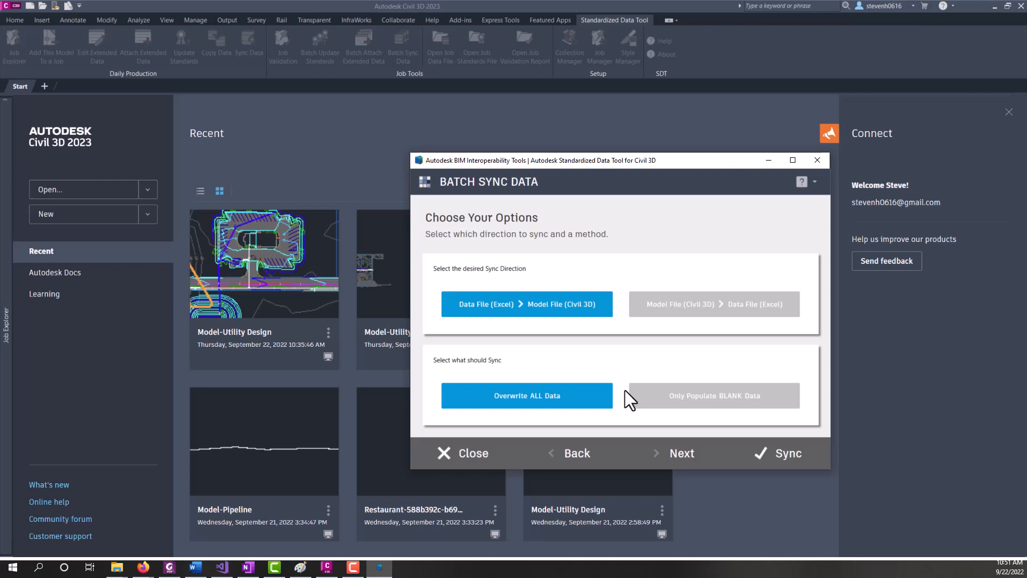